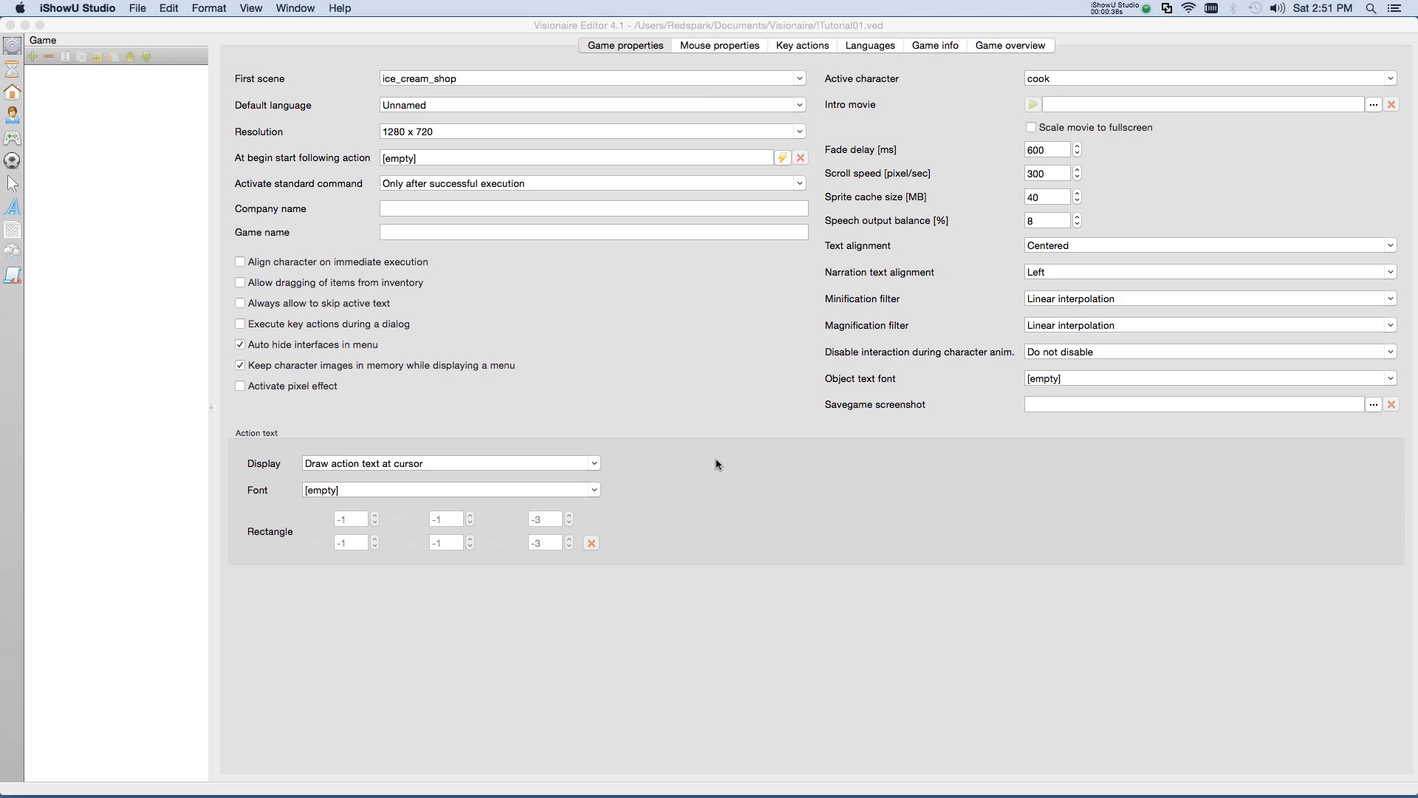
mouse_move(638, 451)
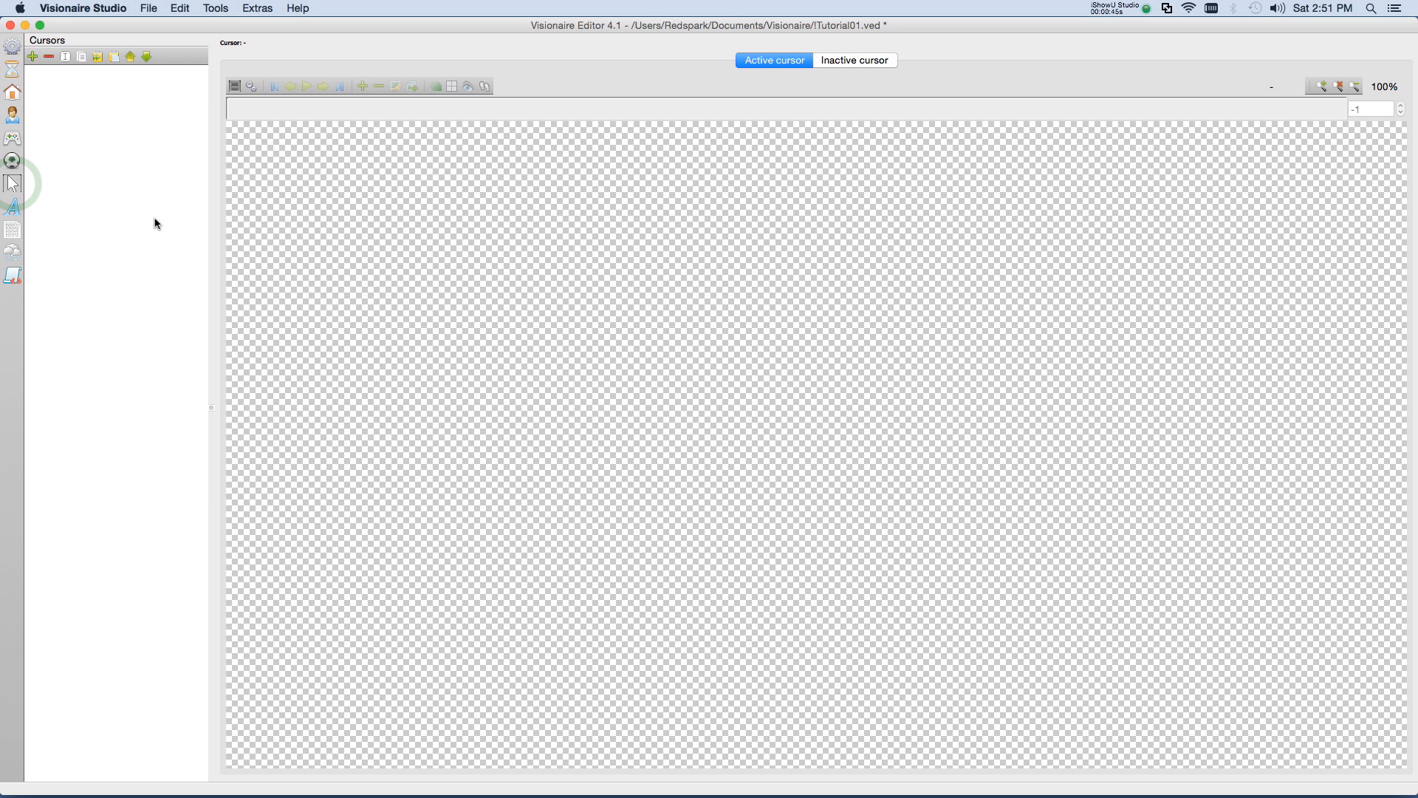
mouse_move(13, 160)
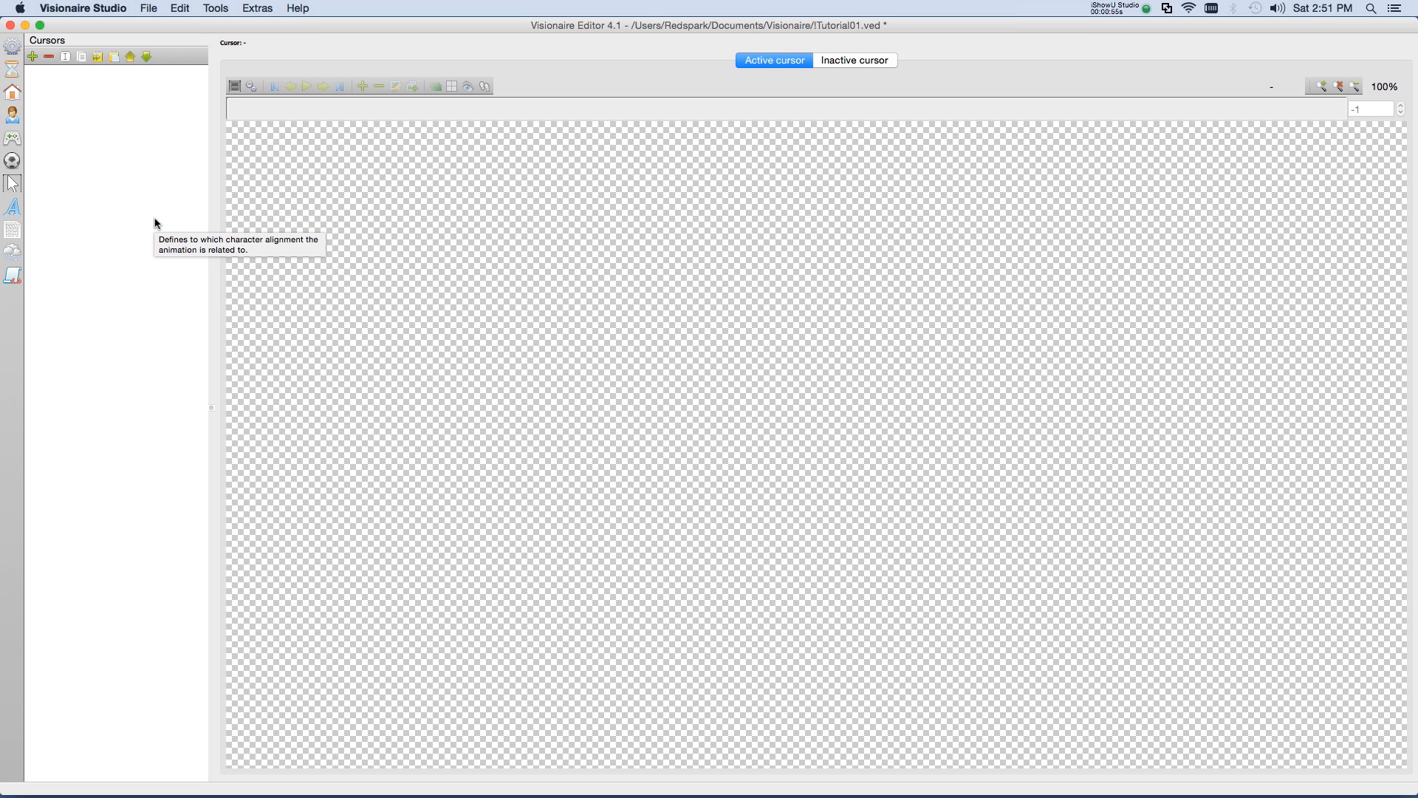
Step: Add a new cursor named 'pointer' to the Cursors list
left_click(32, 56)
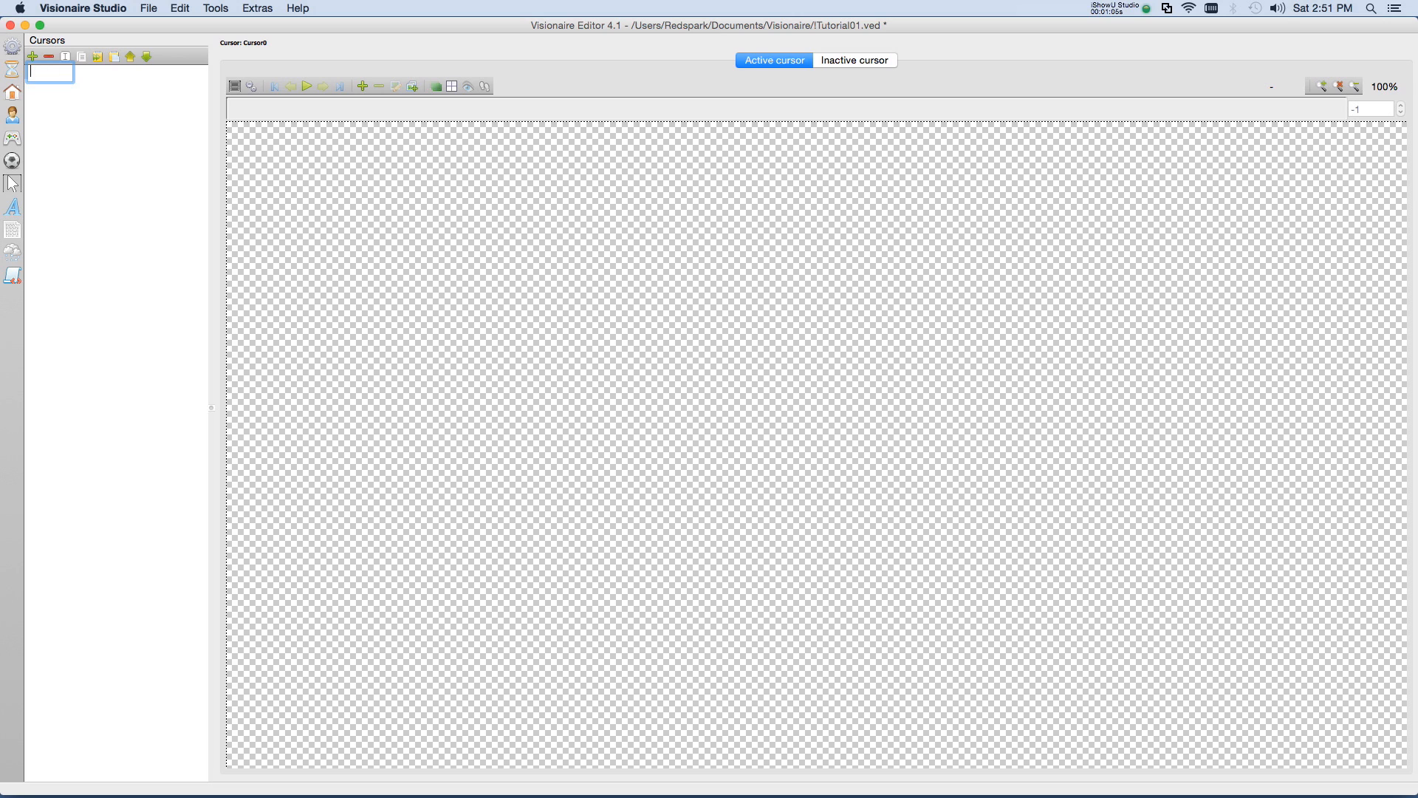
type("pointer")
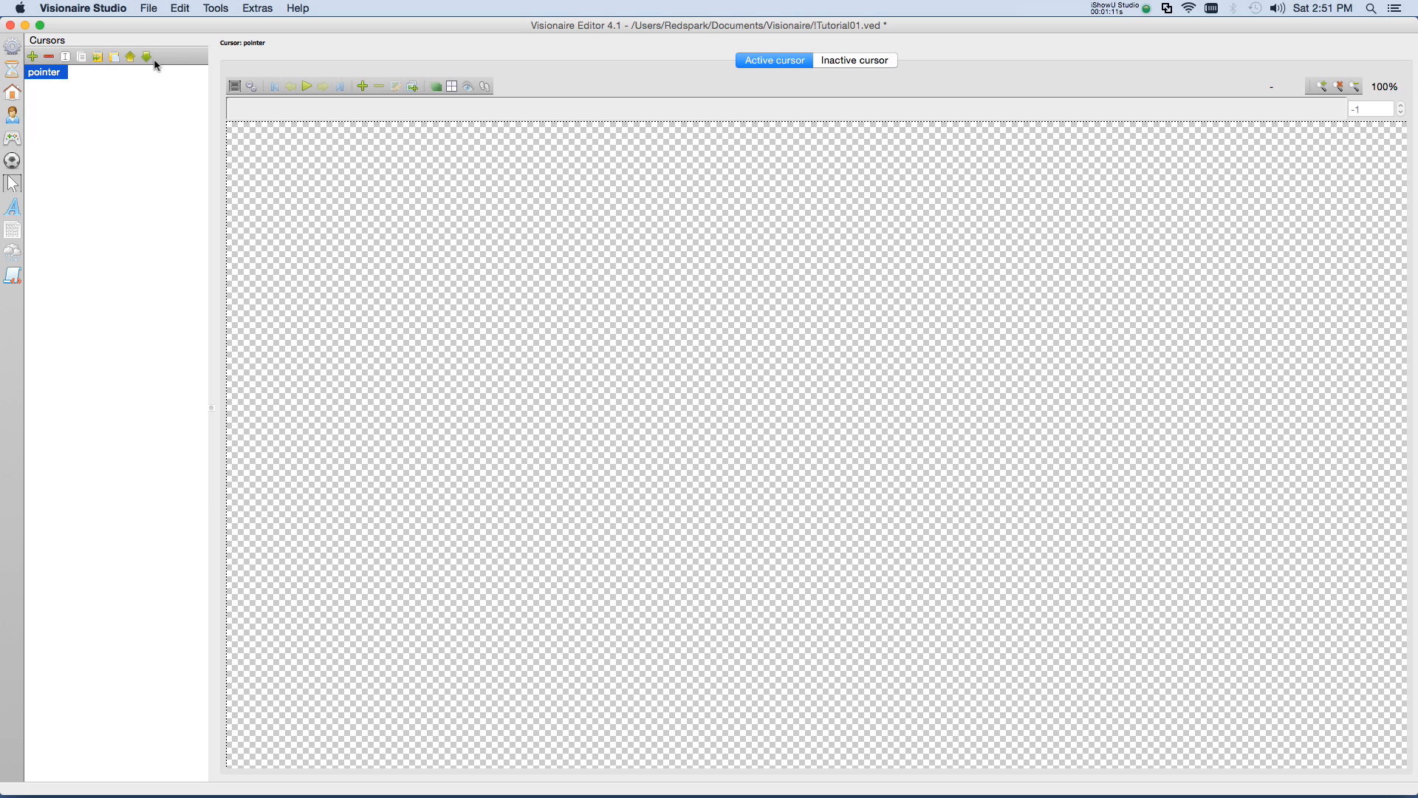
mouse_move(556, 77)
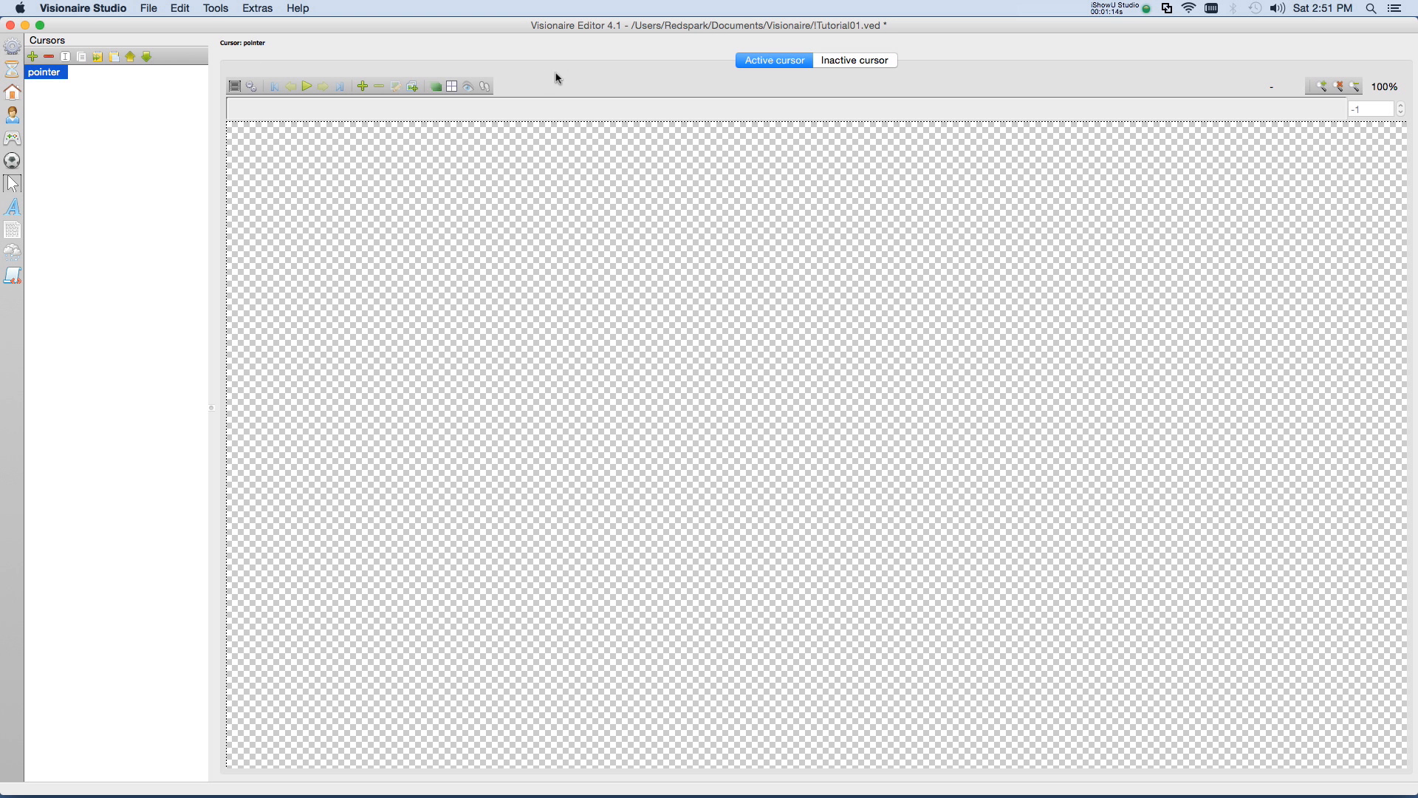
mouse_move(832, 35)
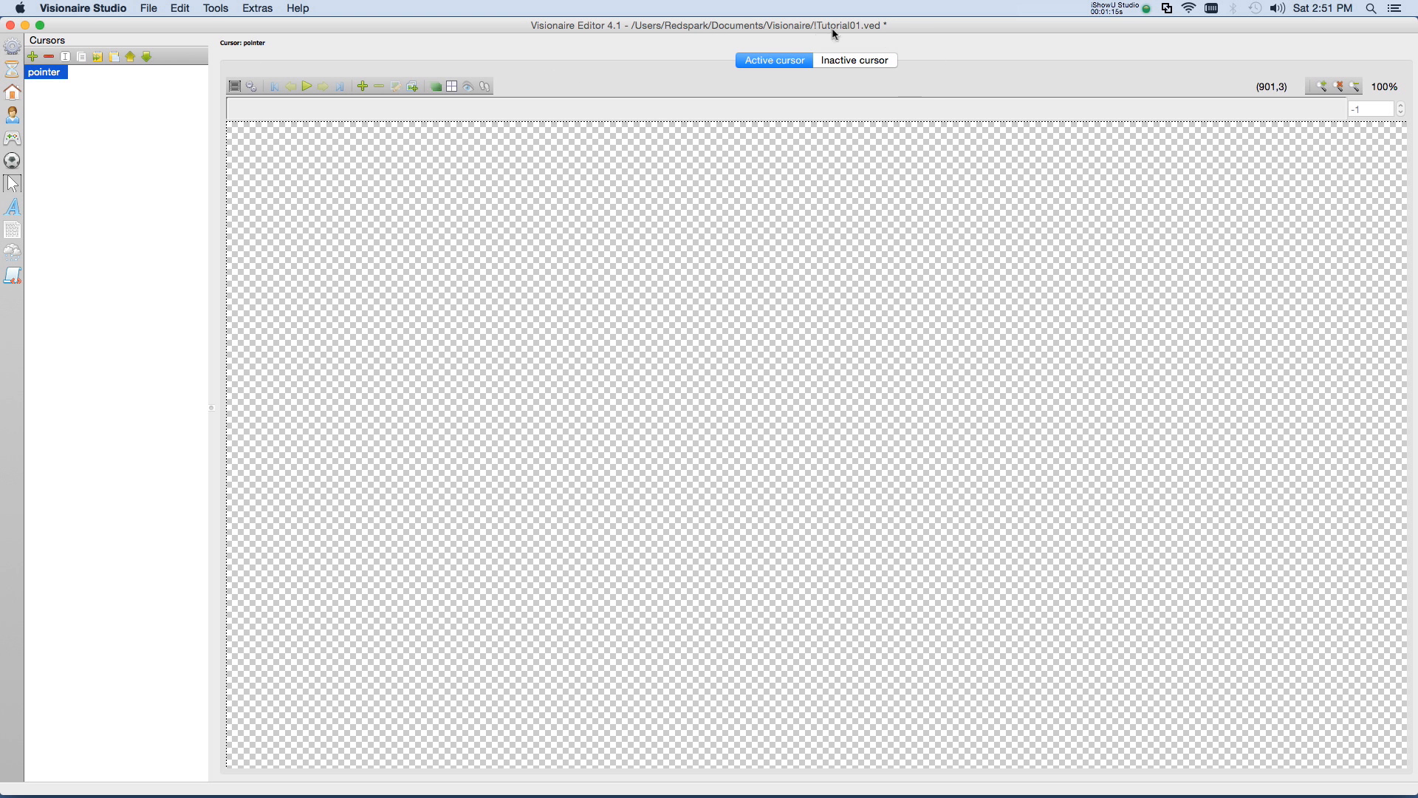
mouse_move(681, 61)
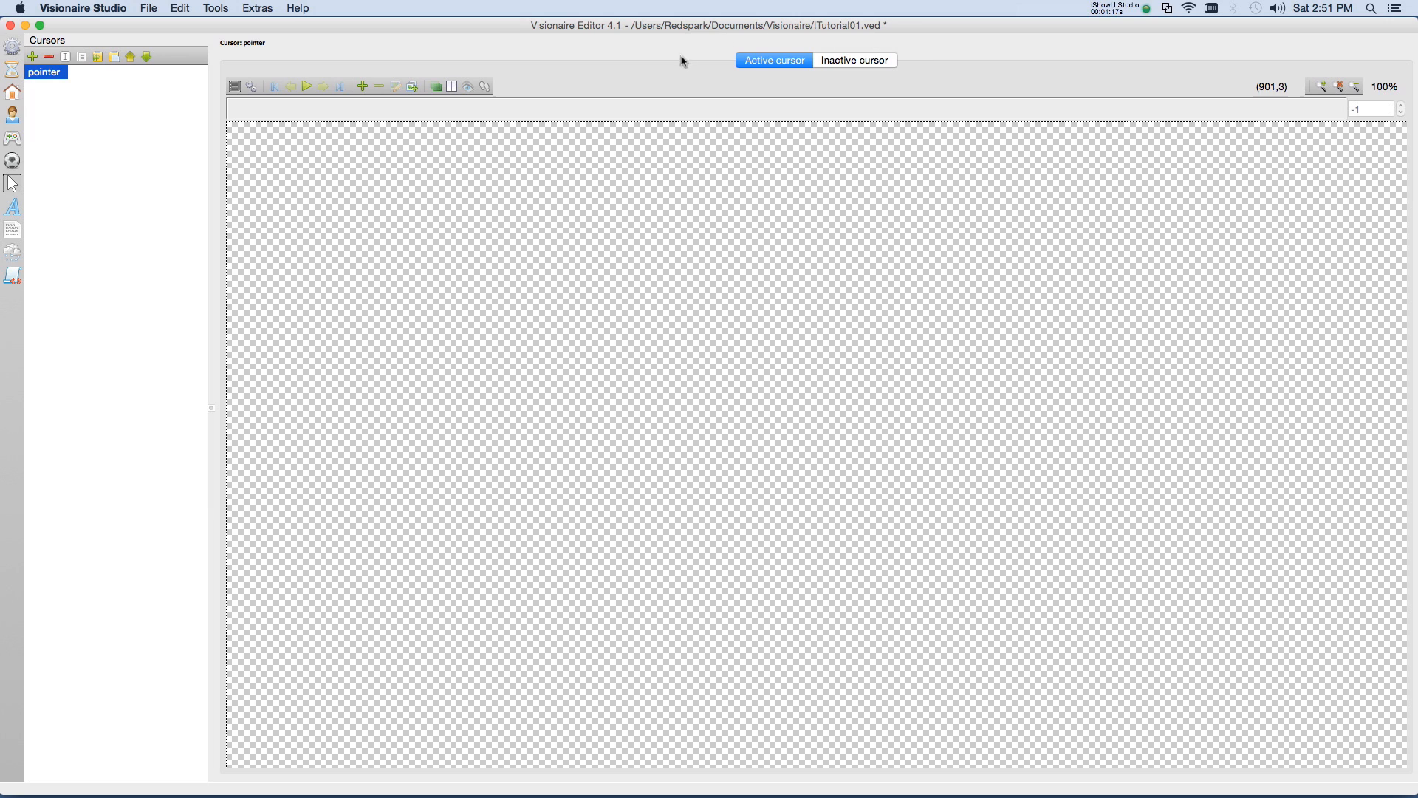
mouse_move(926, 53)
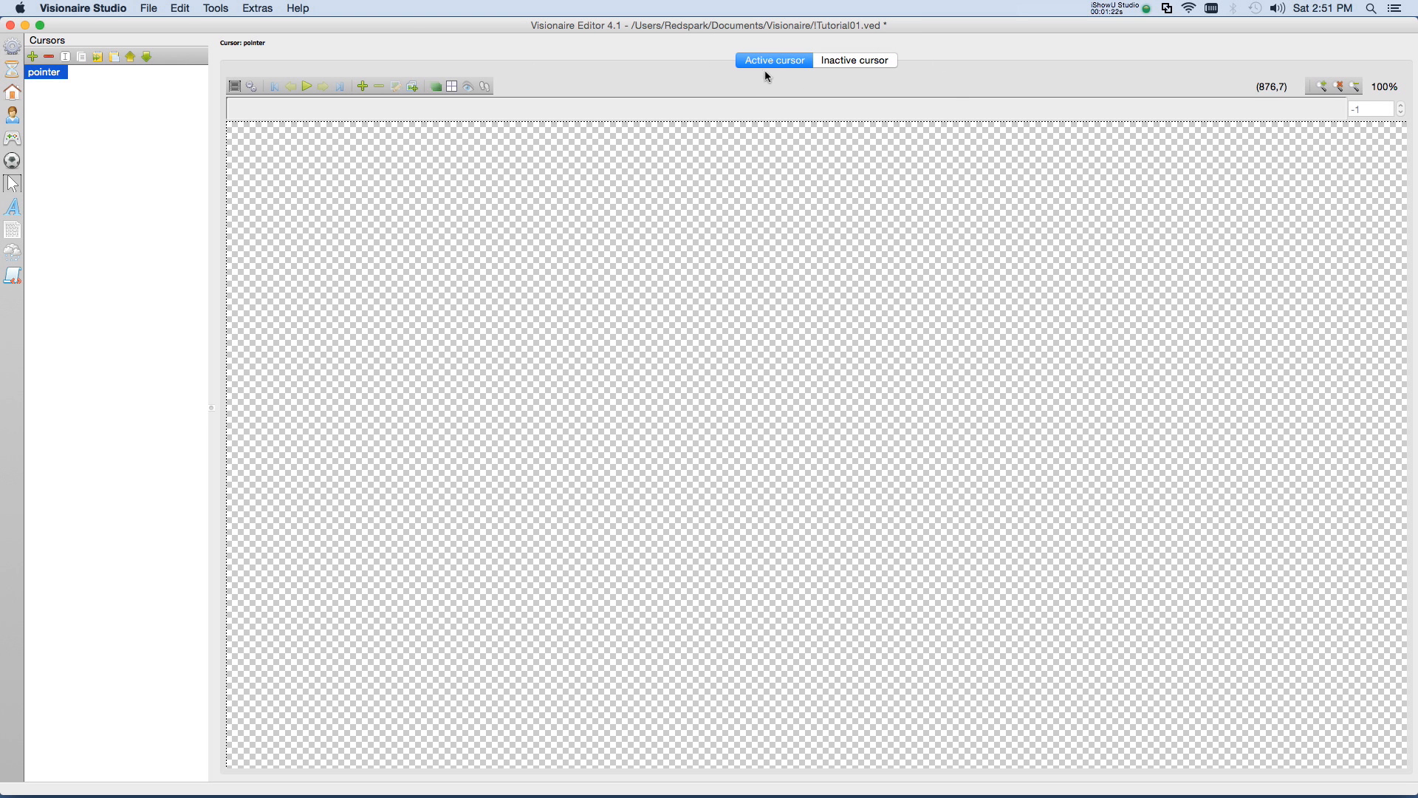
mouse_move(894, 75)
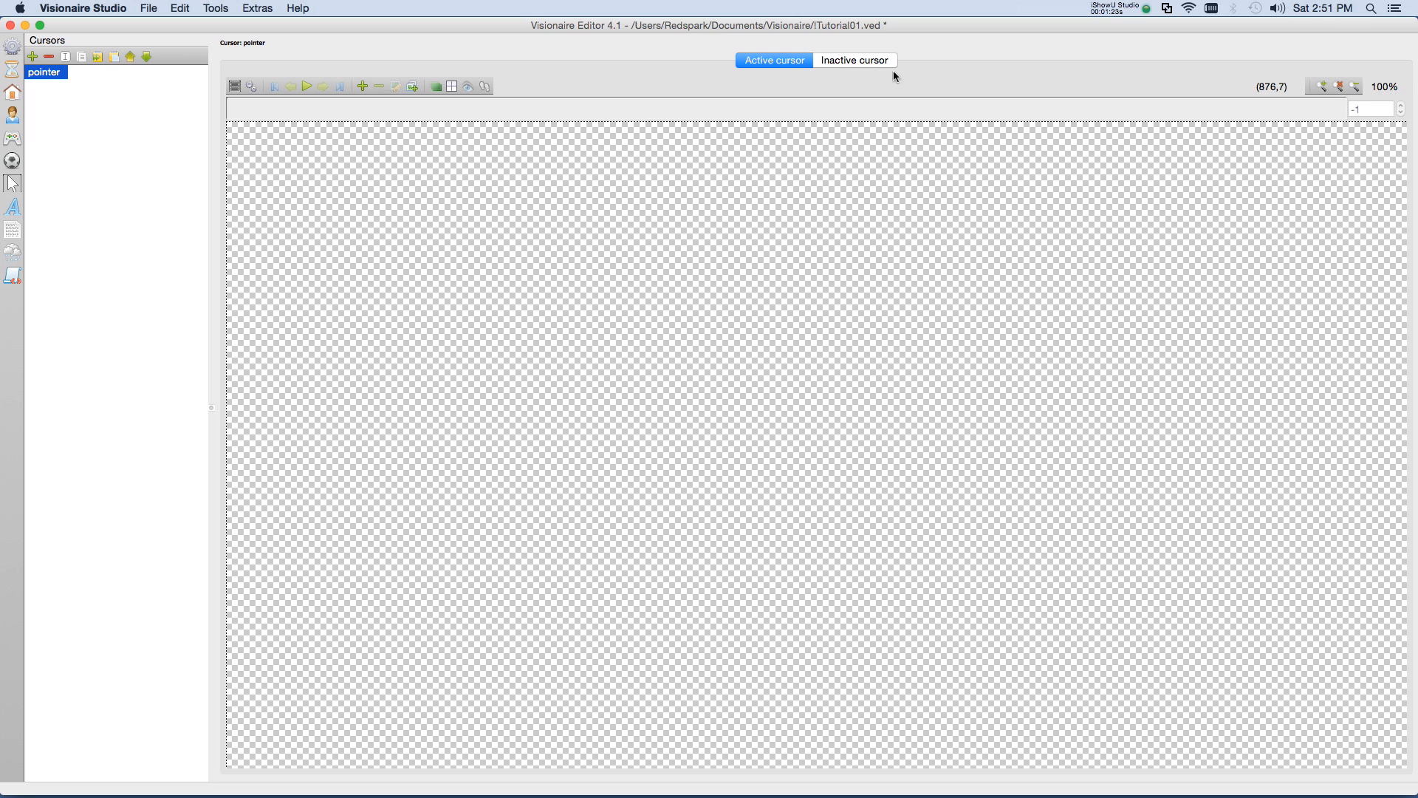
mouse_move(787, 84)
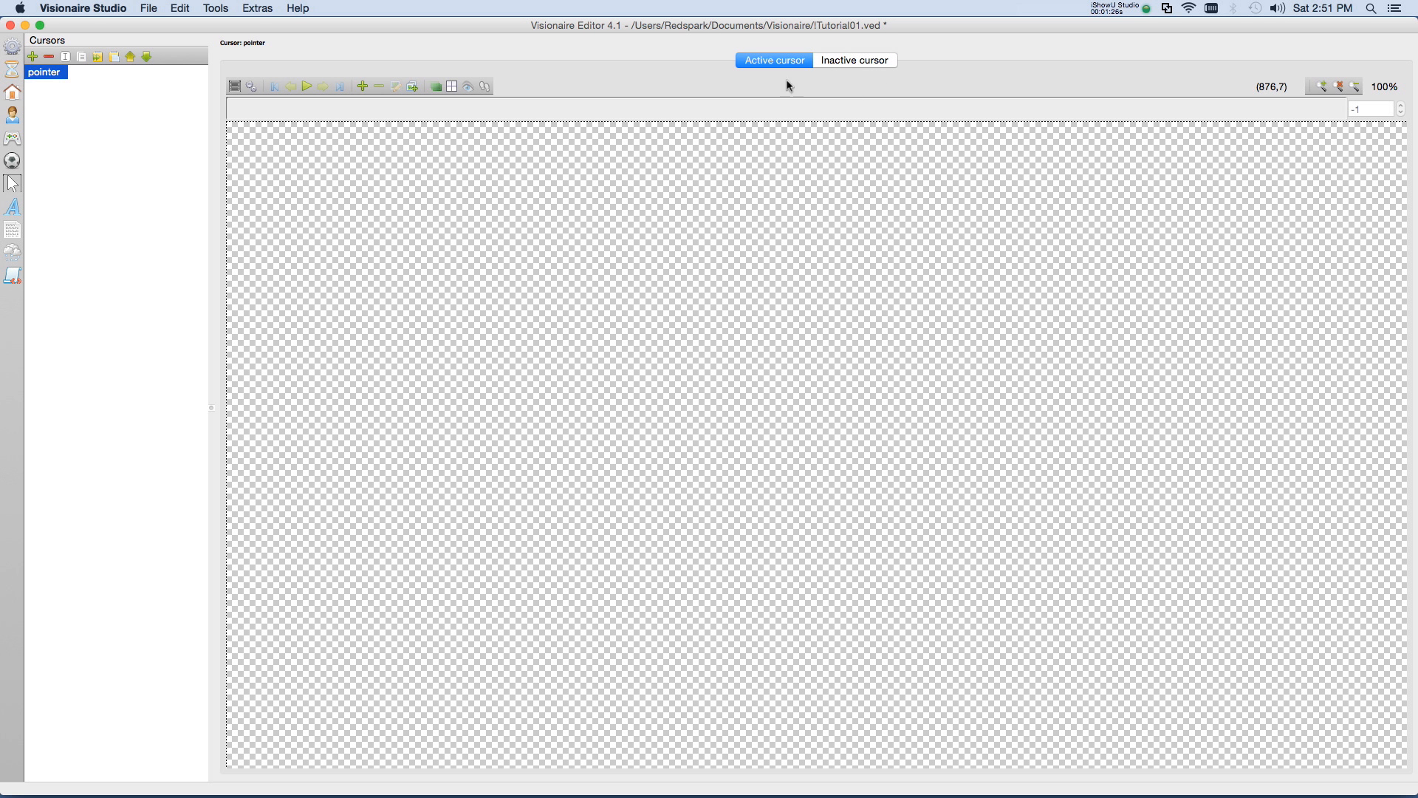
mouse_move(765, 85)
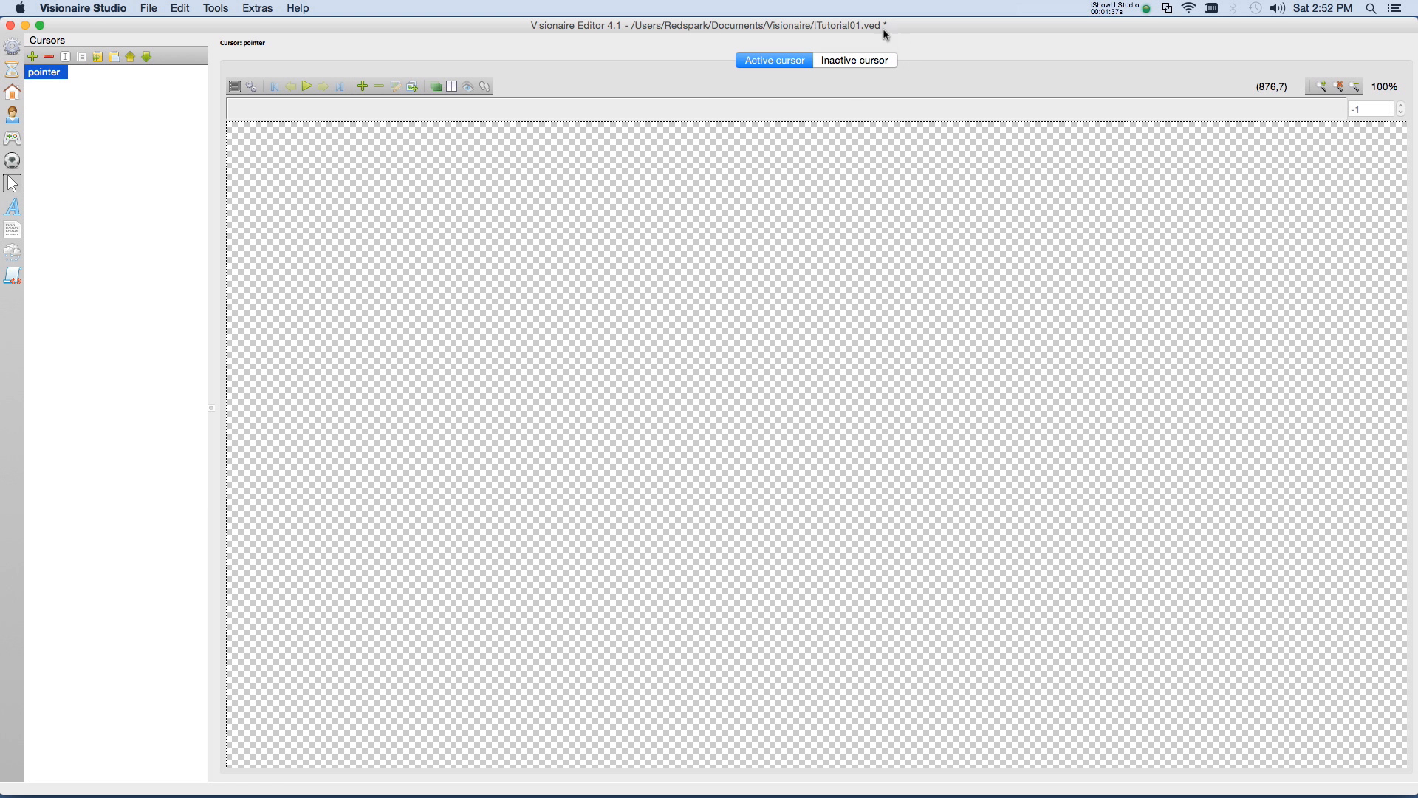
mouse_move(891, 82)
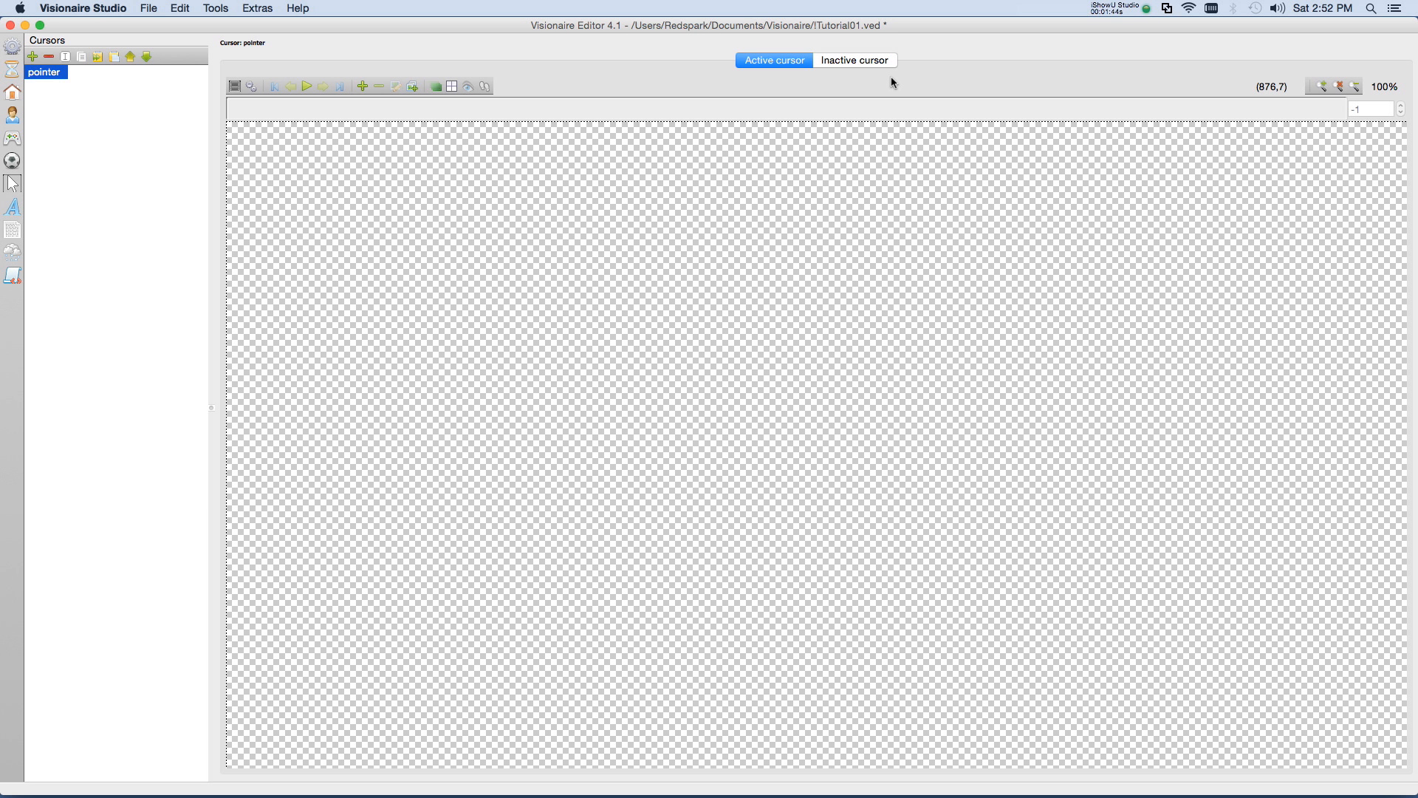
mouse_move(878, 85)
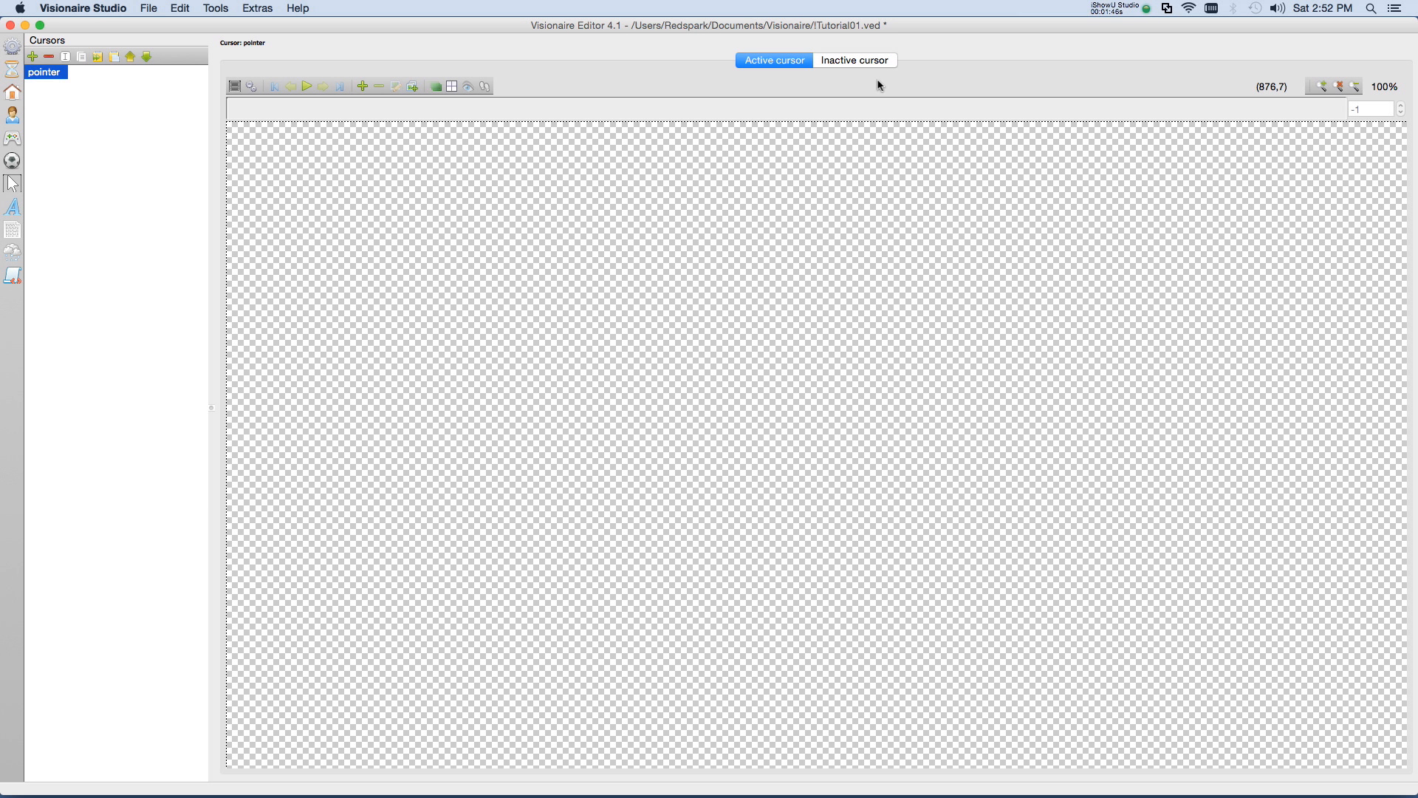
mouse_move(714, 166)
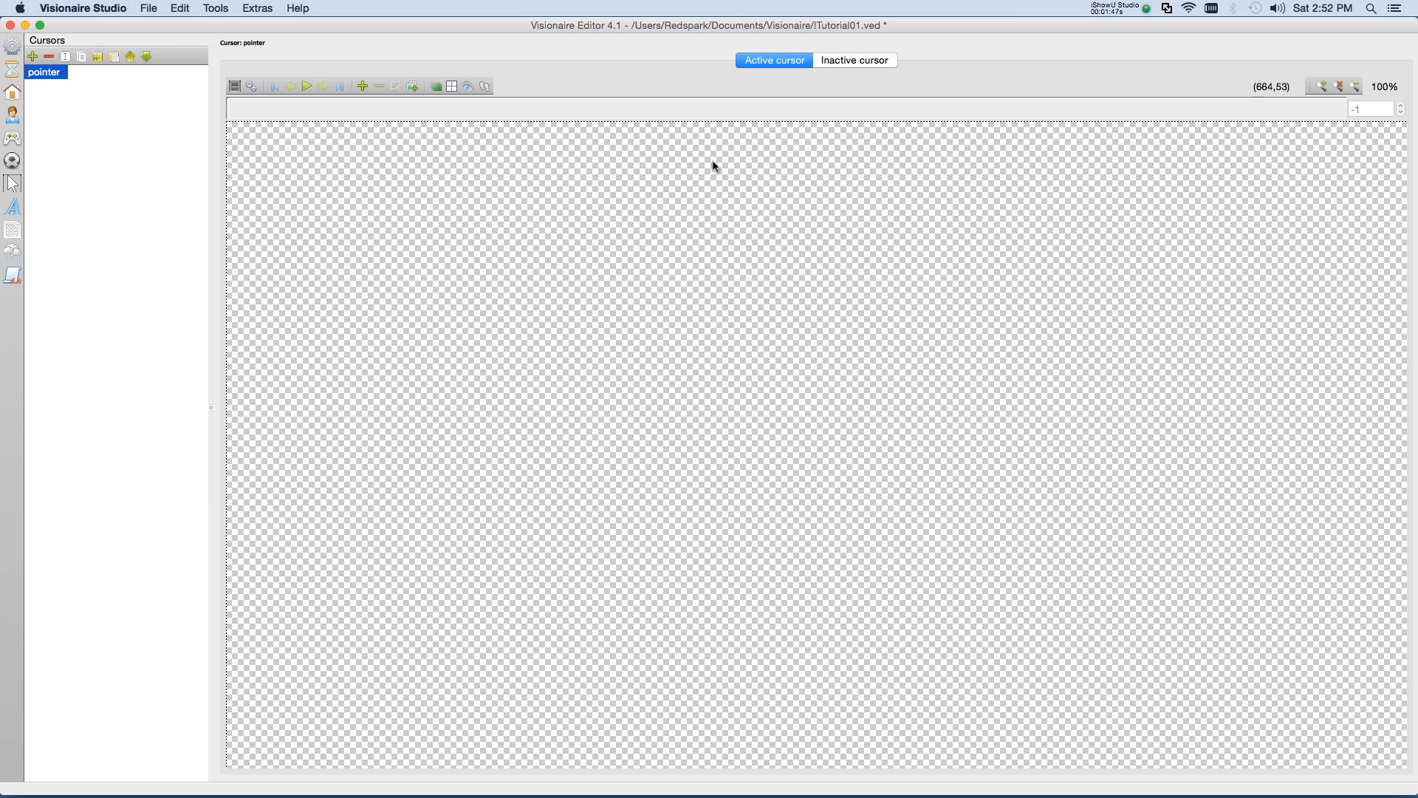
mouse_move(545, 112)
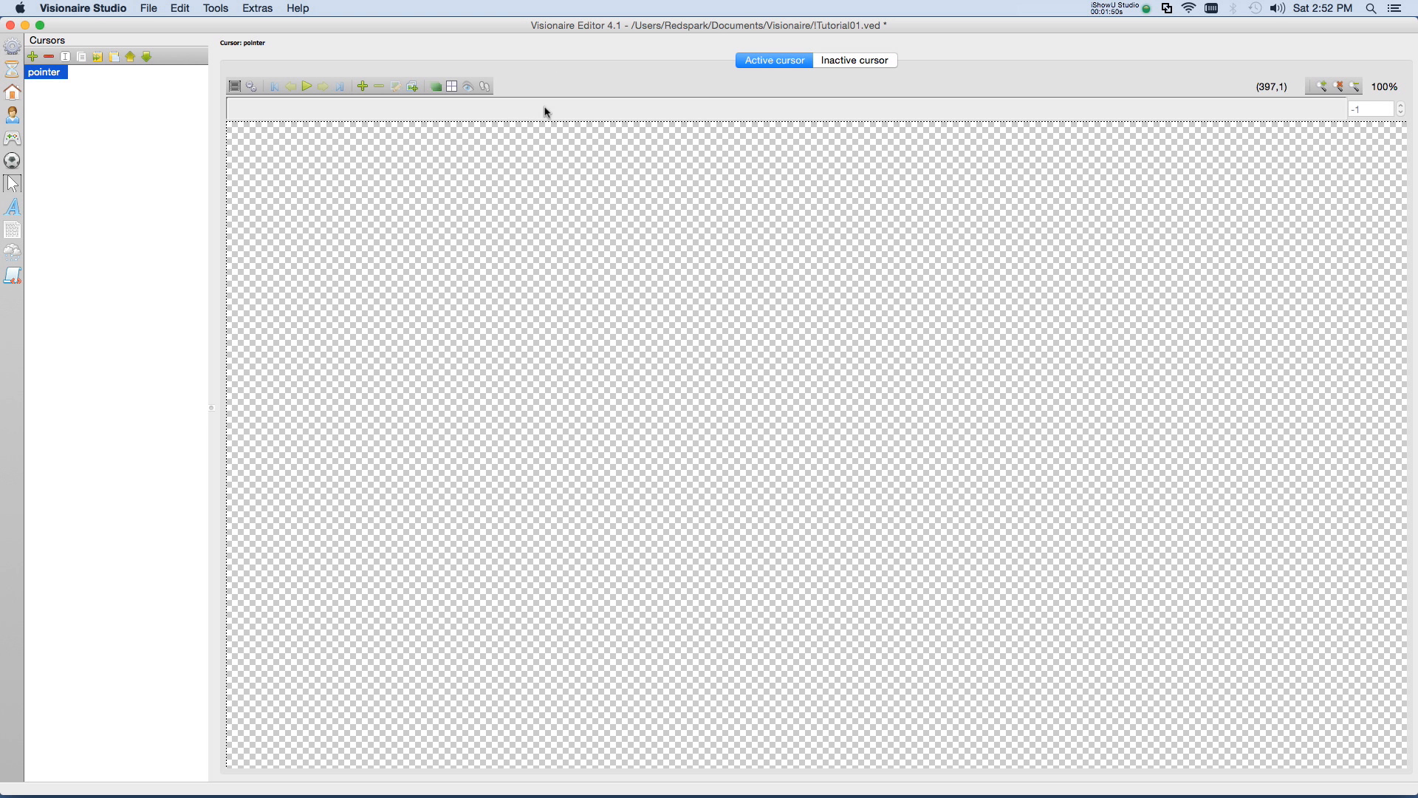
mouse_move(362, 73)
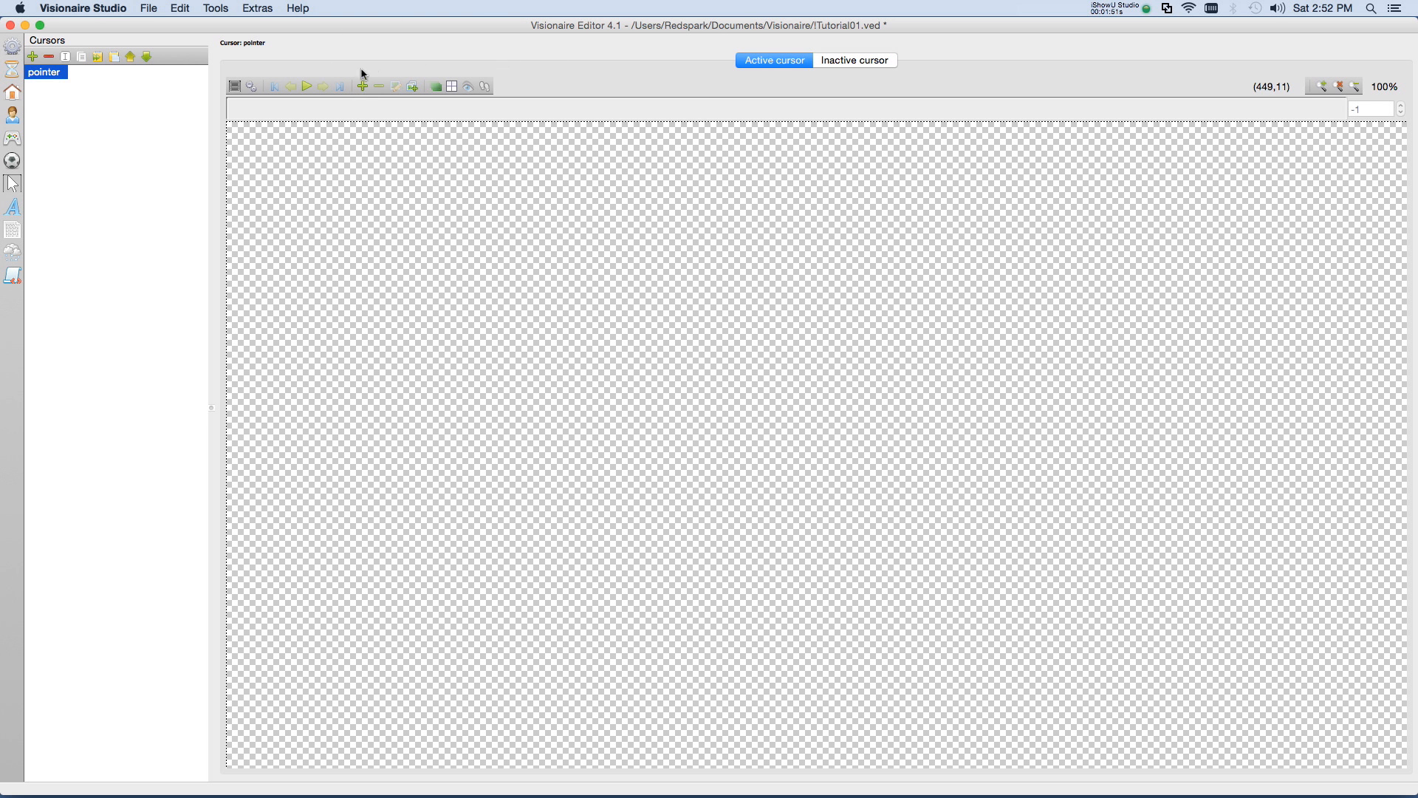
mouse_move(549, 157)
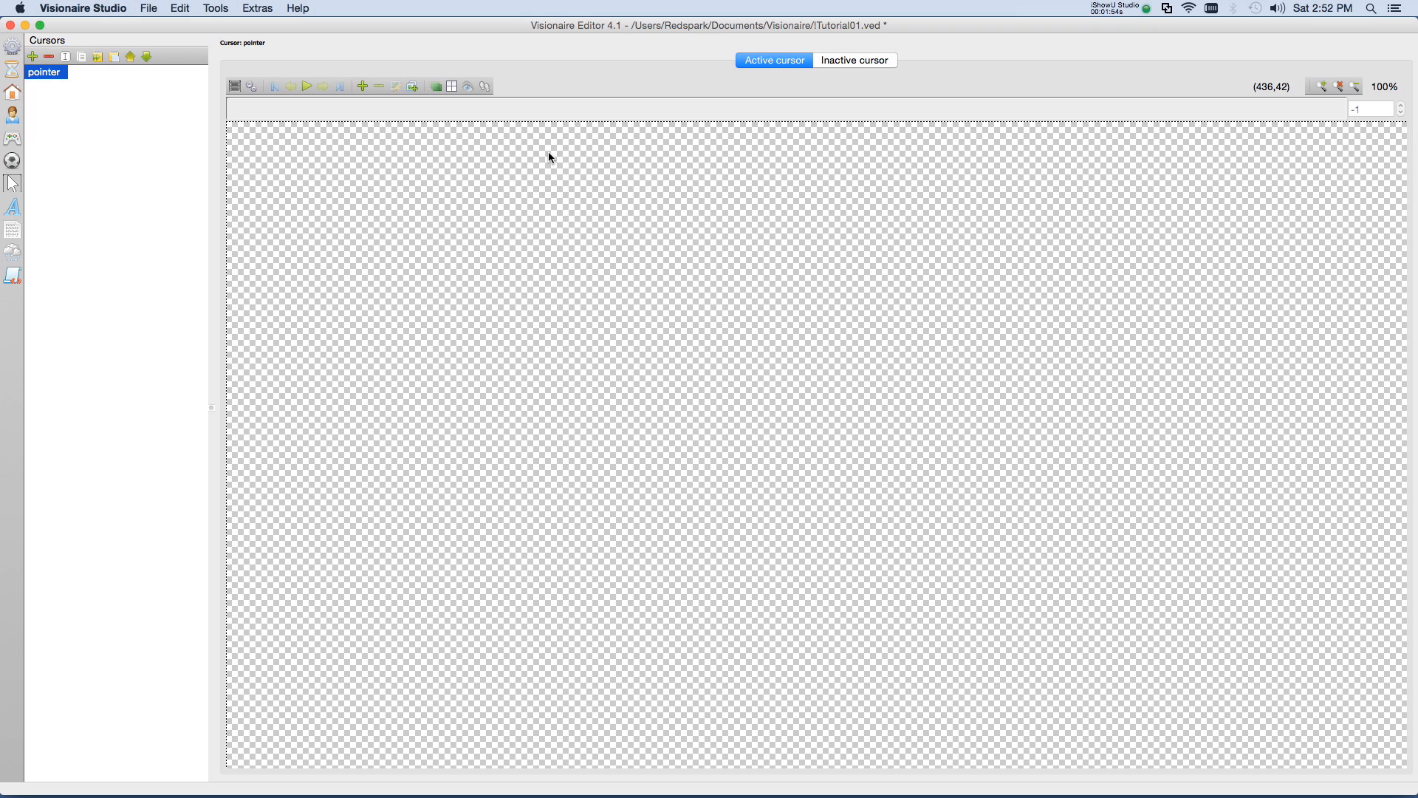
mouse_move(369, 74)
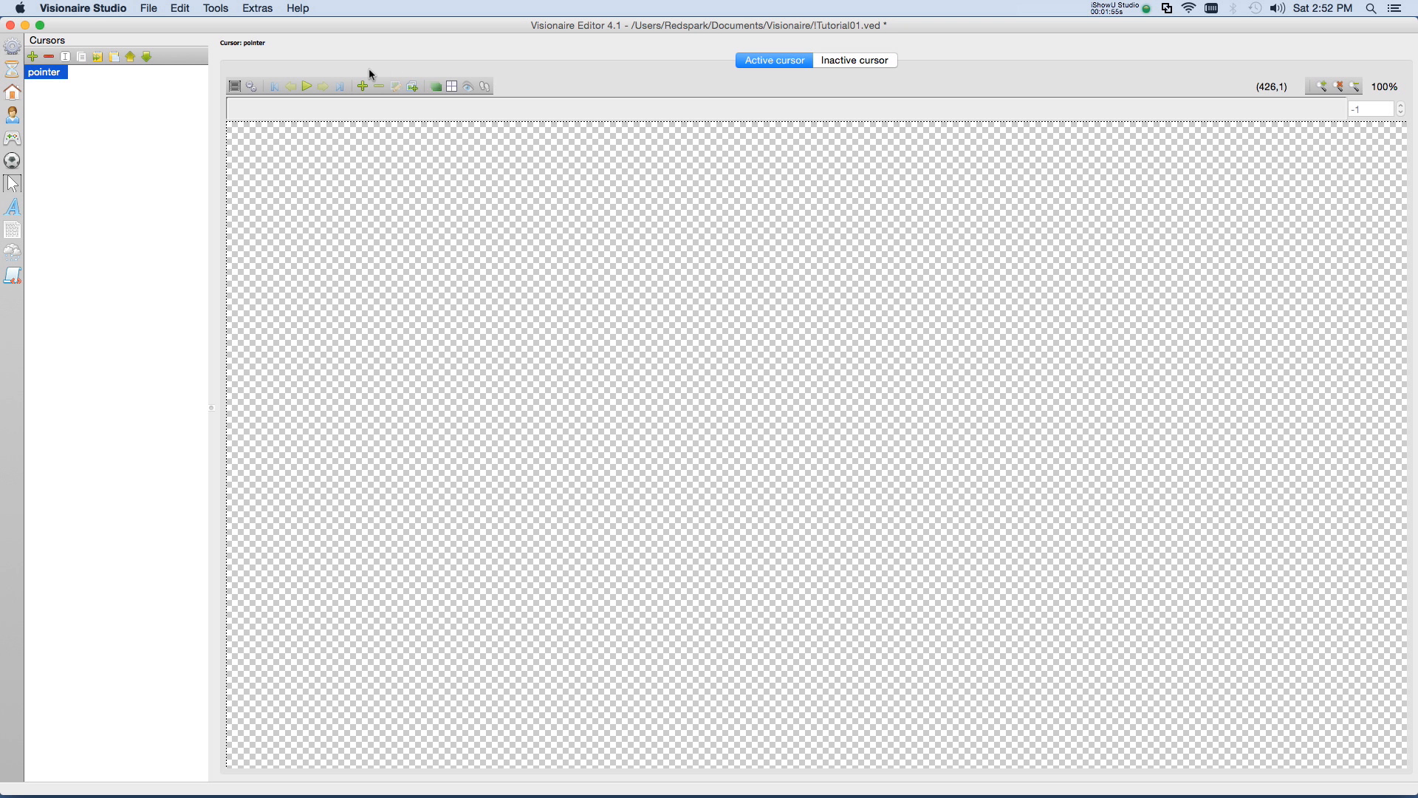
mouse_move(362, 87)
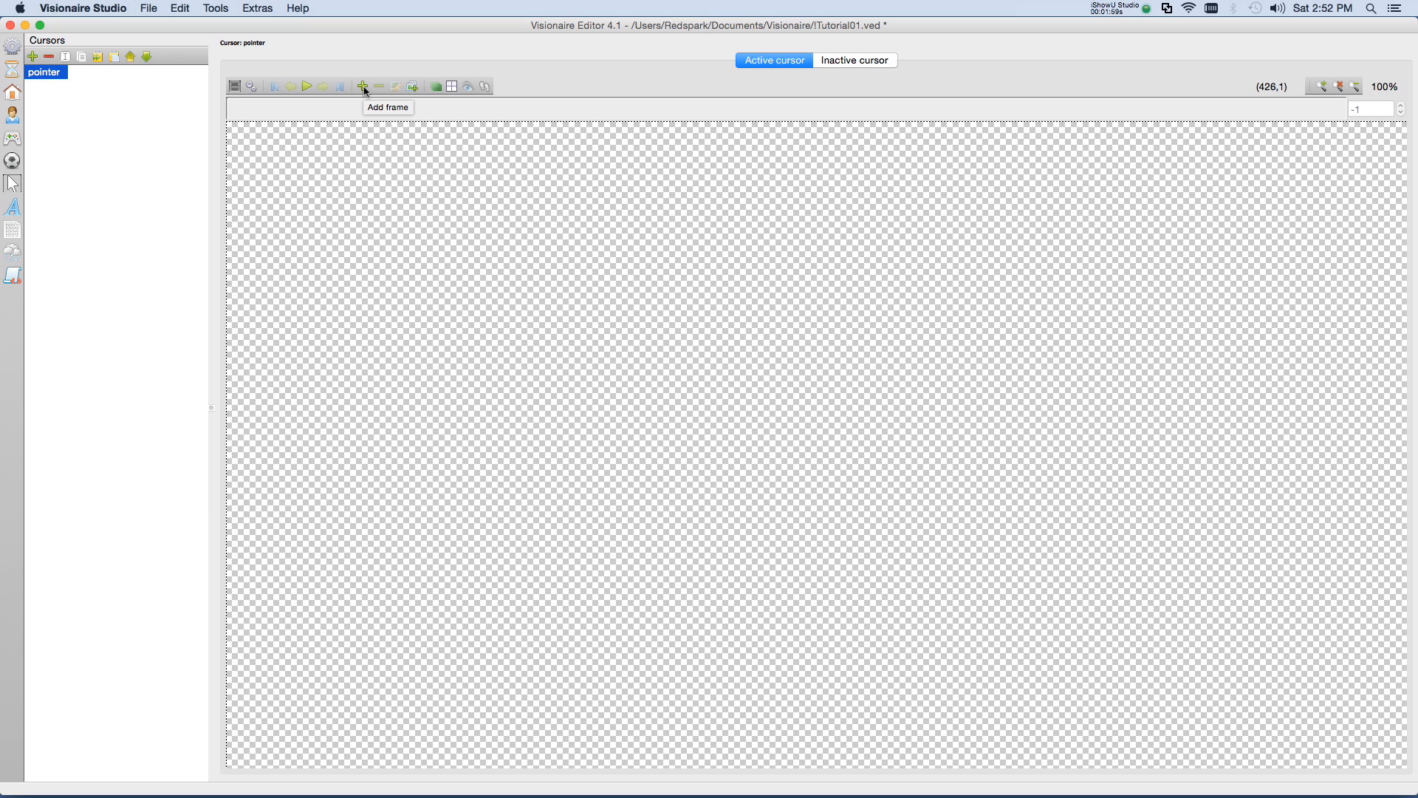
Step: Add an active-state frame loaded from gfx/gui/Mouse_Active.webp
left_click(362, 85)
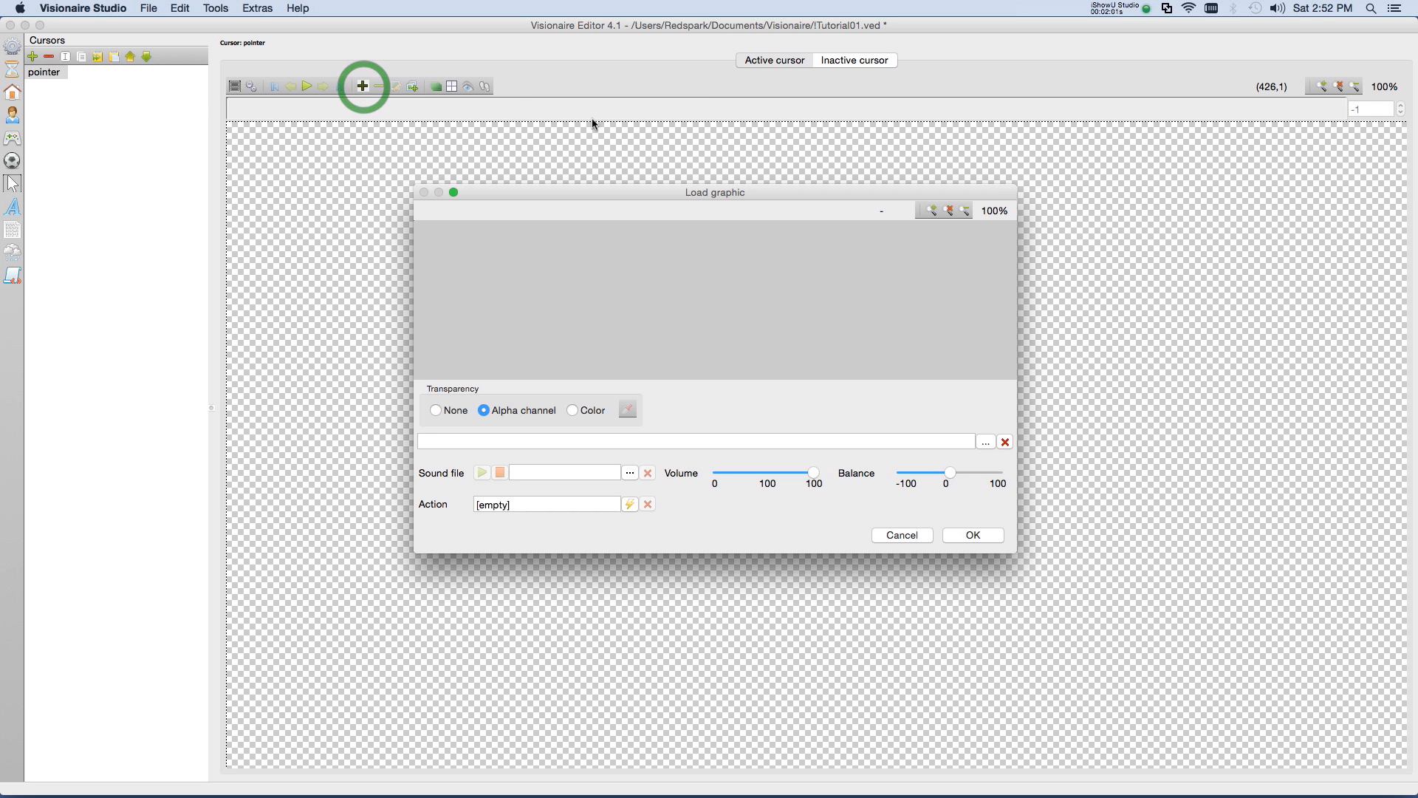
left_click(985, 443)
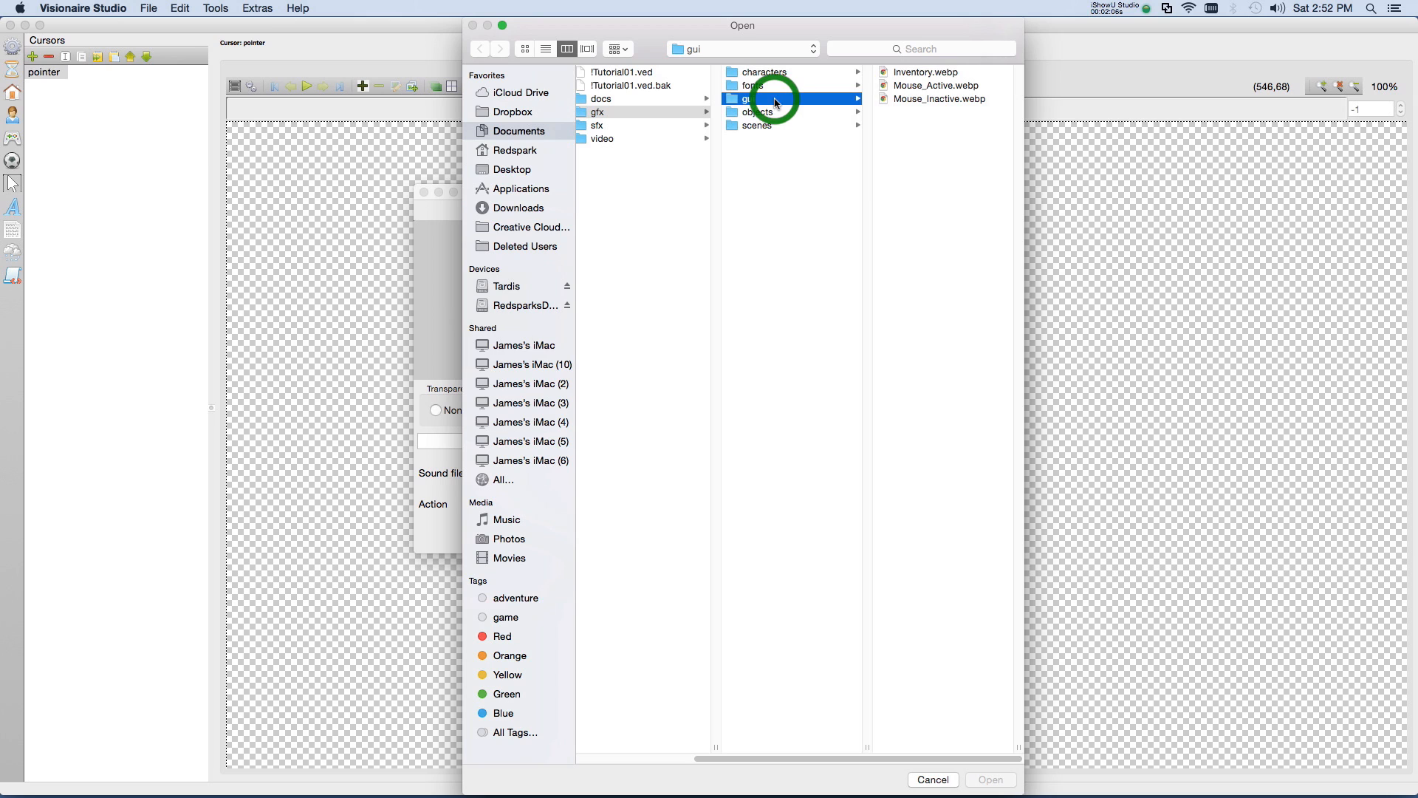
left_click(935, 85)
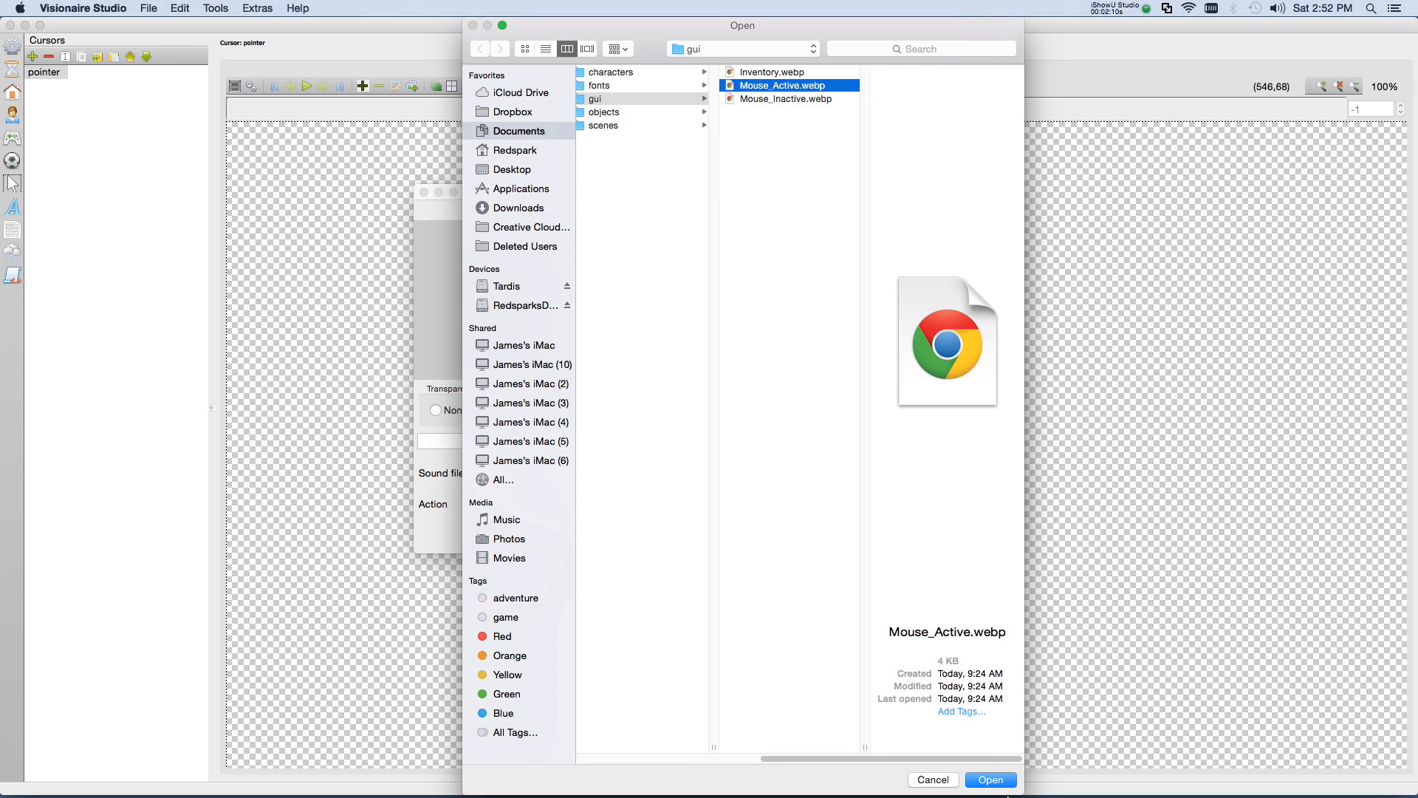
left_click(988, 778)
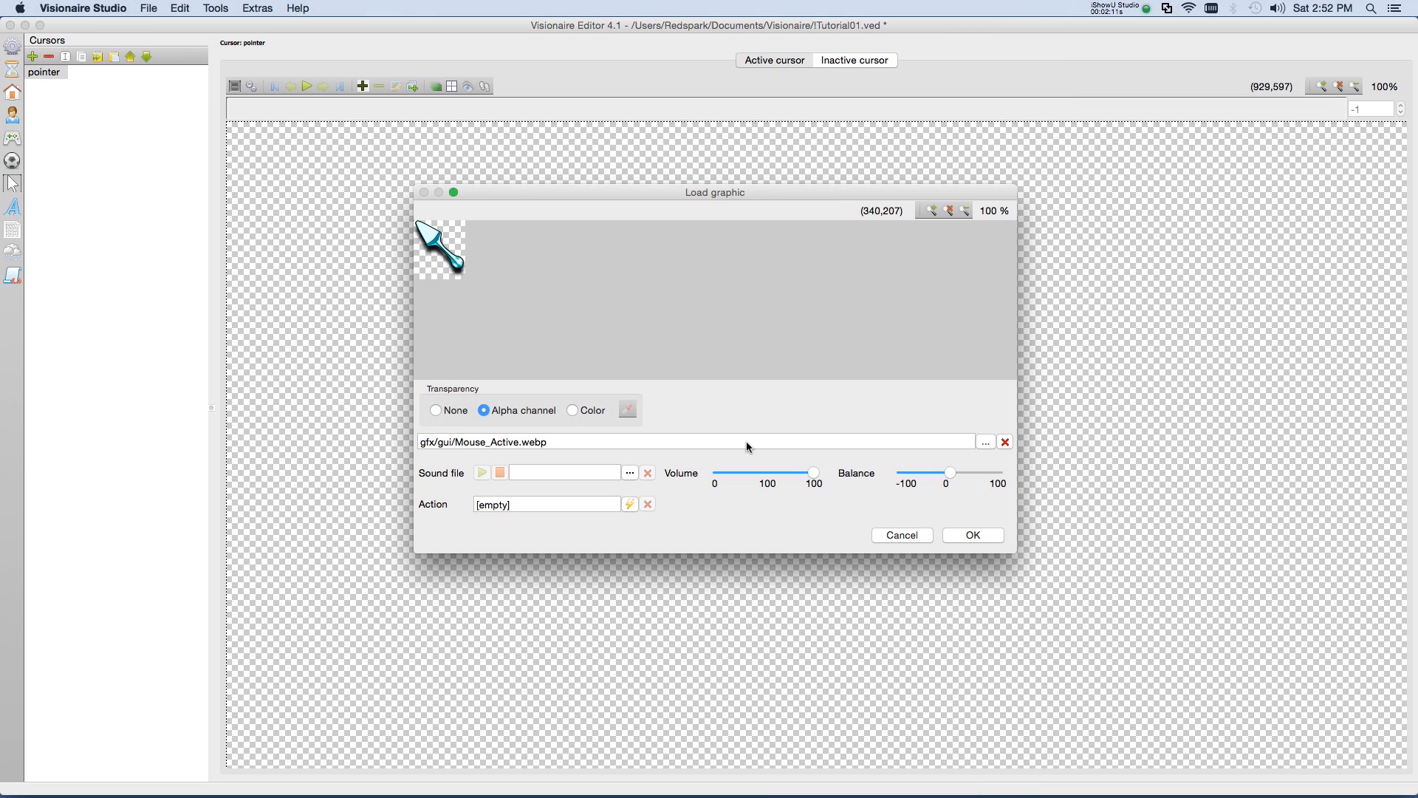
mouse_move(477, 233)
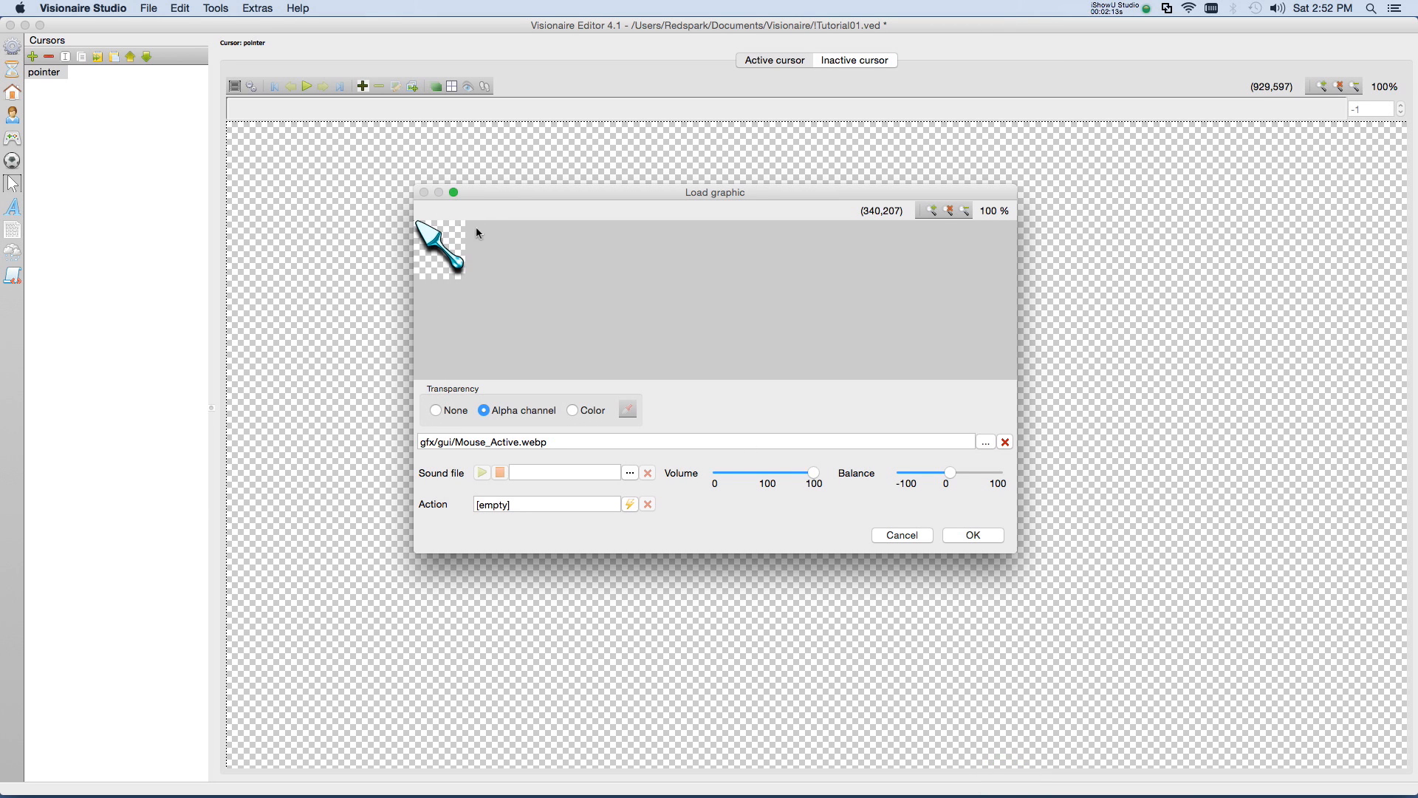
mouse_move(484, 215)
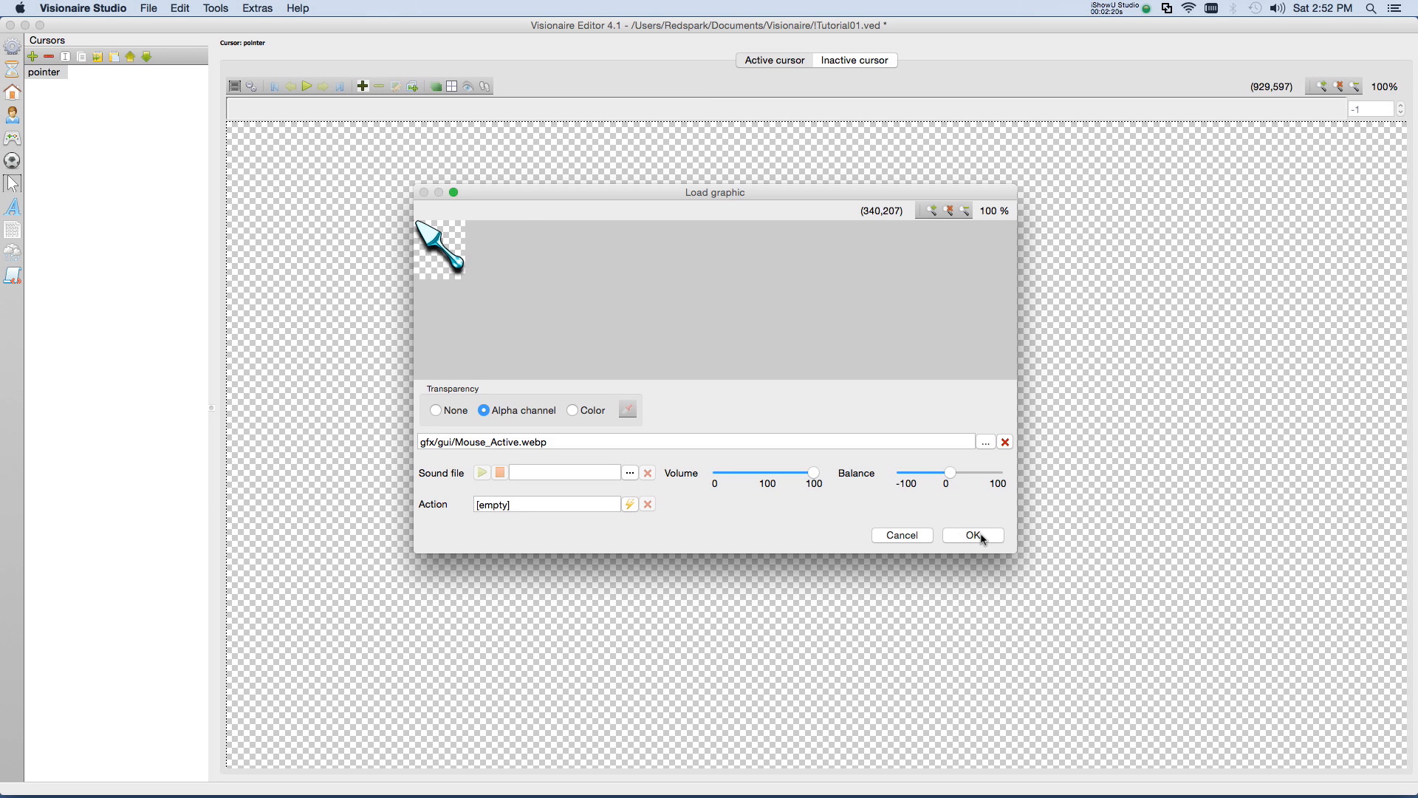
left_click(971, 535)
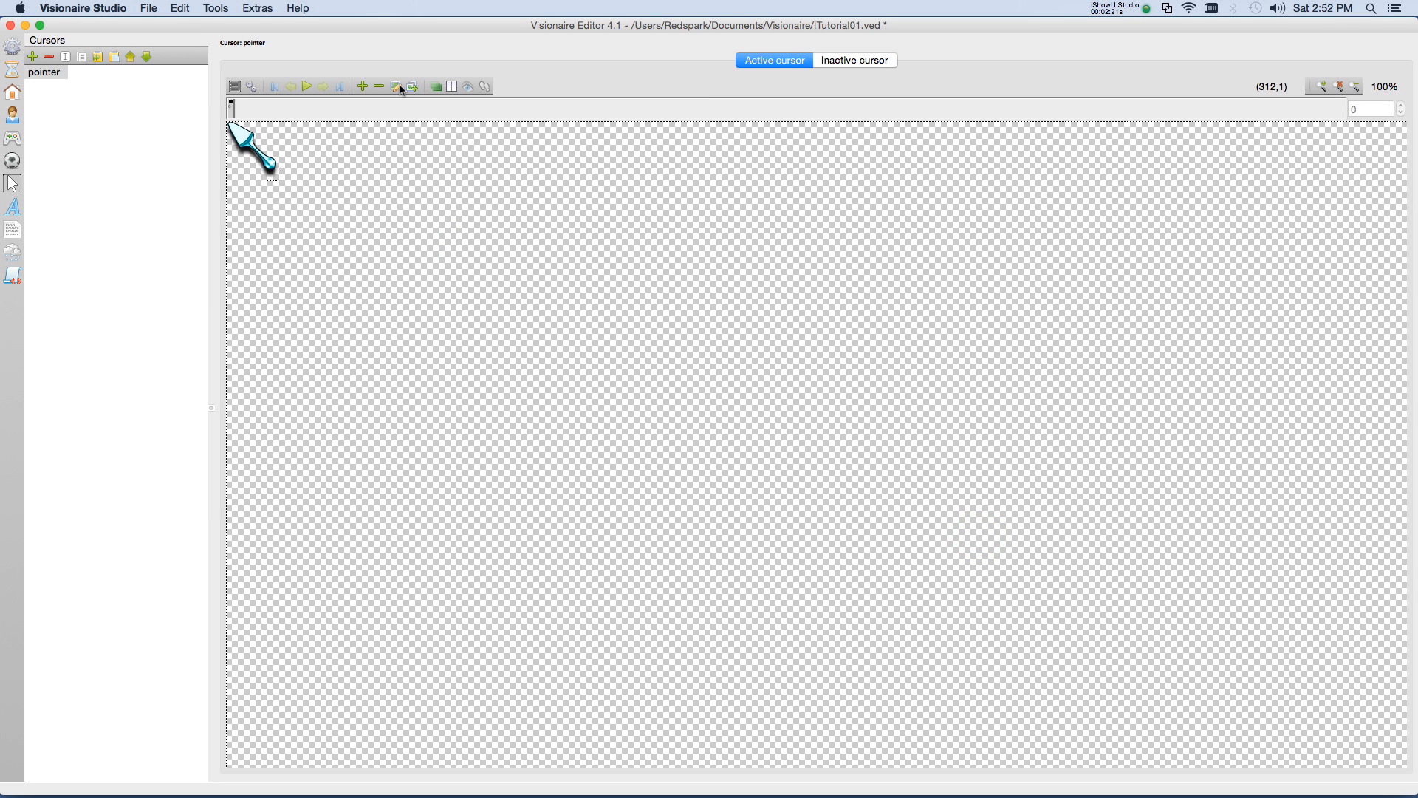
mouse_move(394, 110)
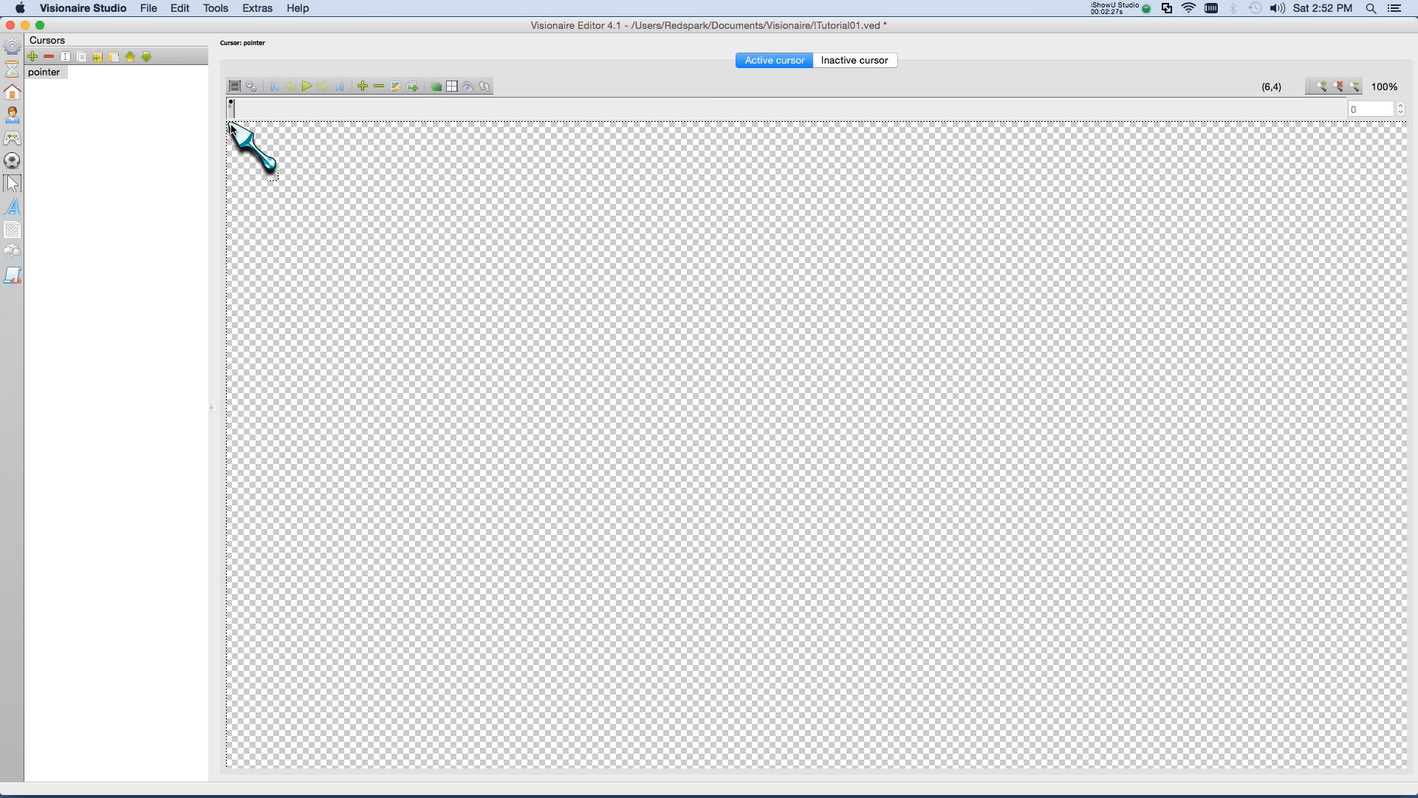
Step: Set the active cursor's animation center at the spoon tip
left_click(233, 125)
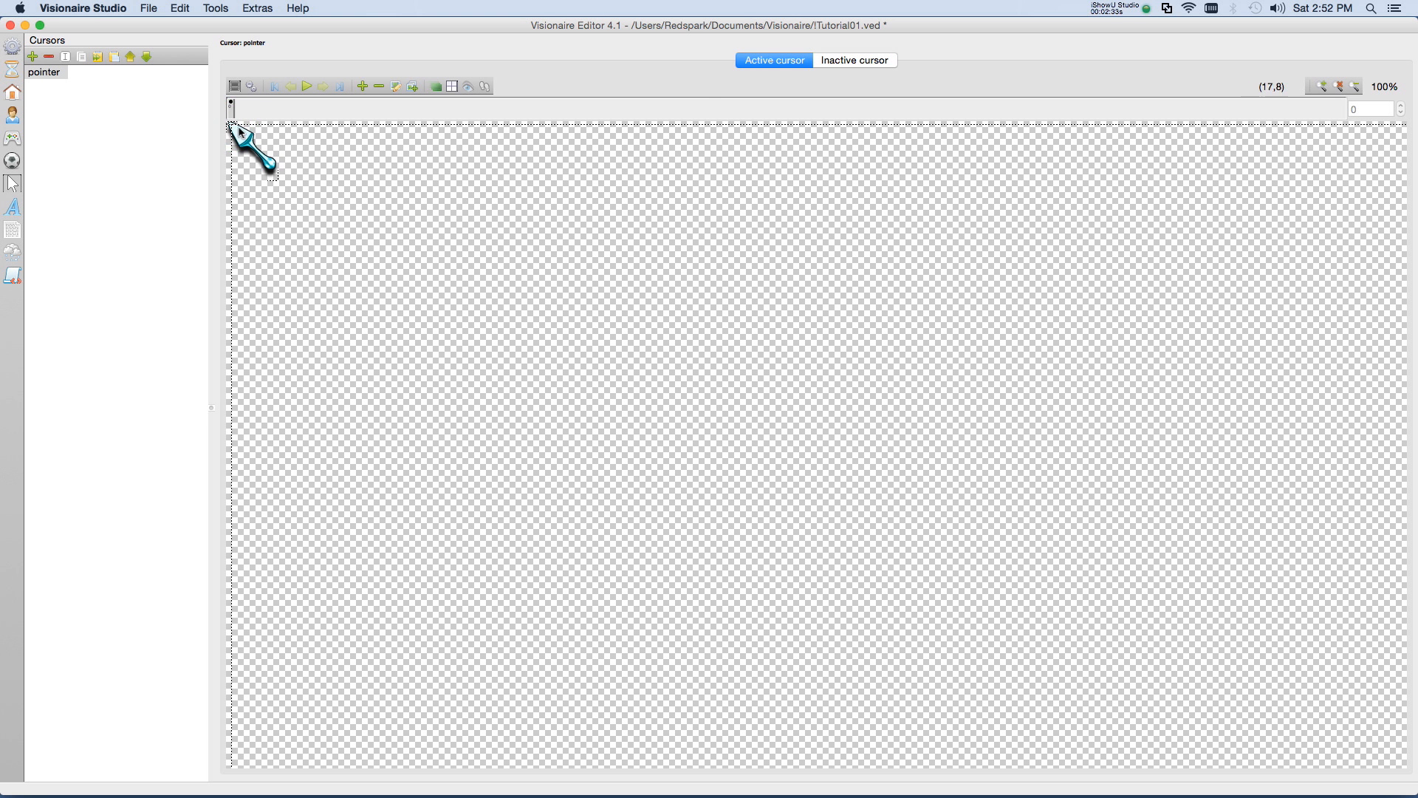
mouse_move(237, 133)
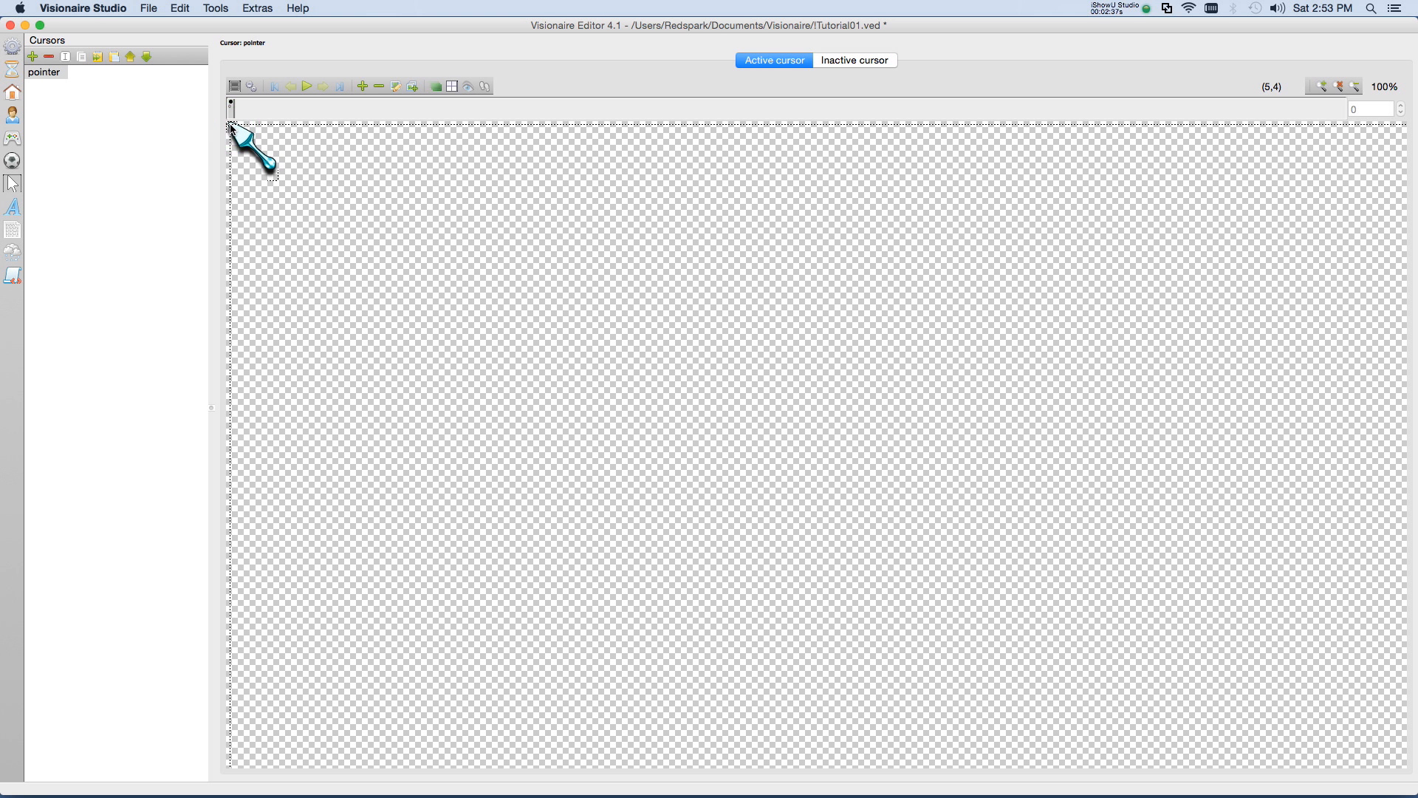
mouse_move(453, 97)
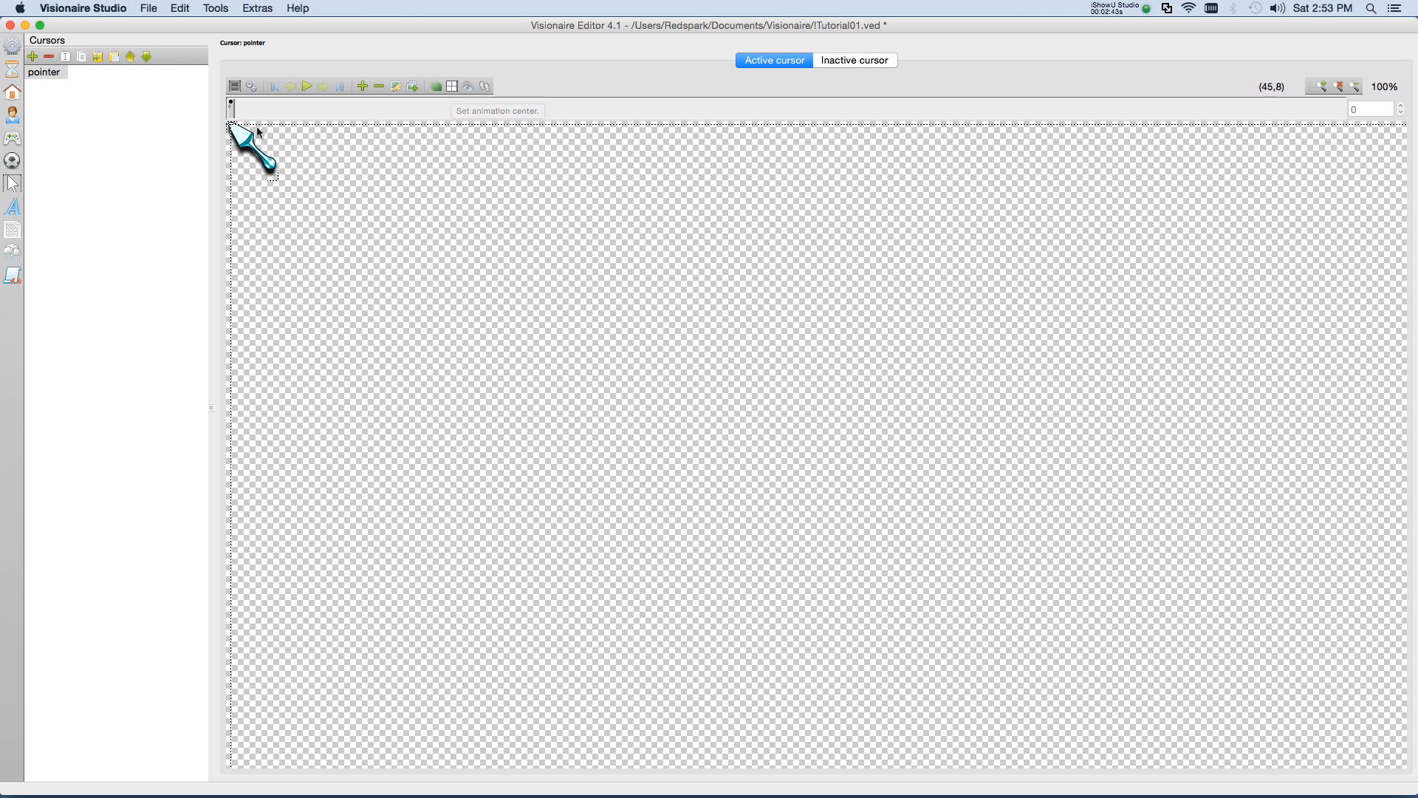
mouse_move(233, 129)
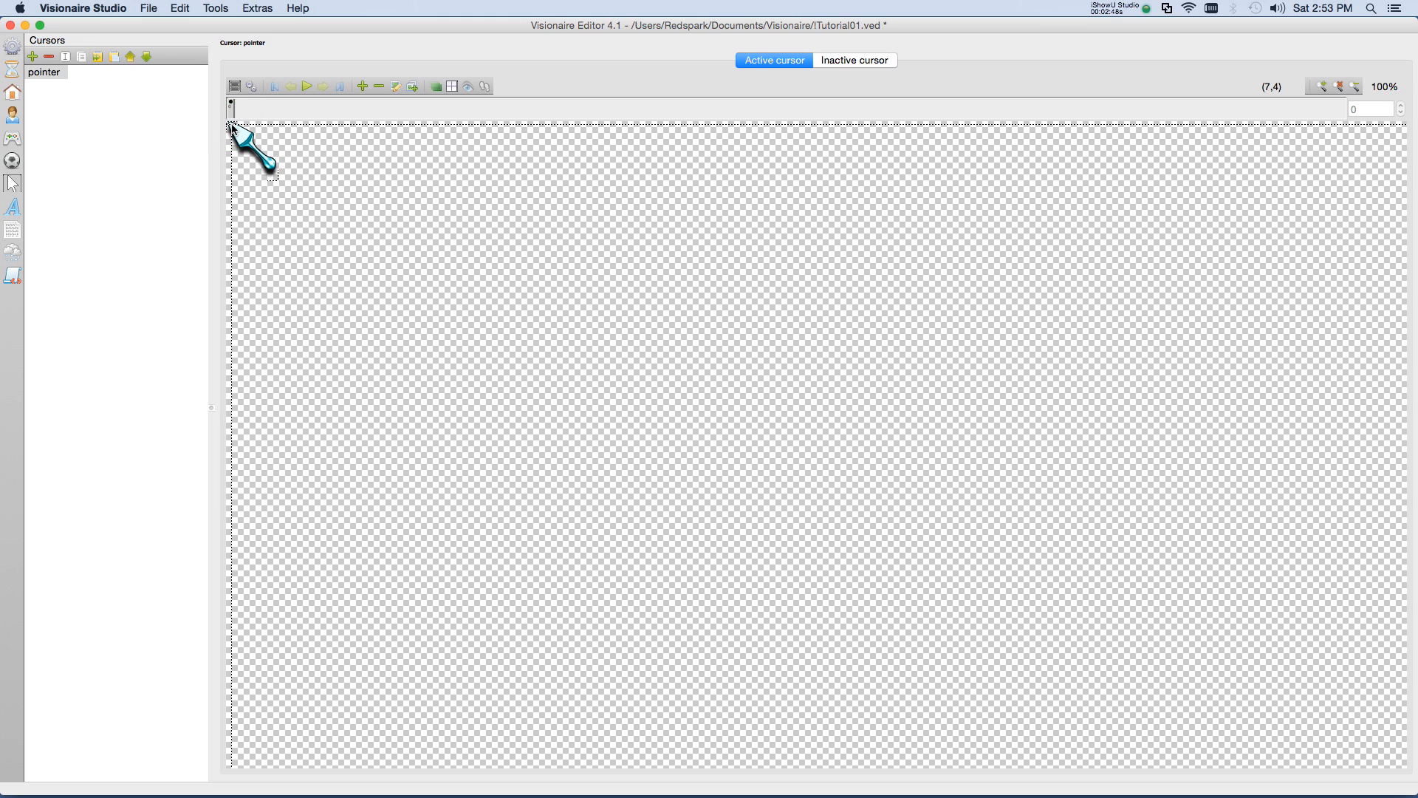
mouse_move(326, 156)
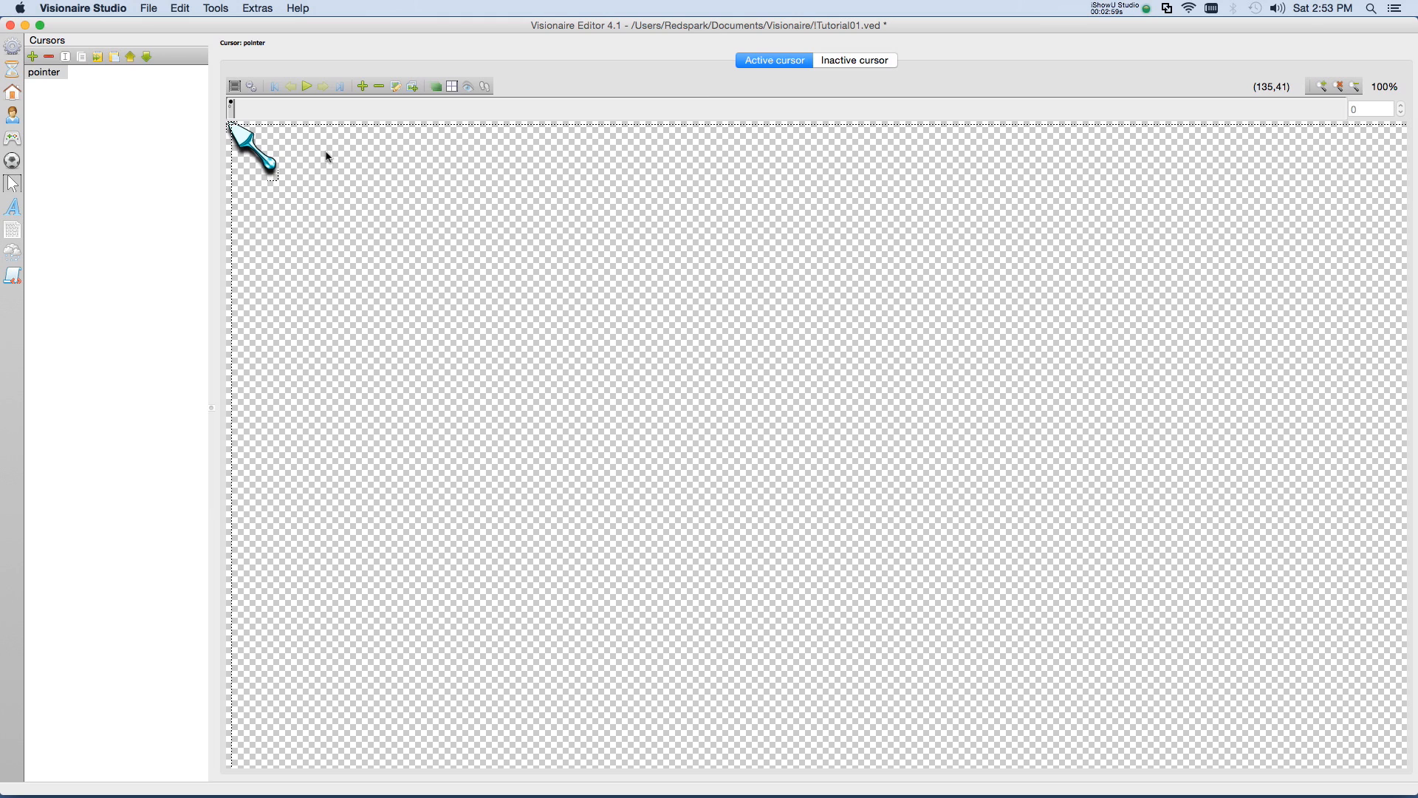
mouse_move(859, 43)
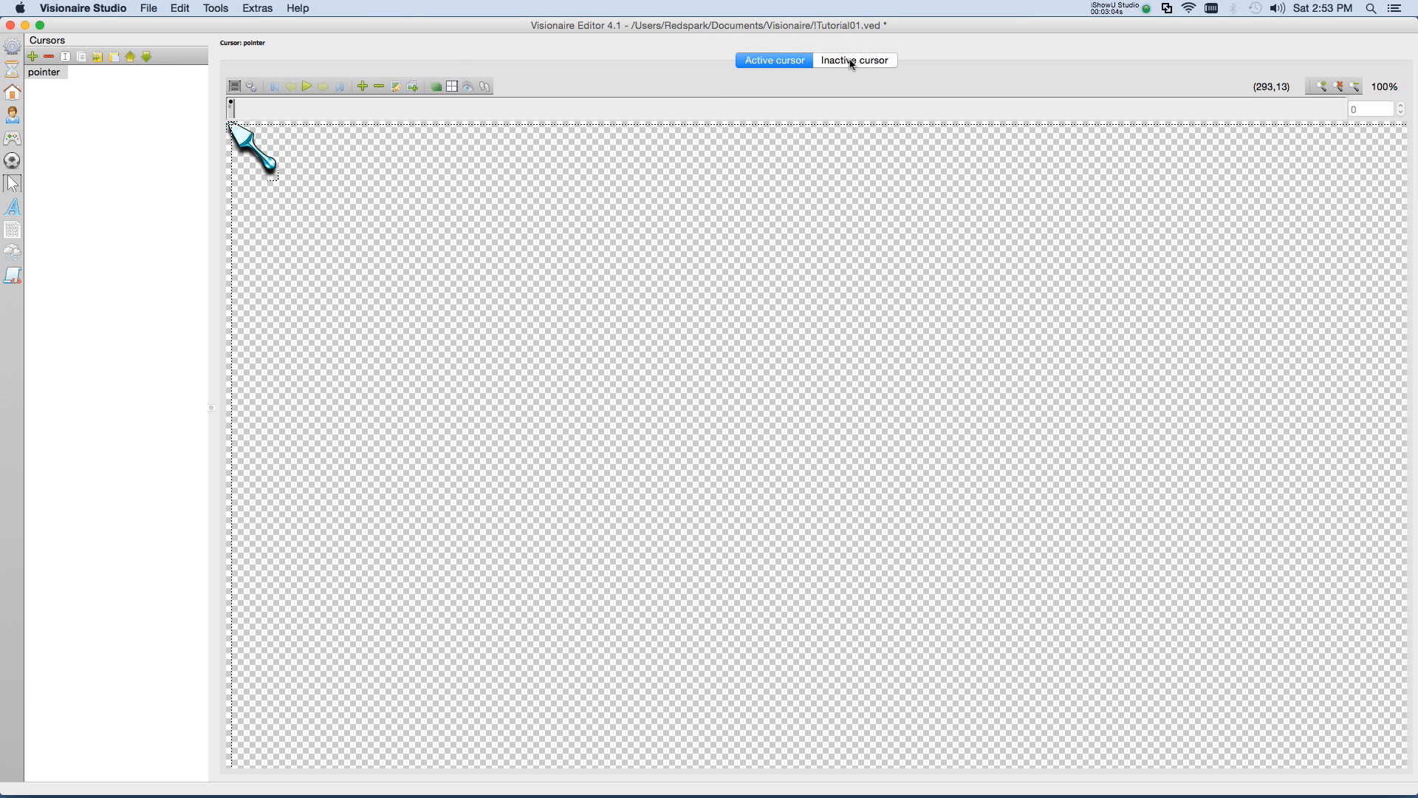
Step: Add an inactive-state frame loaded from gfx/gui/Mouse_Inactive.webp
left_click(853, 60)
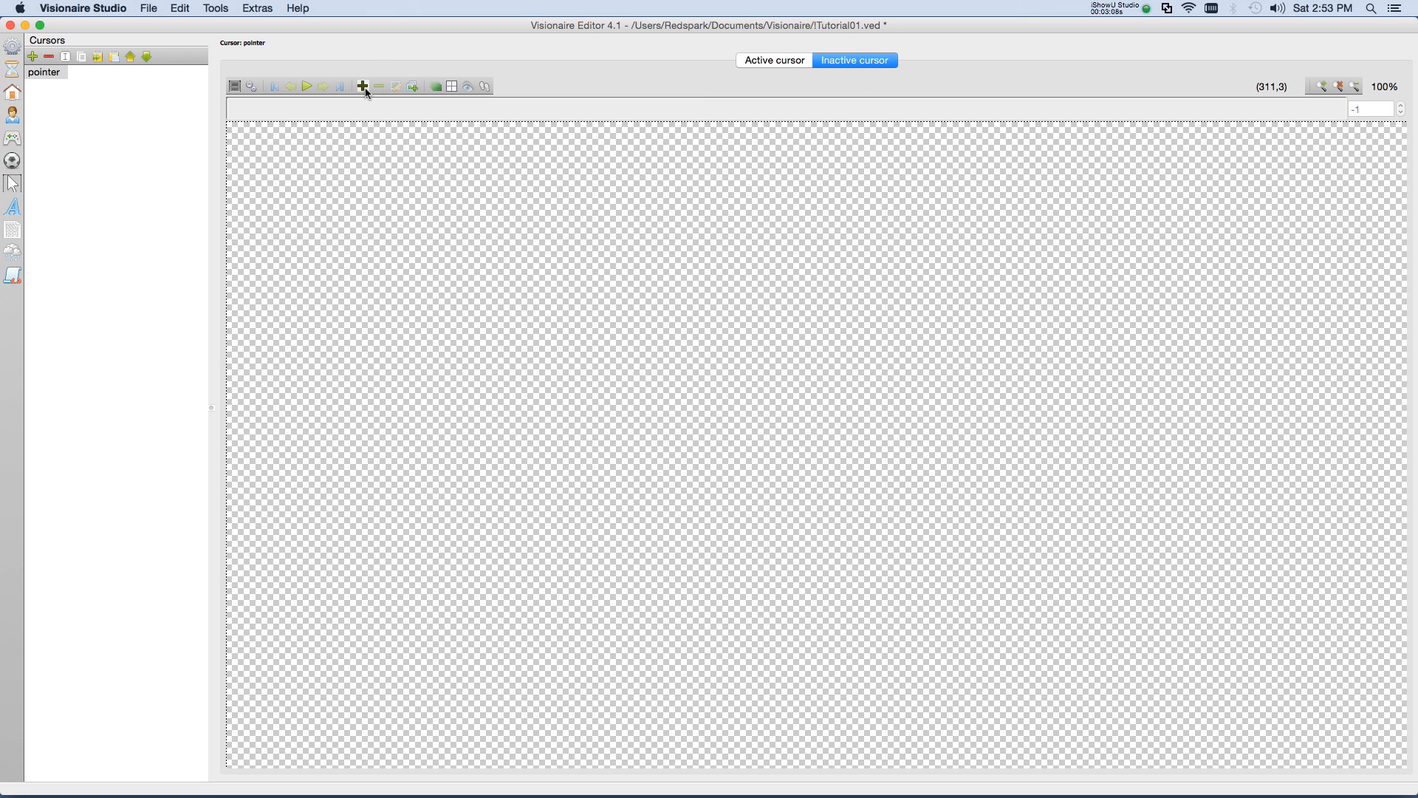
left_click(362, 85)
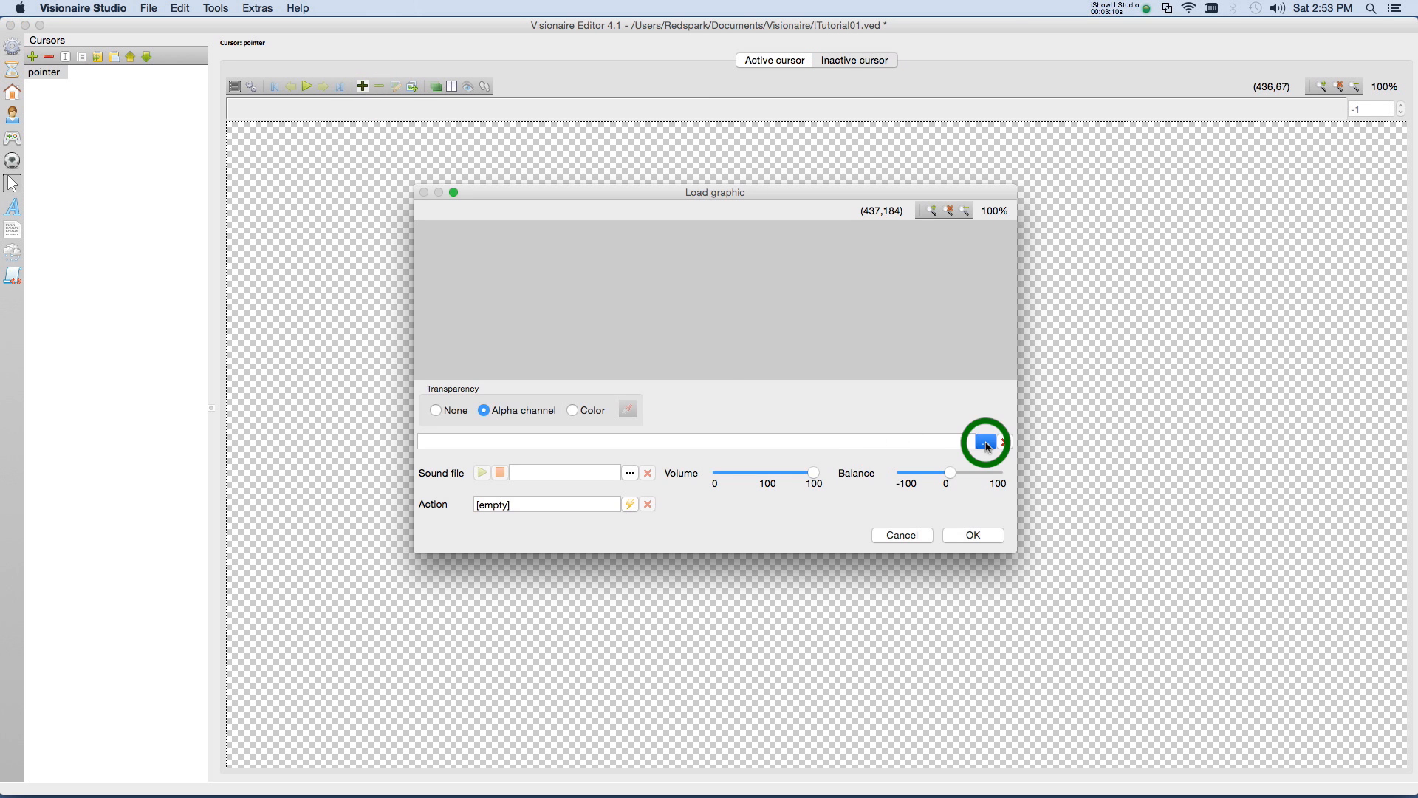
left_click(986, 443)
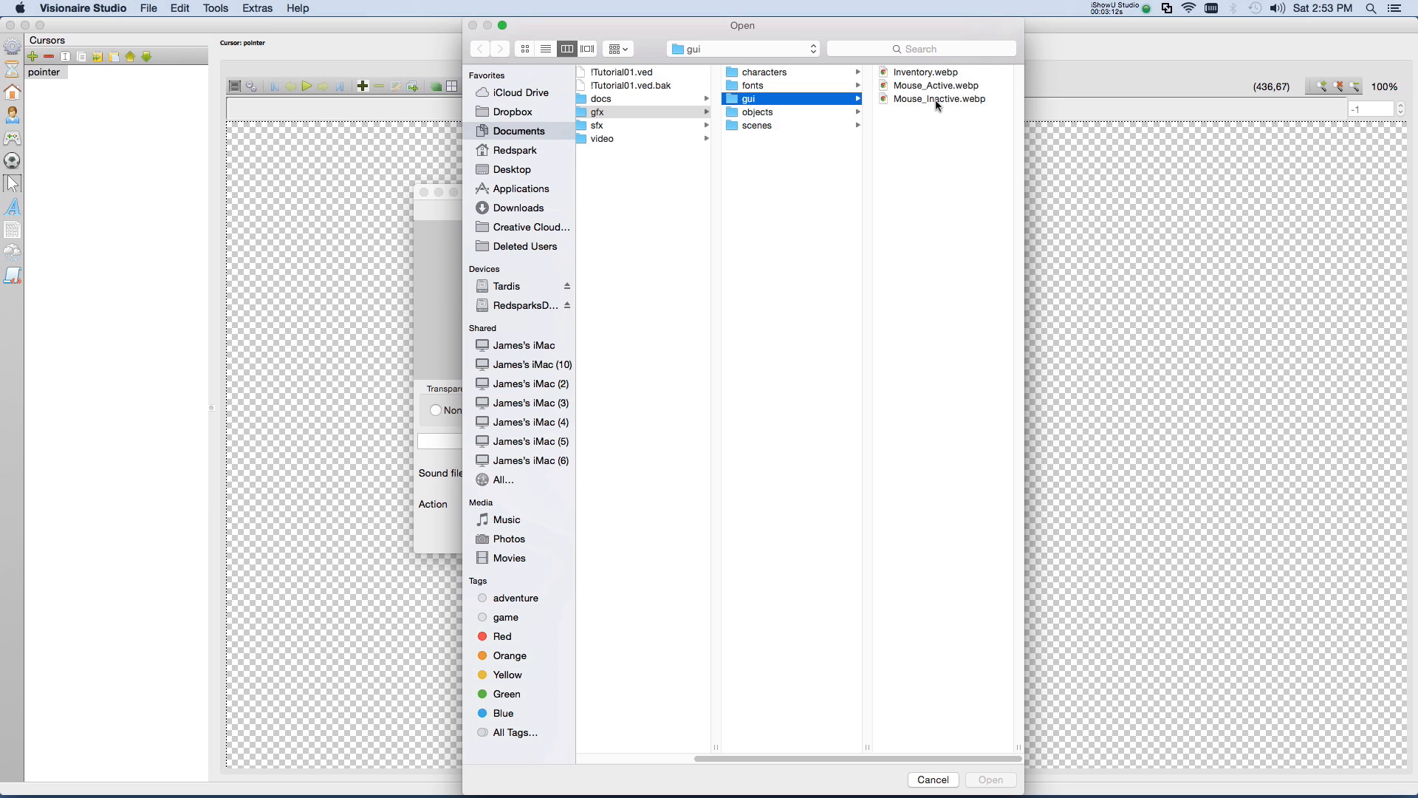
left_click(936, 98)
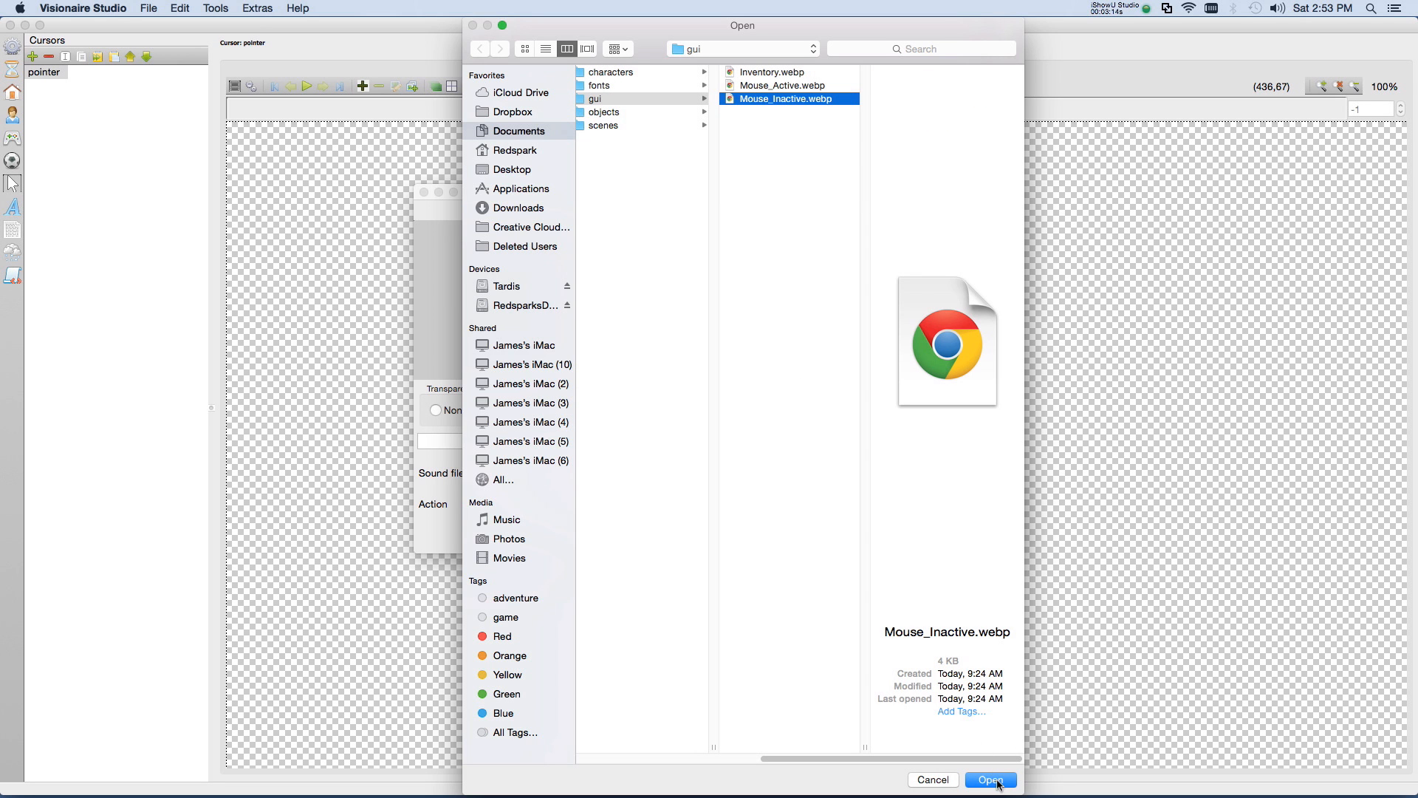
left_click(990, 779)
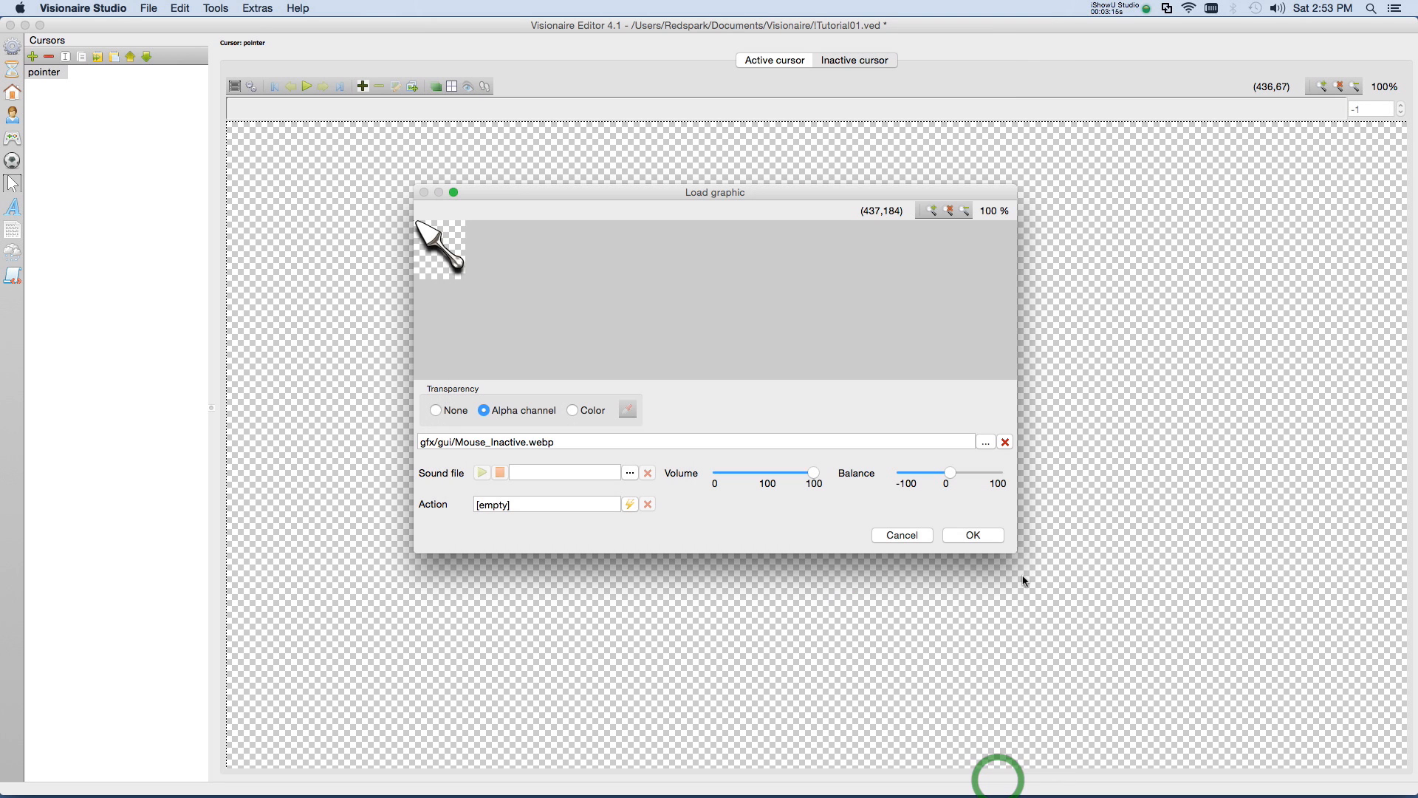
left_click(972, 534)
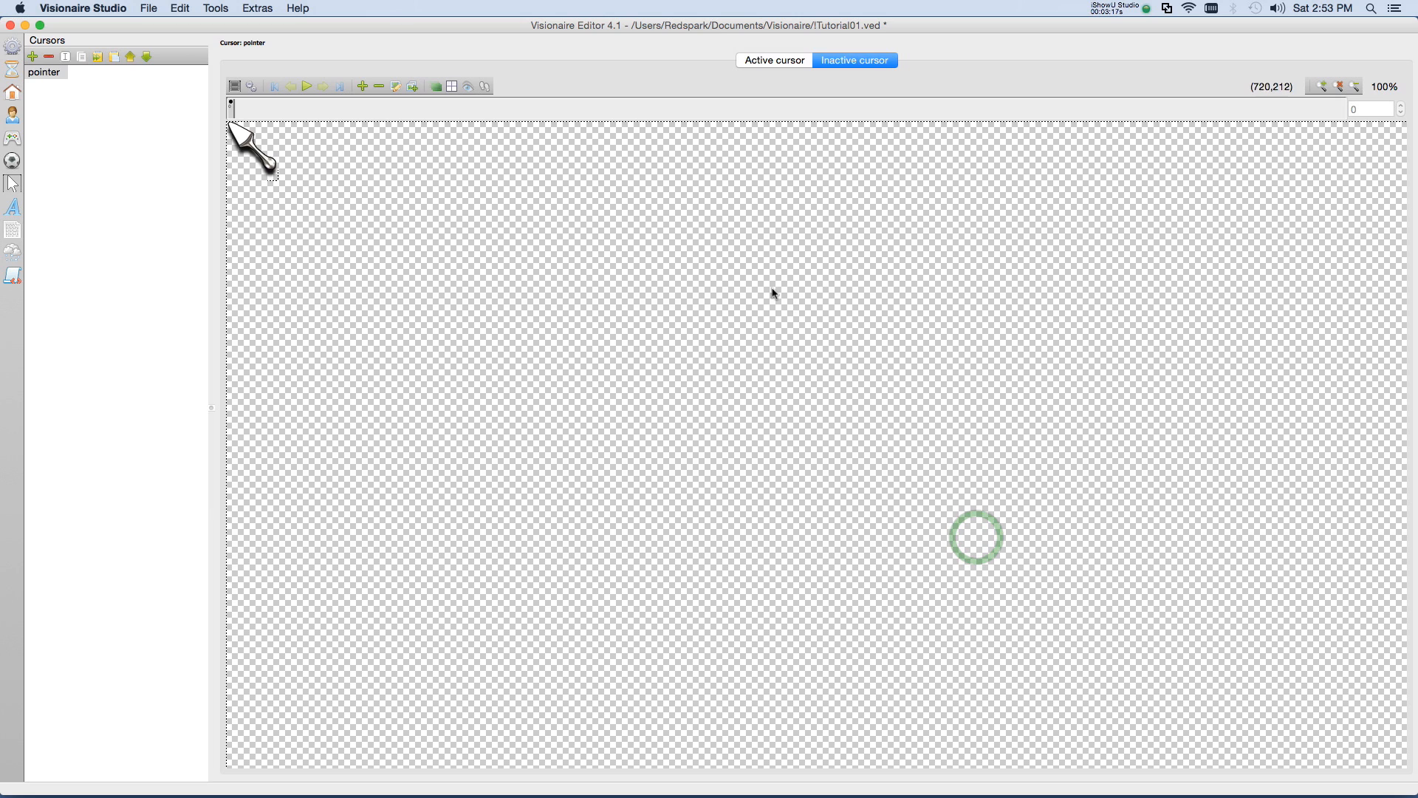
Step: Use the Set animation center tool to mark the grey spoon's tip
left_click(452, 86)
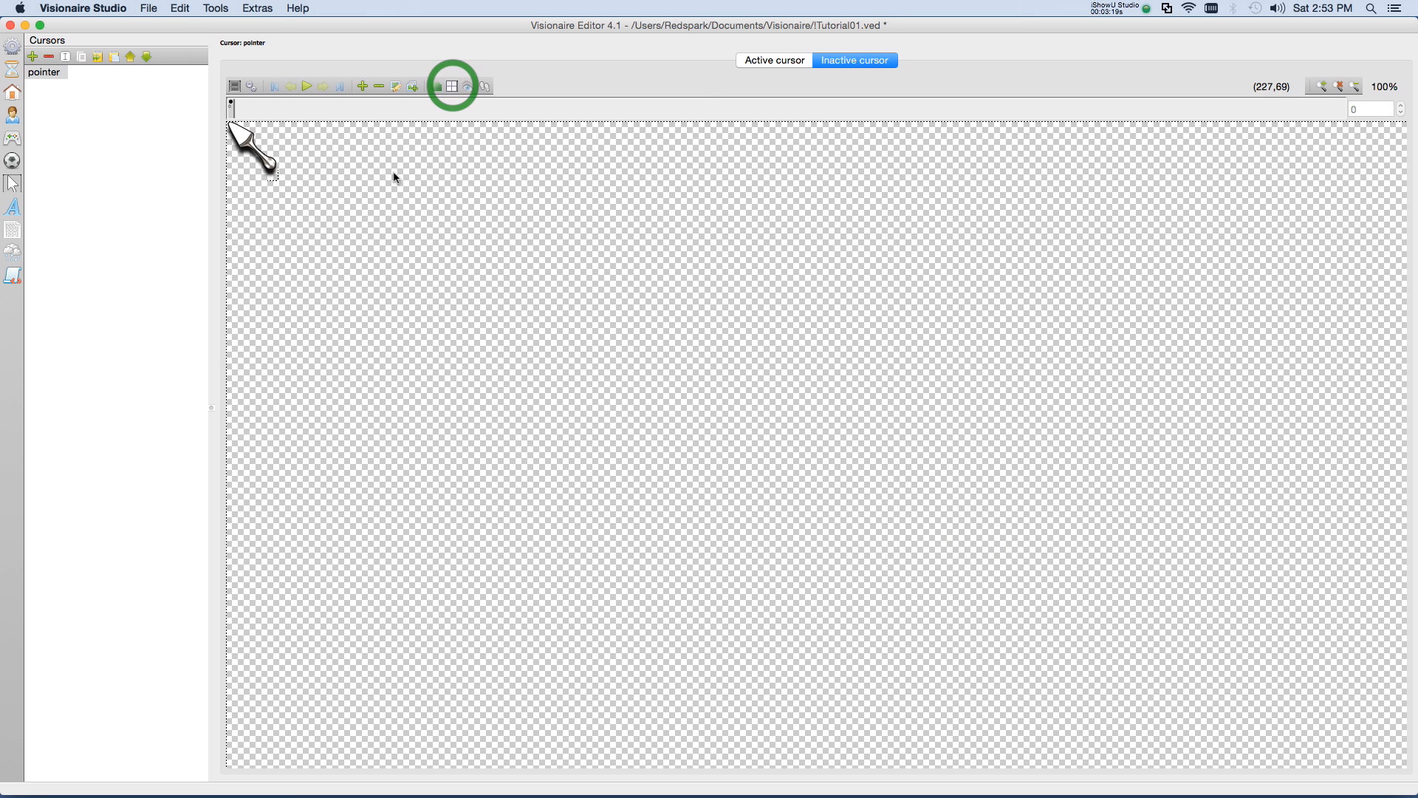
left_click(451, 86)
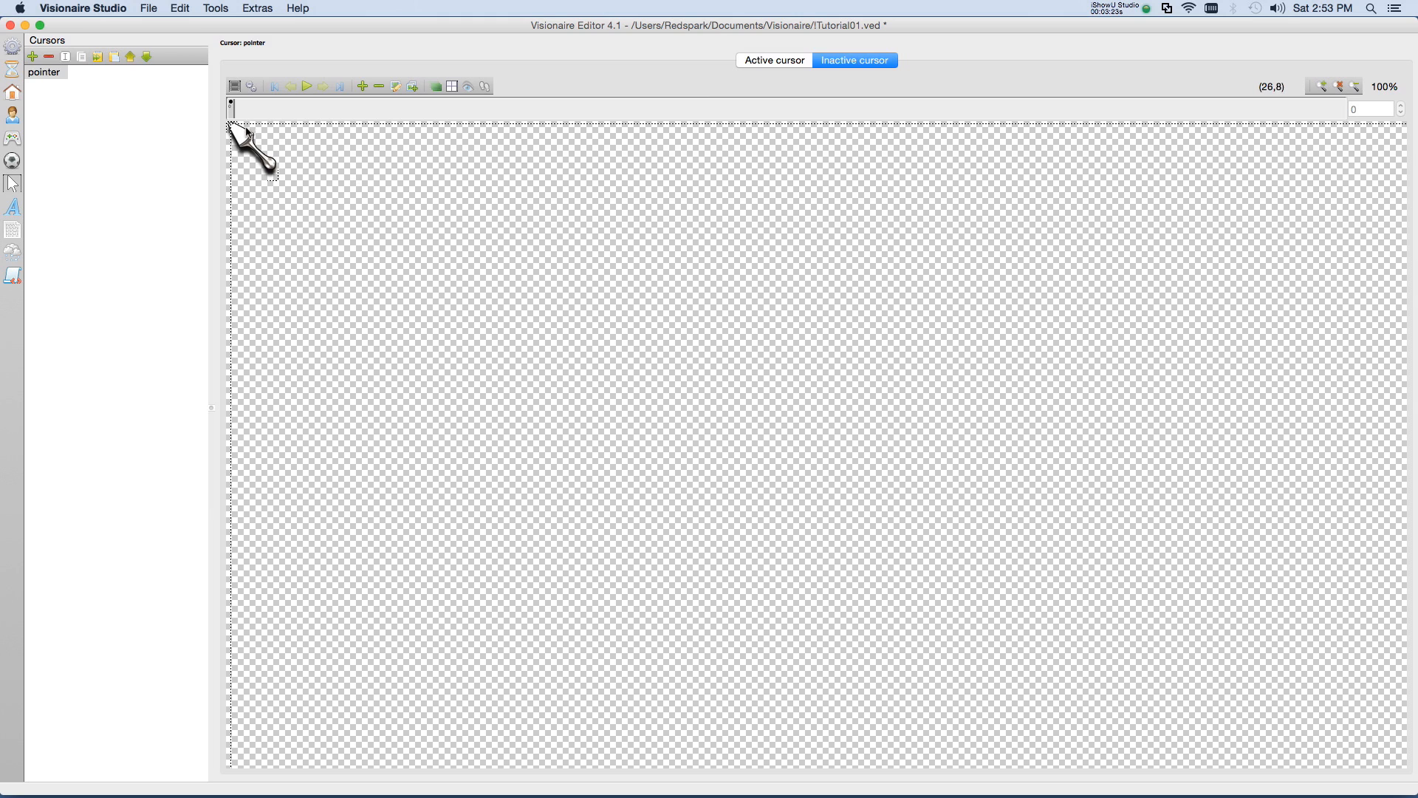
mouse_move(644, 245)
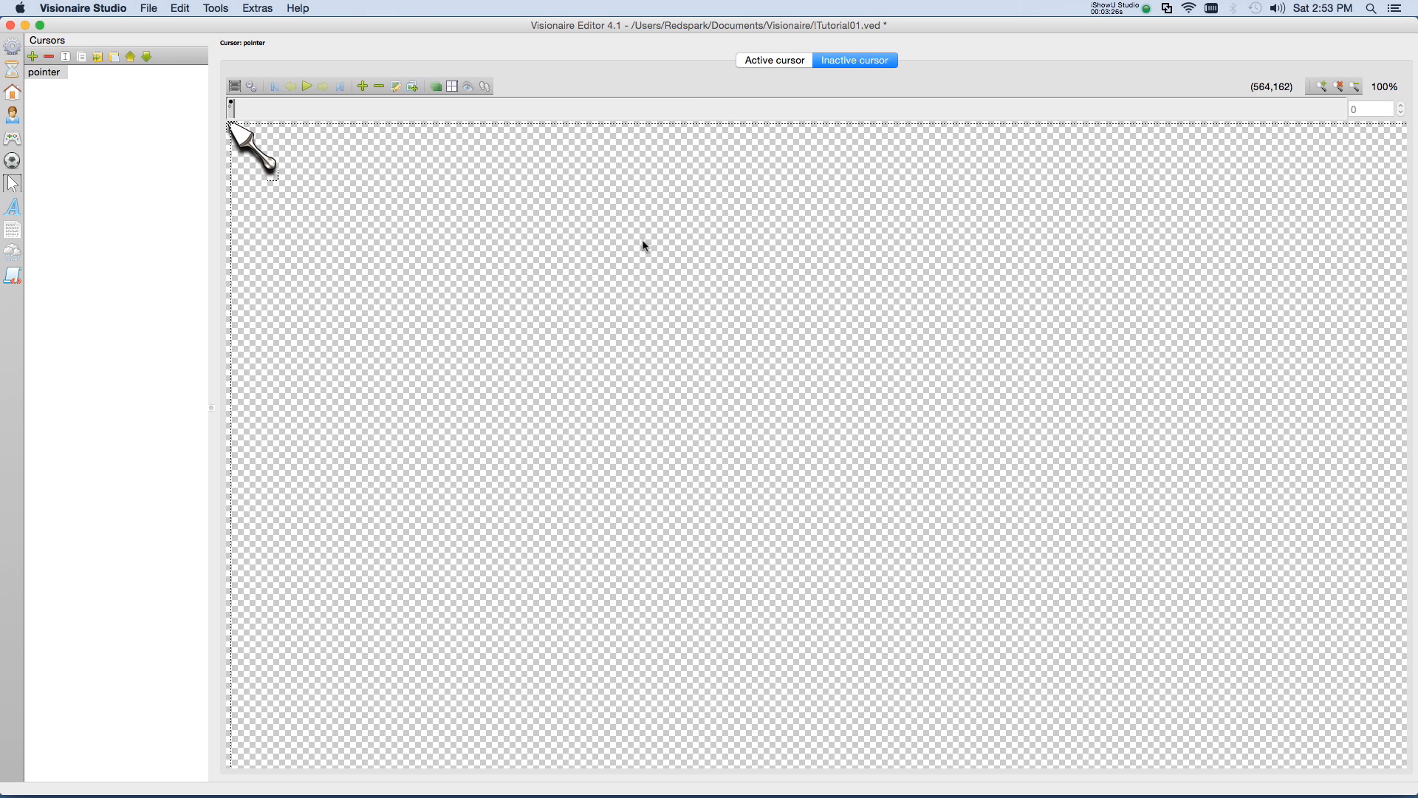
mouse_move(835, 128)
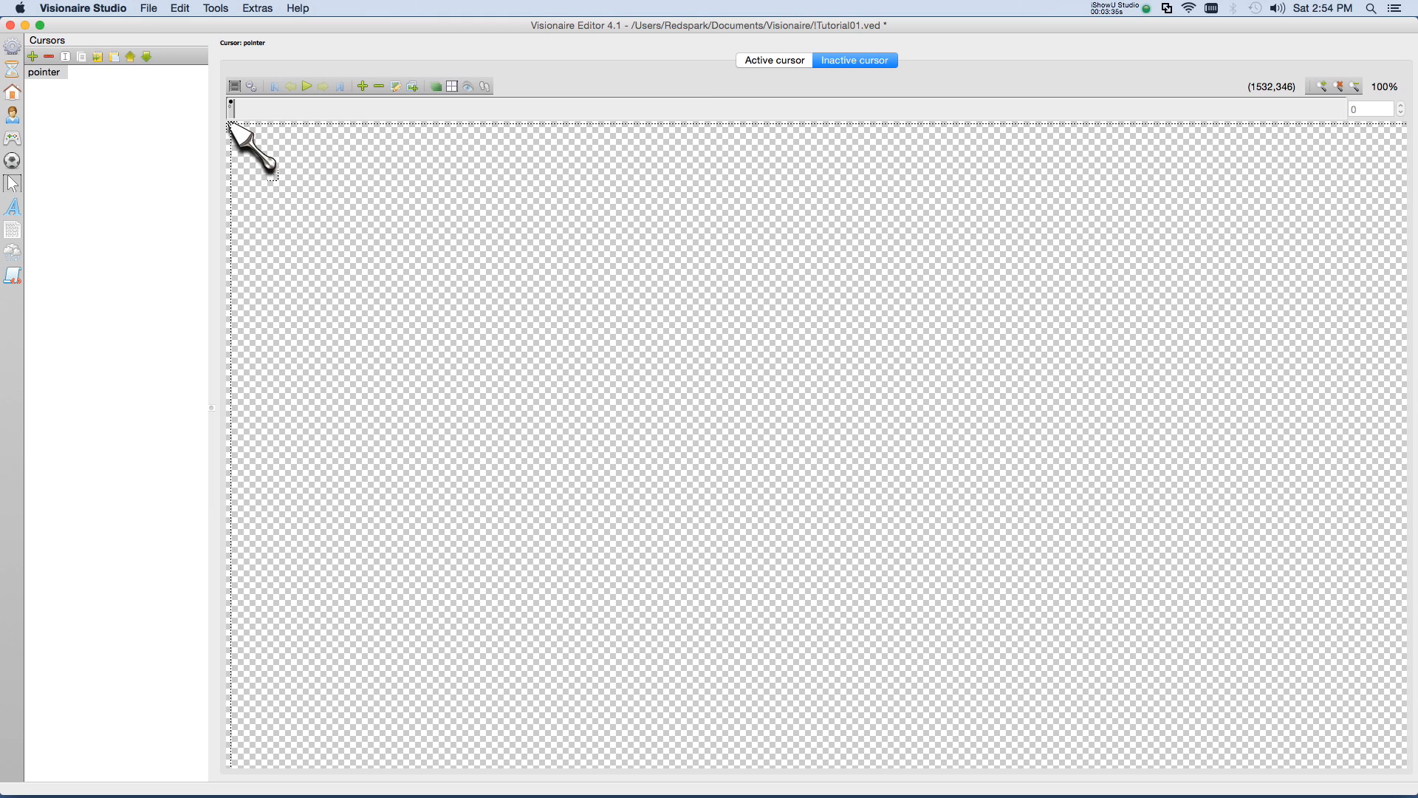
mouse_move(1165, 283)
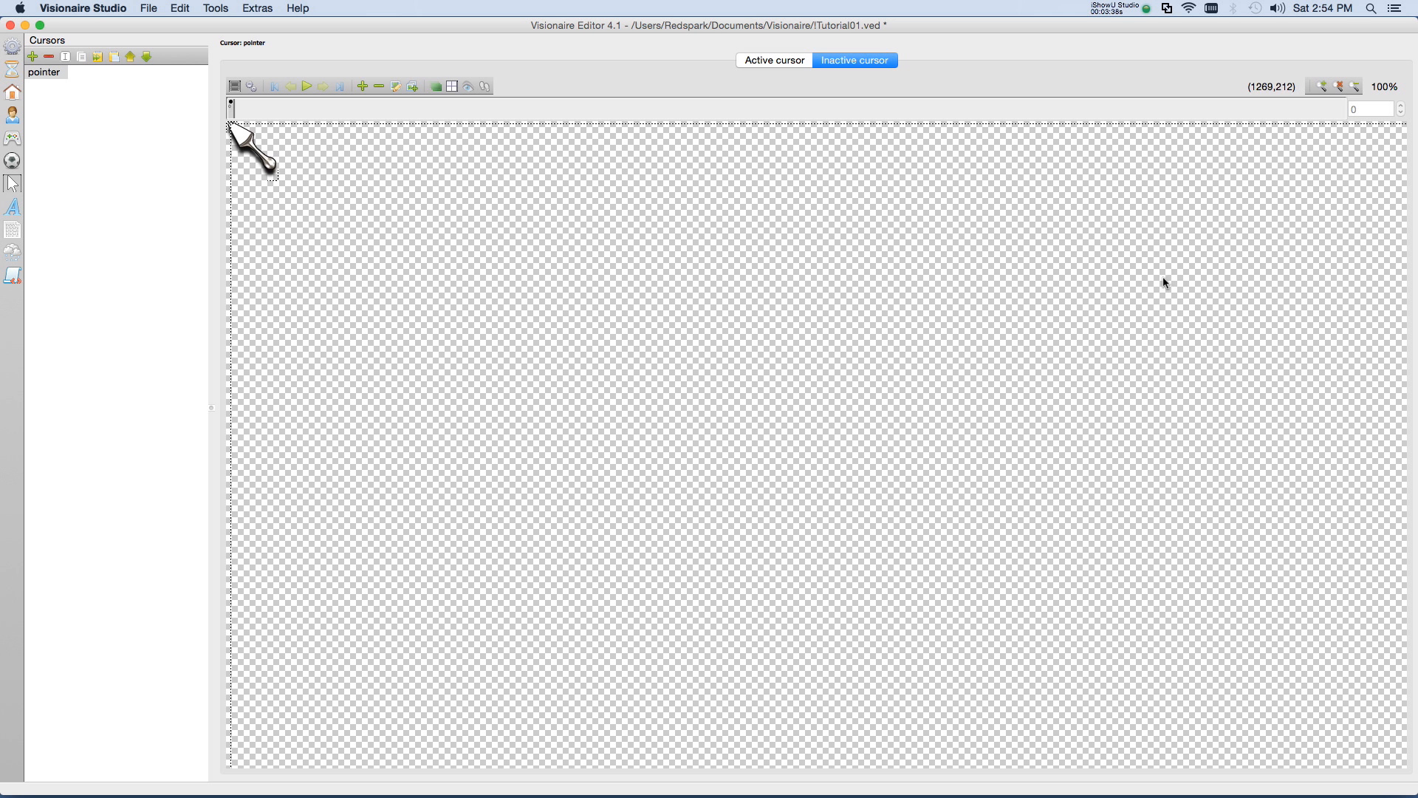
mouse_move(1091, 286)
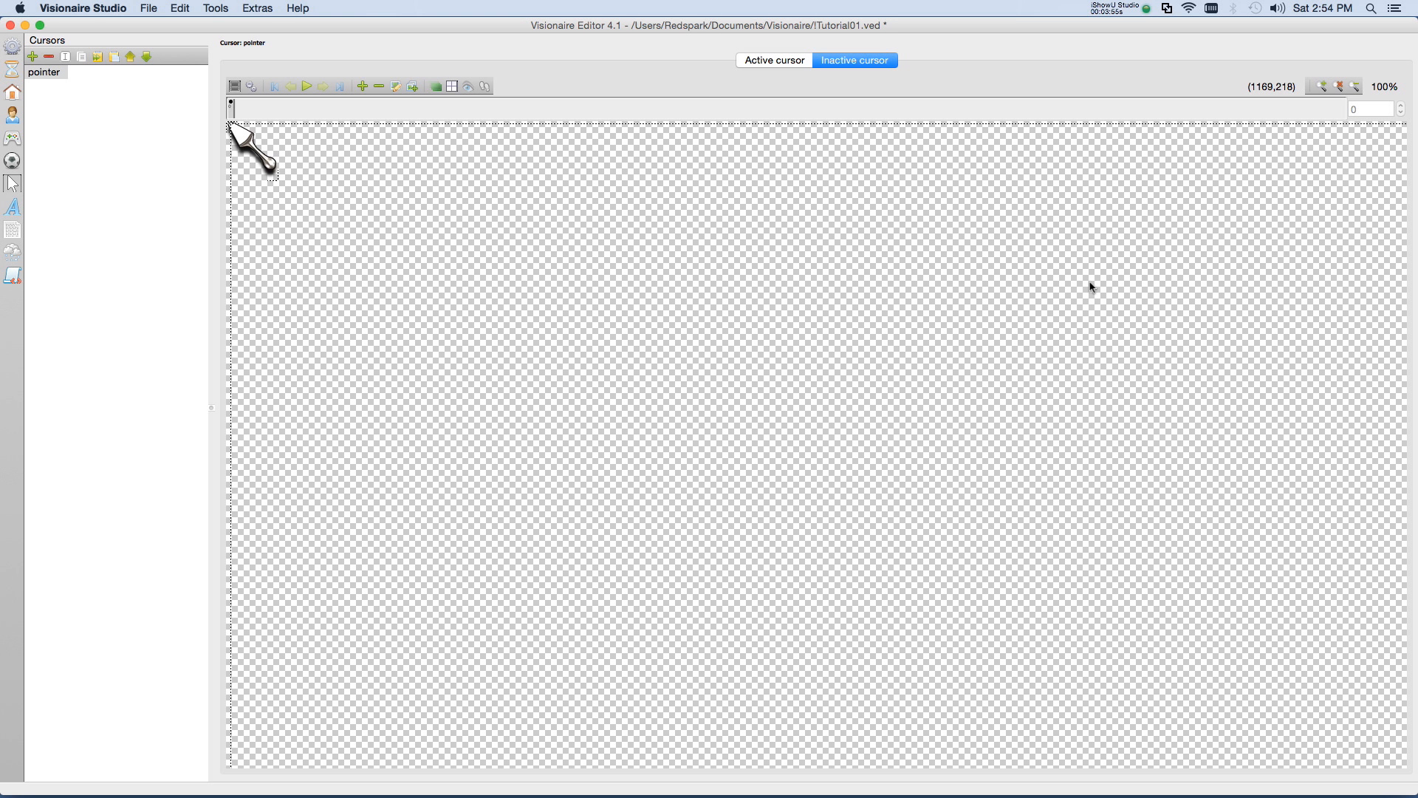
mouse_move(24, 141)
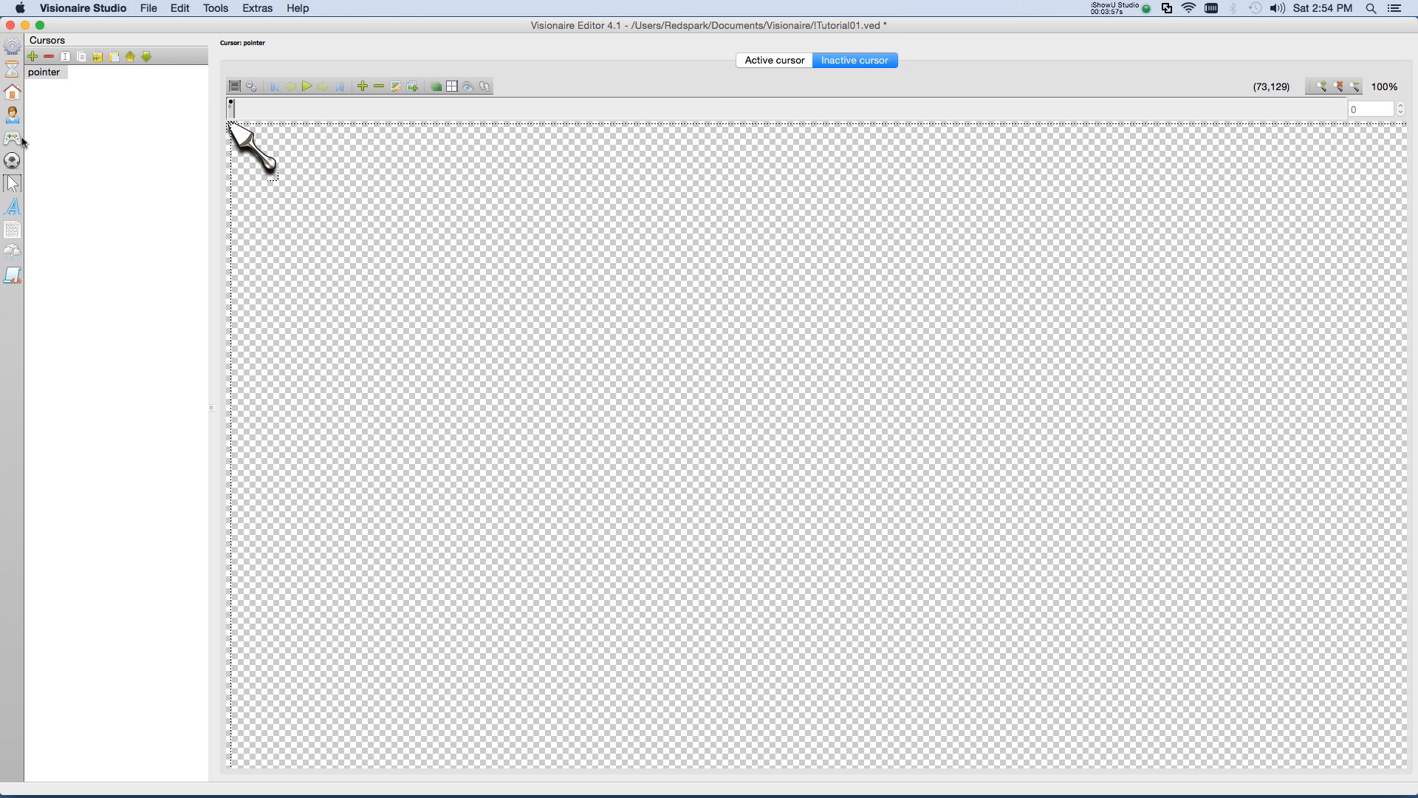
mouse_move(13, 138)
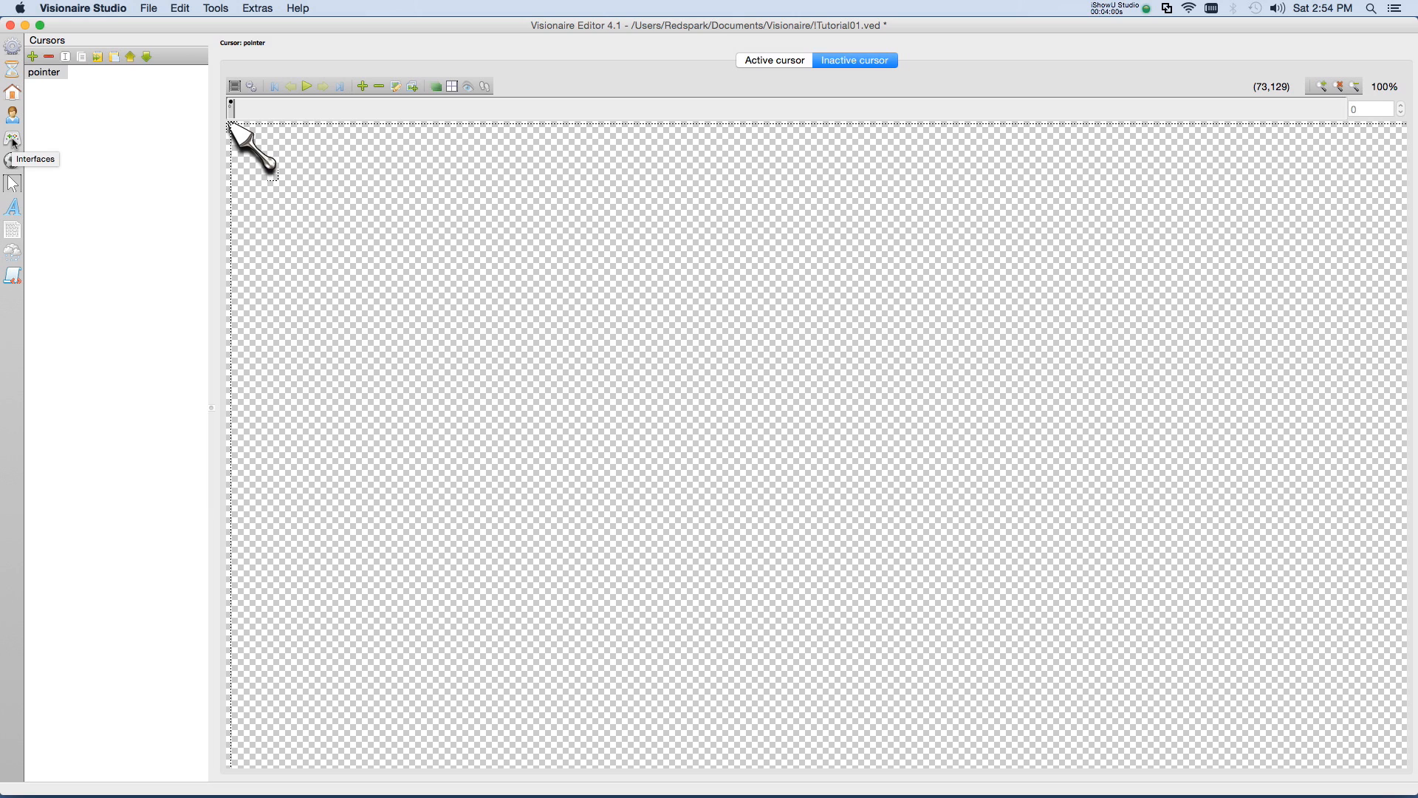
Step: Create a new interface named 'mouse' in the Interfaces list
left_click(12, 140)
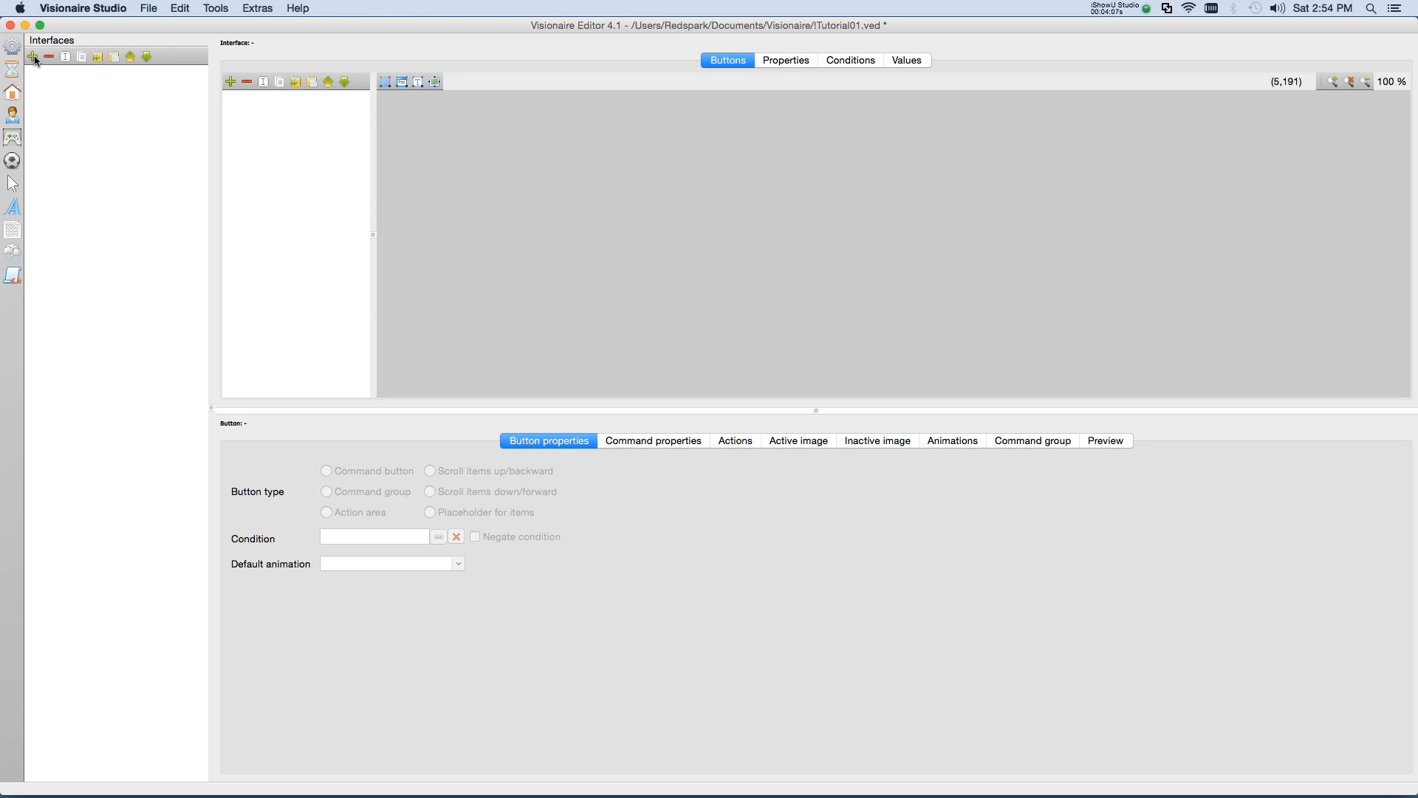
left_click(34, 56)
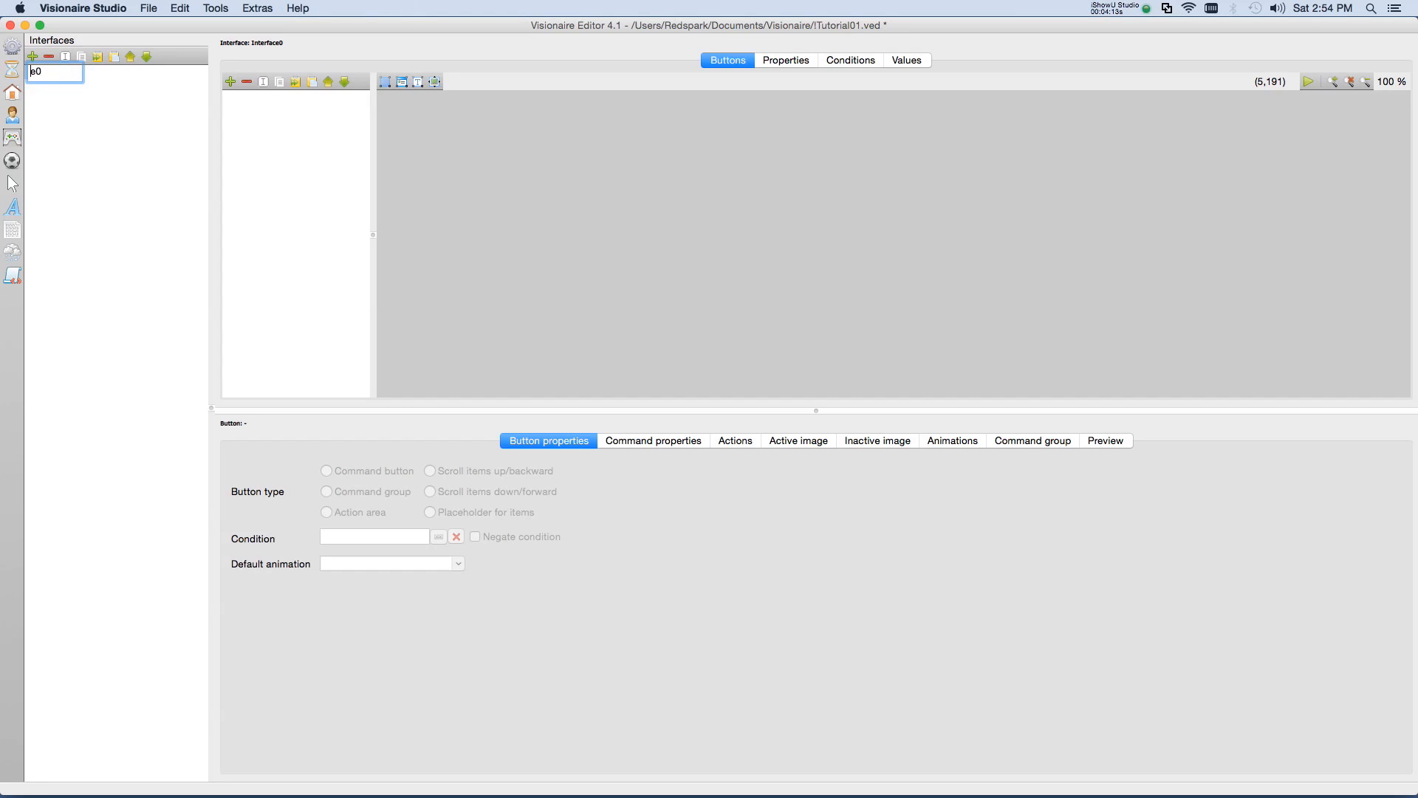
type("mous")
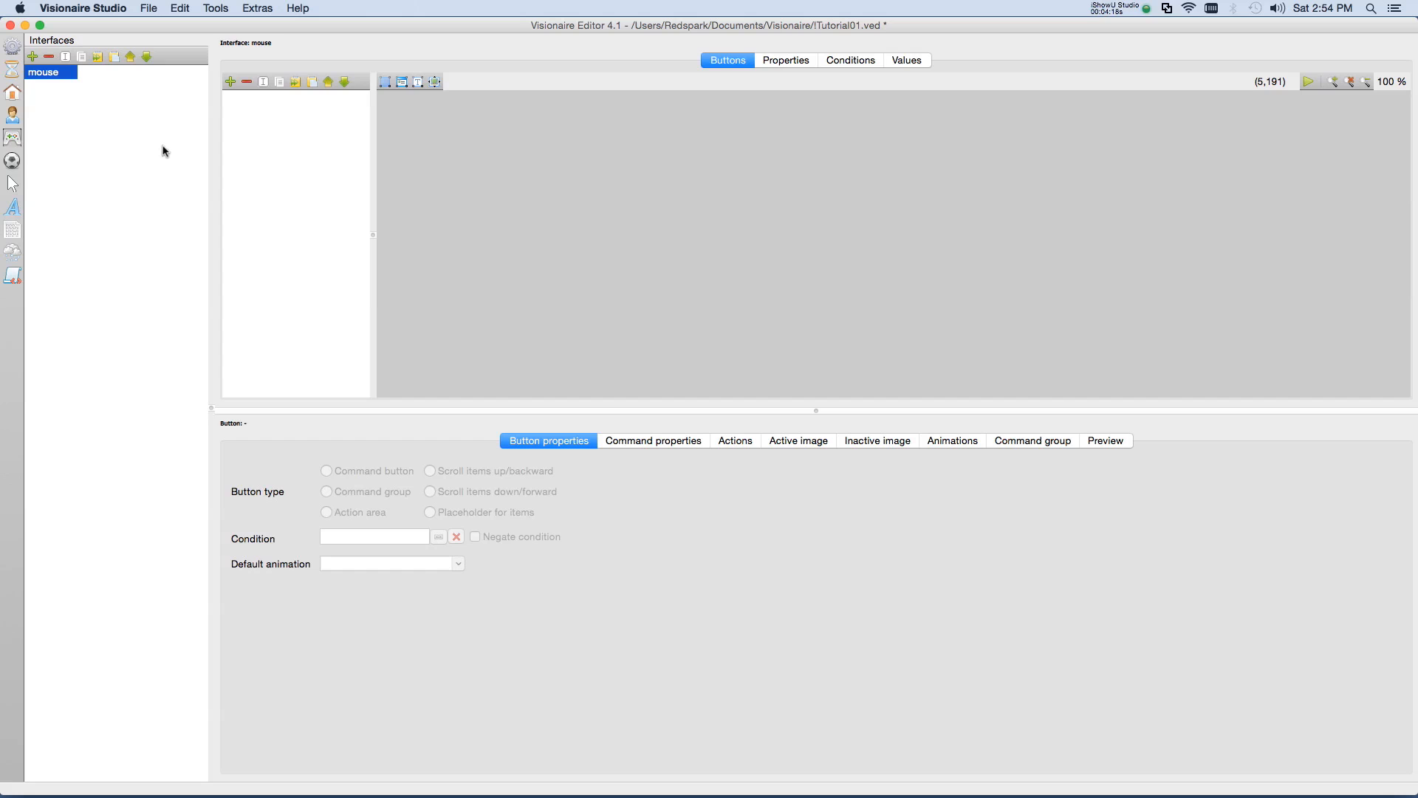
mouse_move(287, 132)
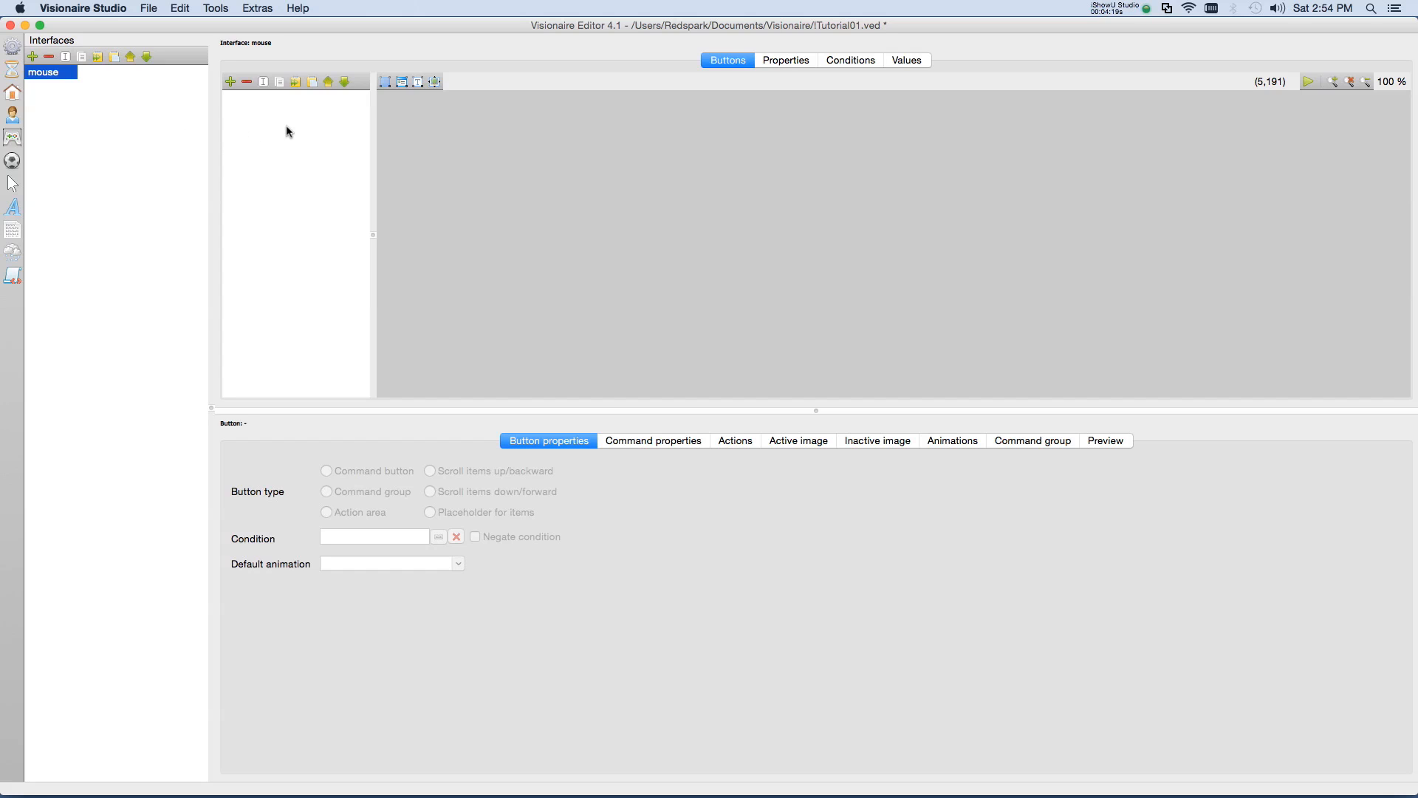
mouse_move(215, 75)
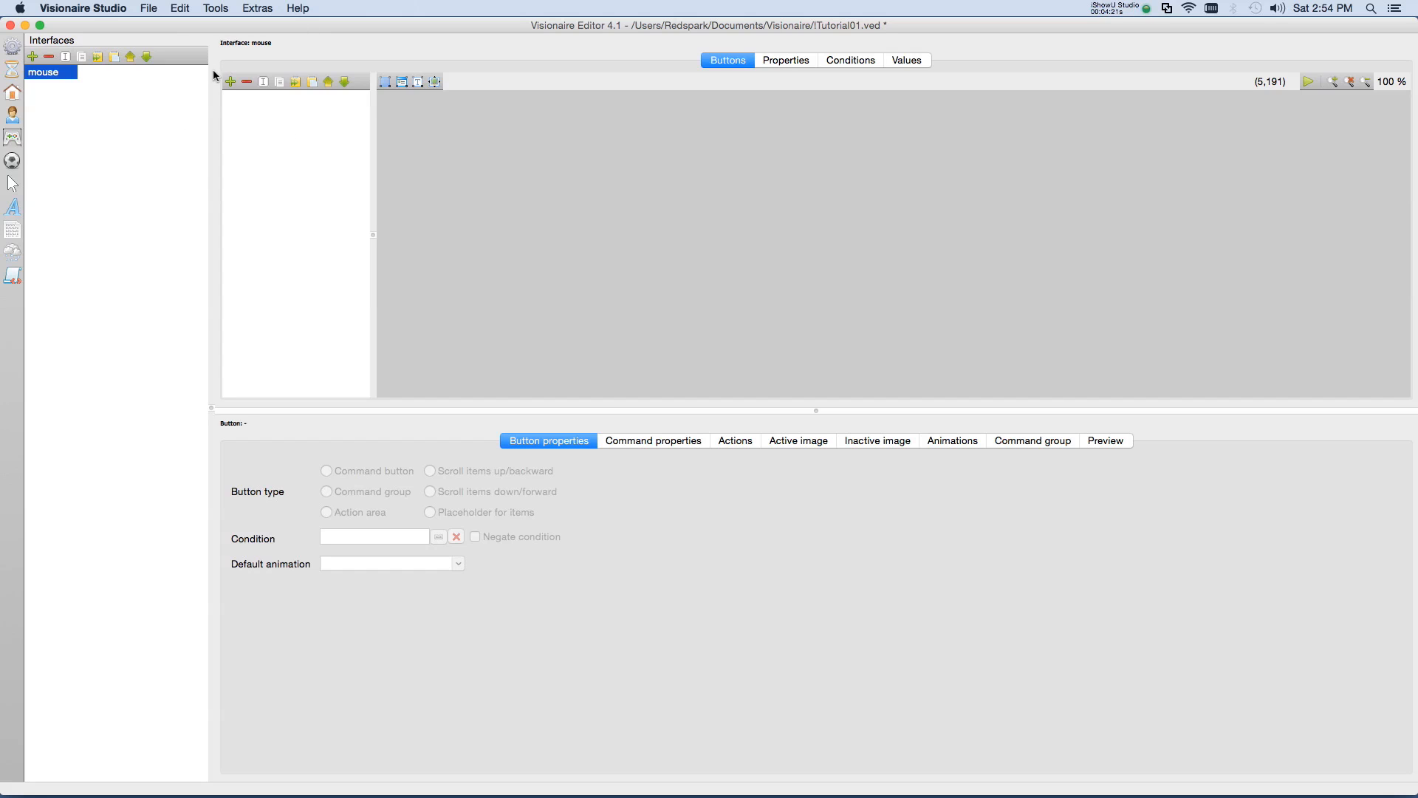
mouse_move(347, 152)
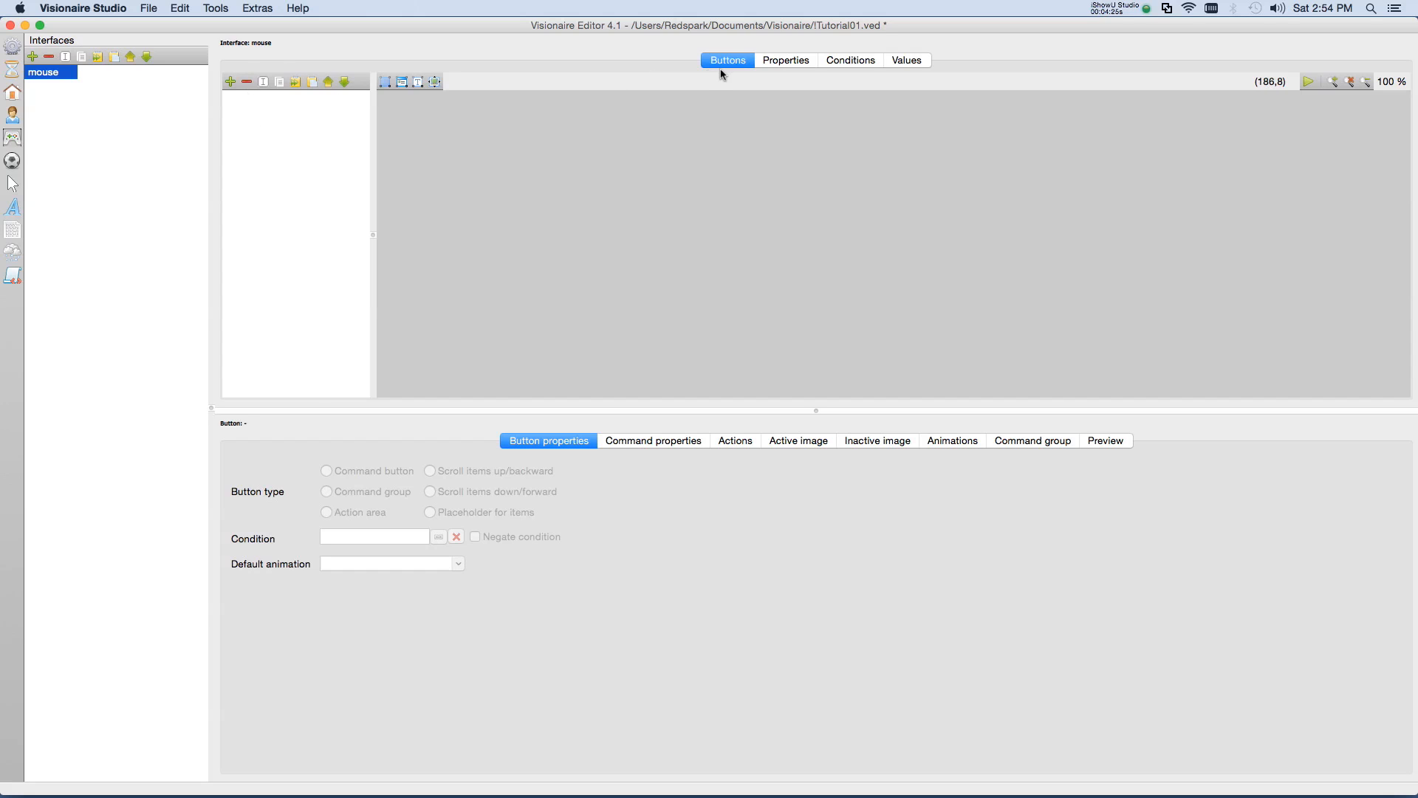
mouse_move(273, 90)
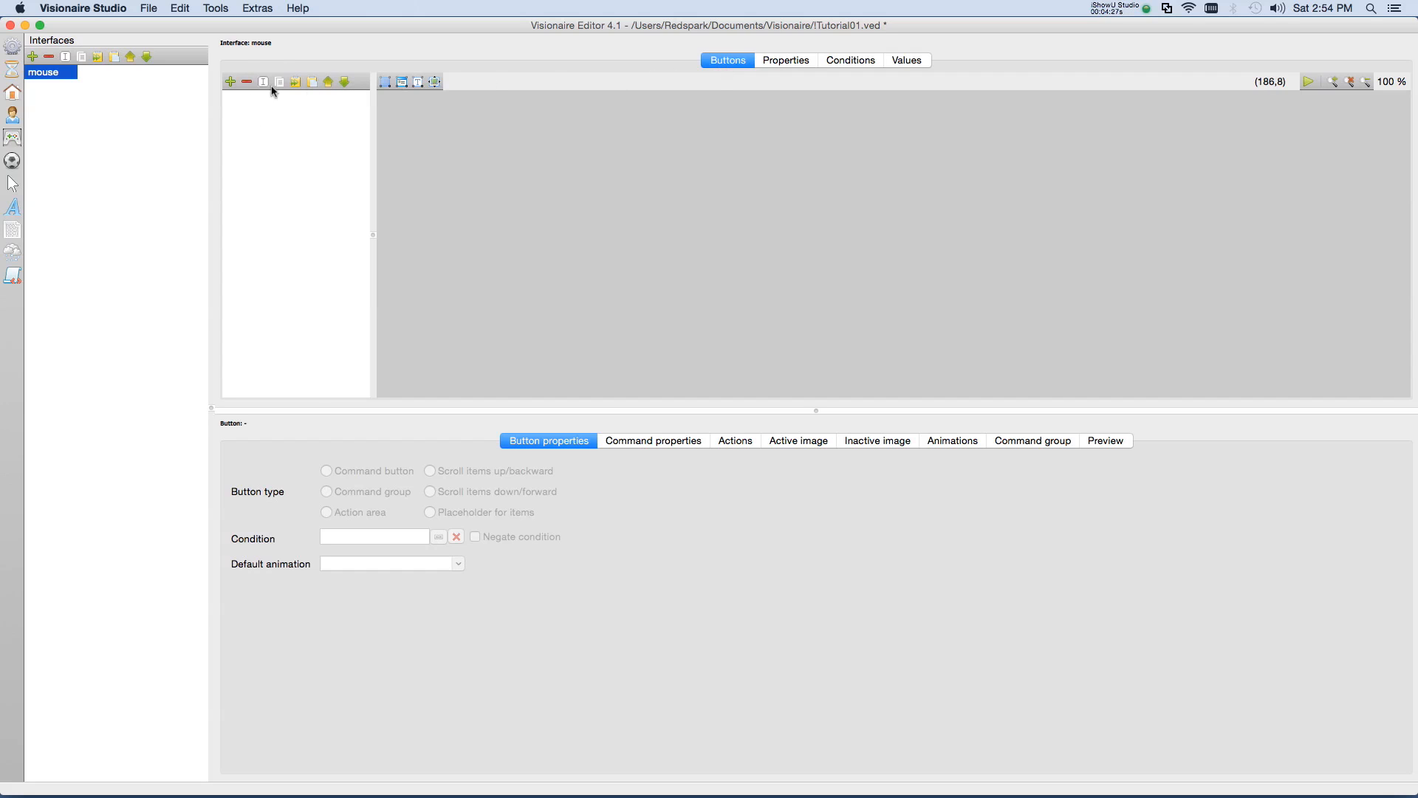
Step: Create a 'left' command button in the mouse interface's Buttons list
left_click(229, 81)
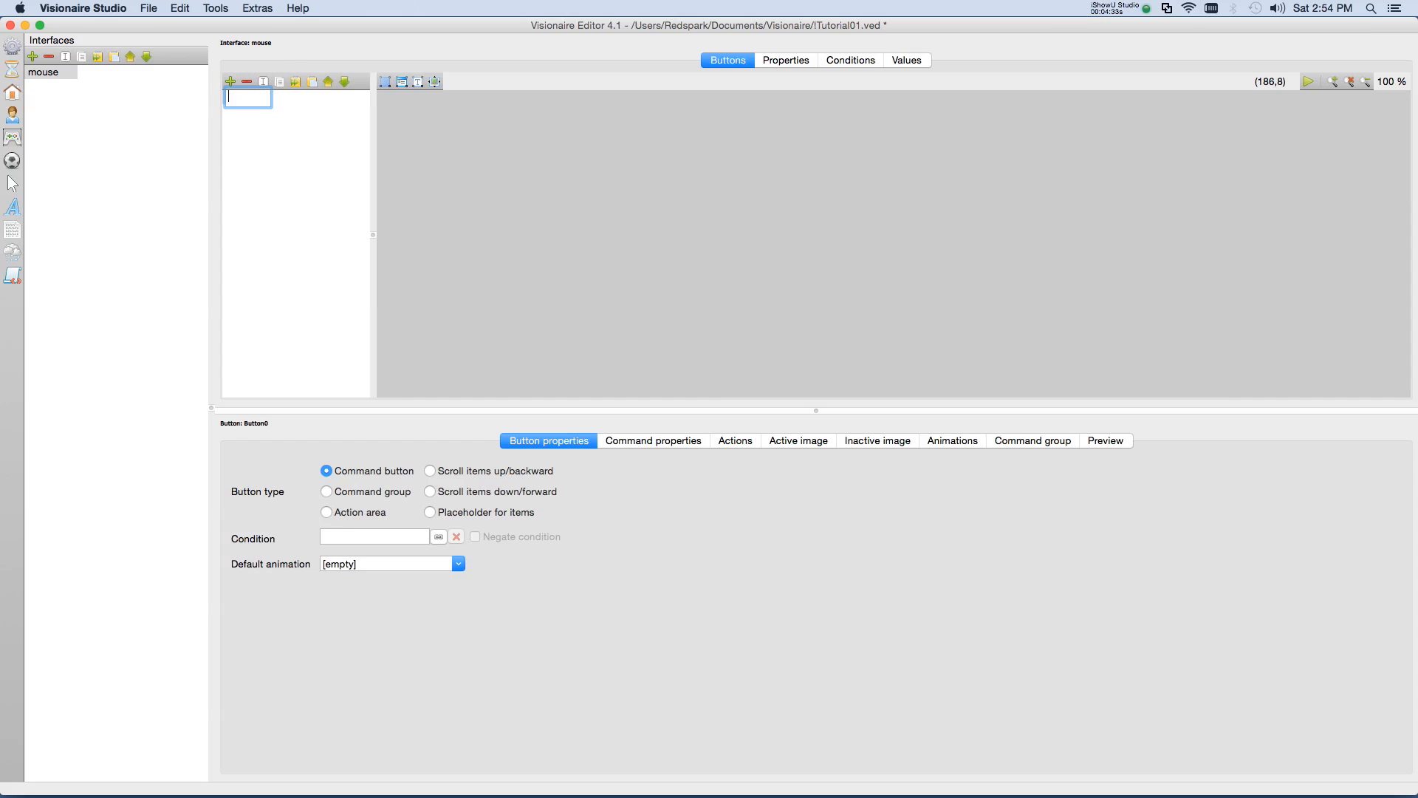
type("left")
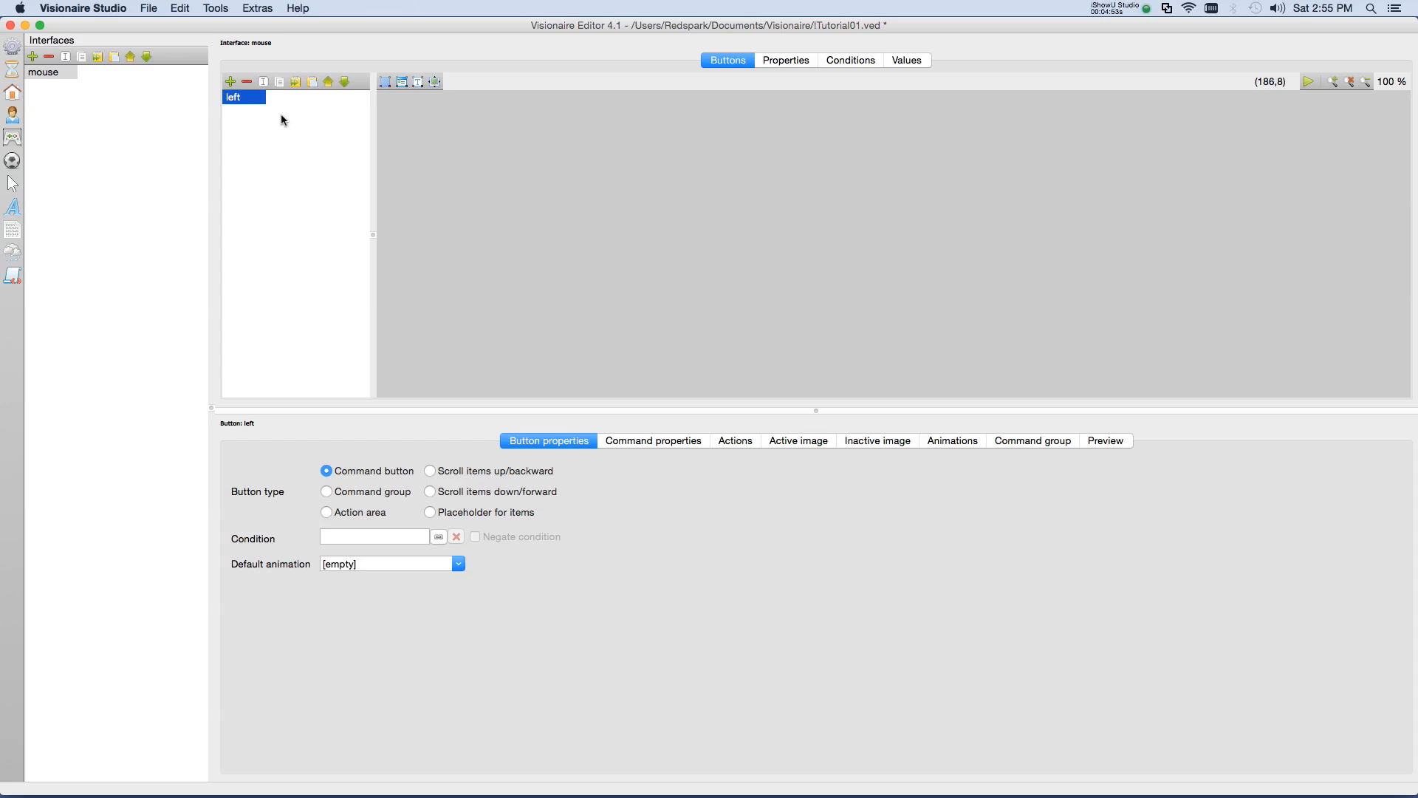
mouse_move(281, 464)
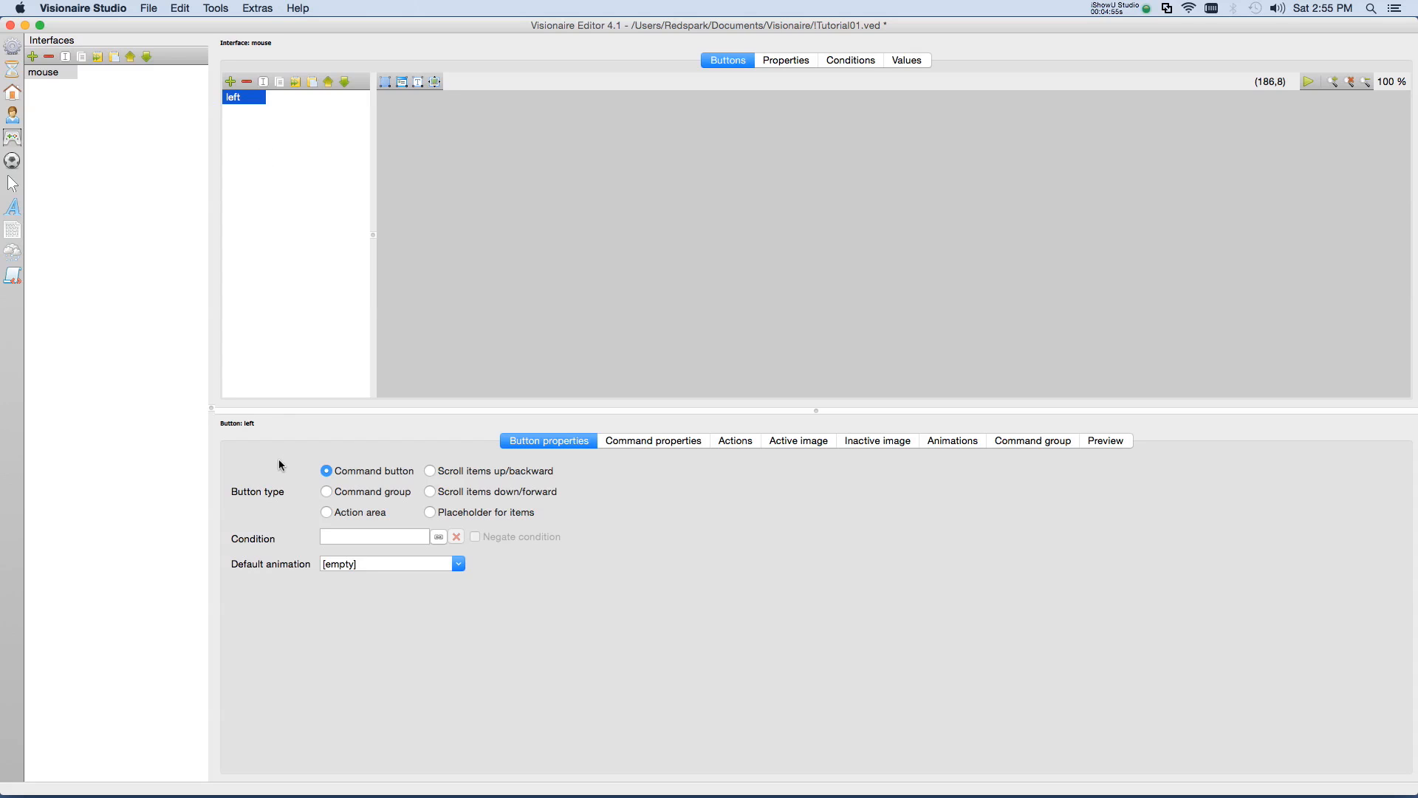
mouse_move(290, 449)
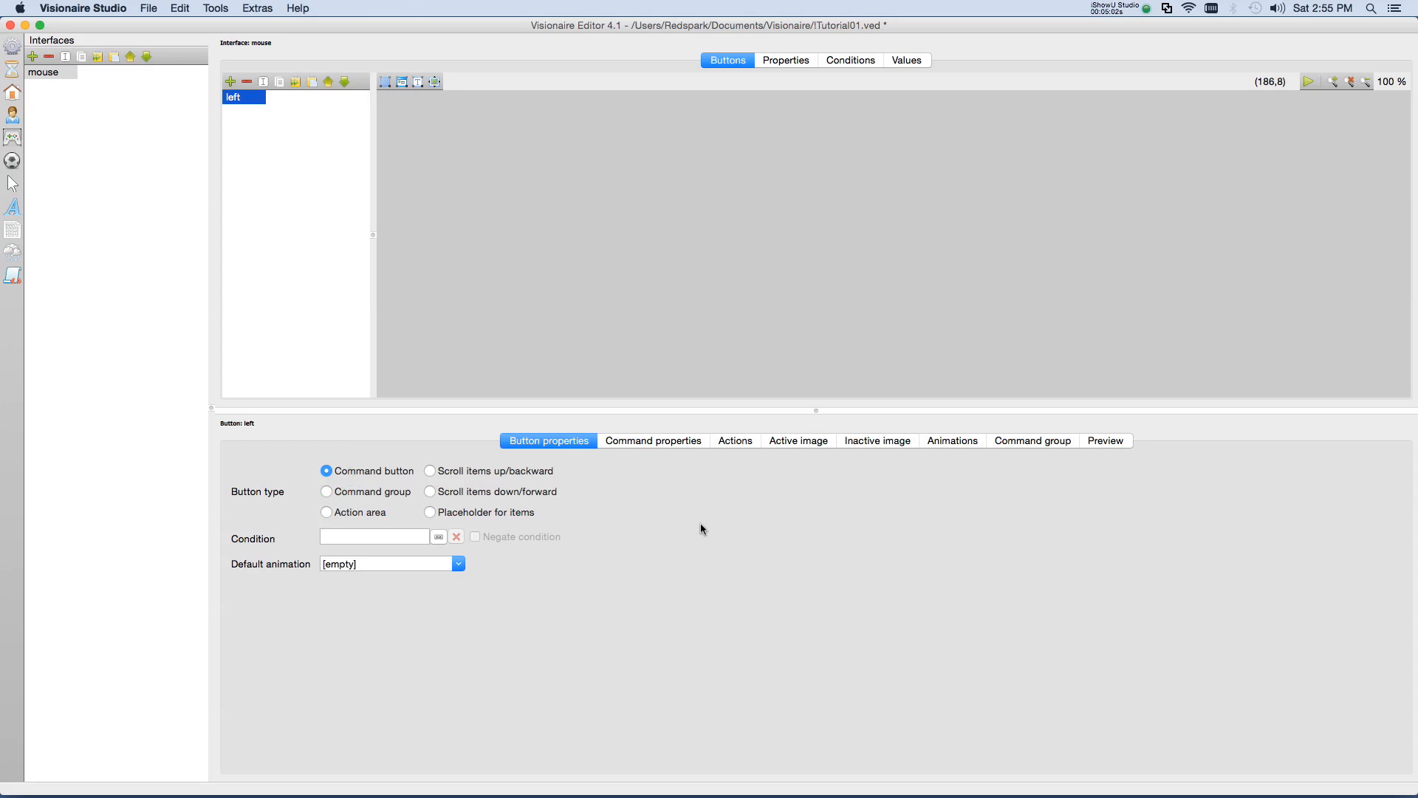
mouse_move(640, 446)
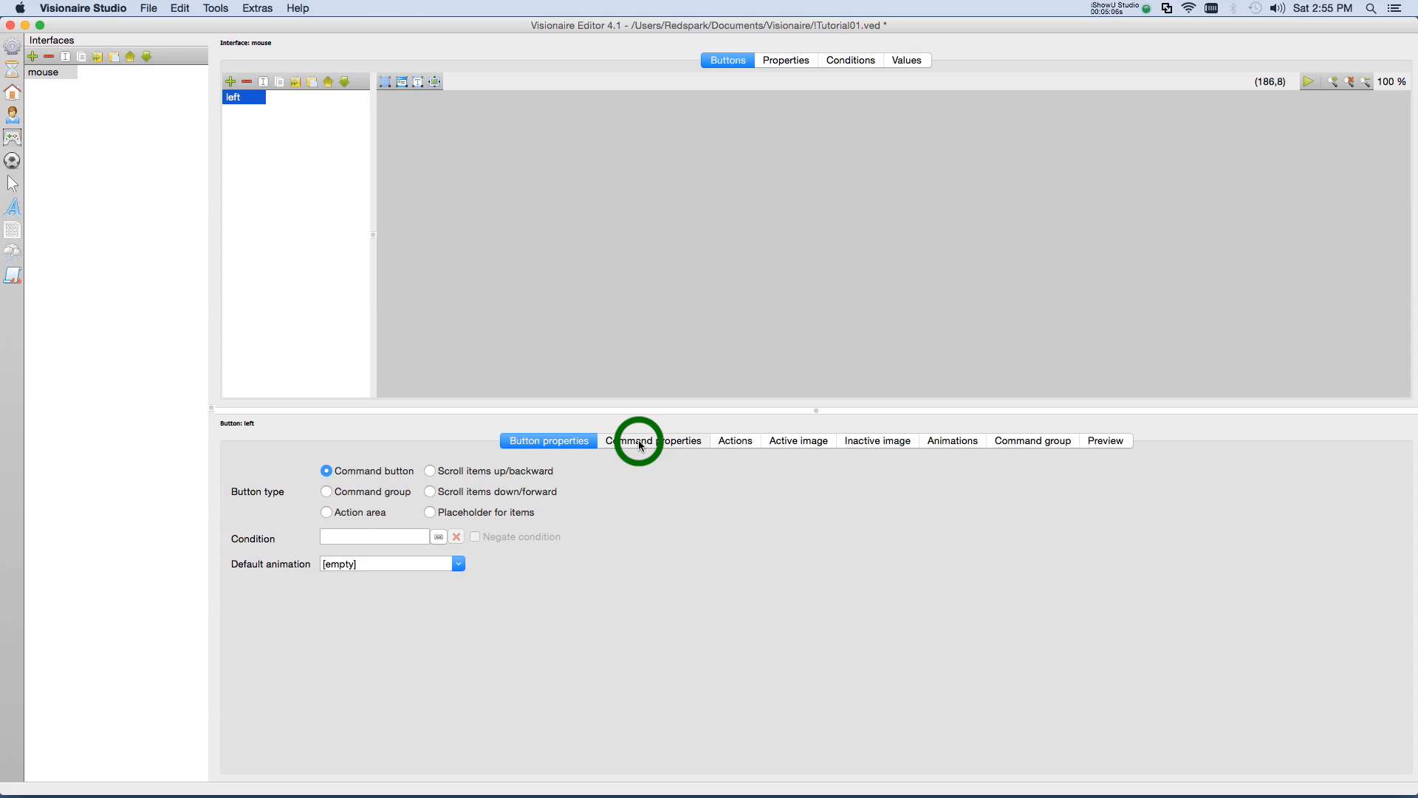
Step: Set the left command's 'Command can be used on' to 'Objects and characters'
left_click(652, 441)
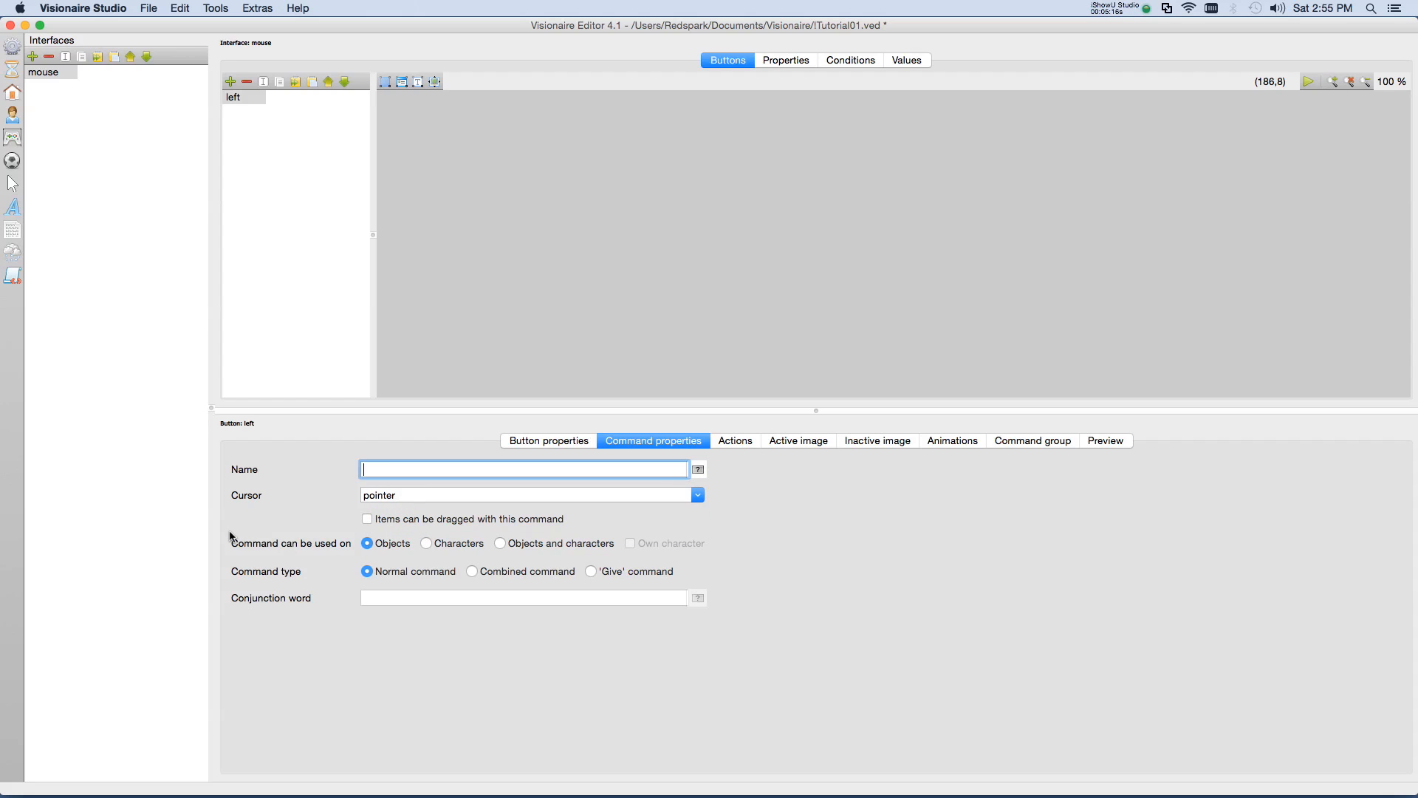
mouse_move(350, 553)
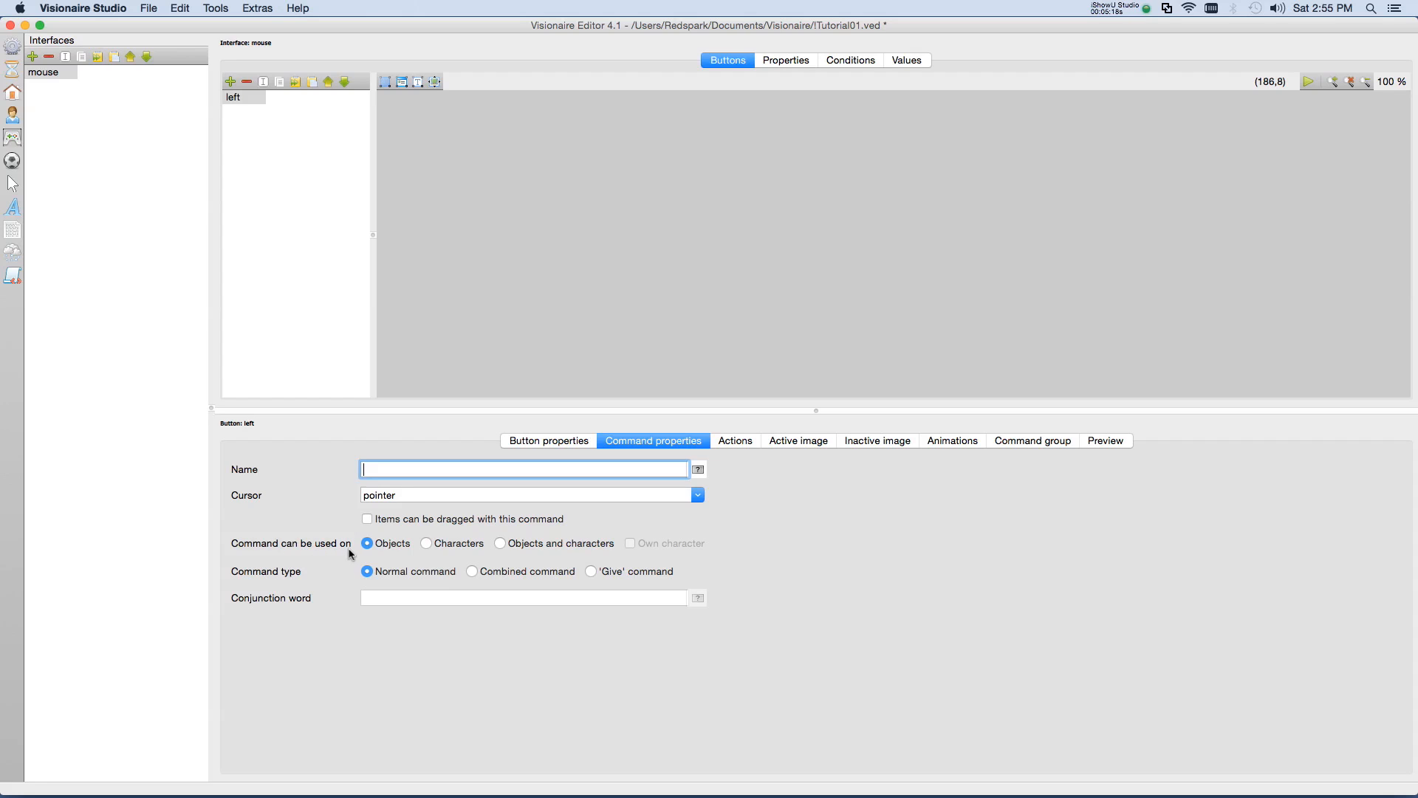
mouse_move(504, 549)
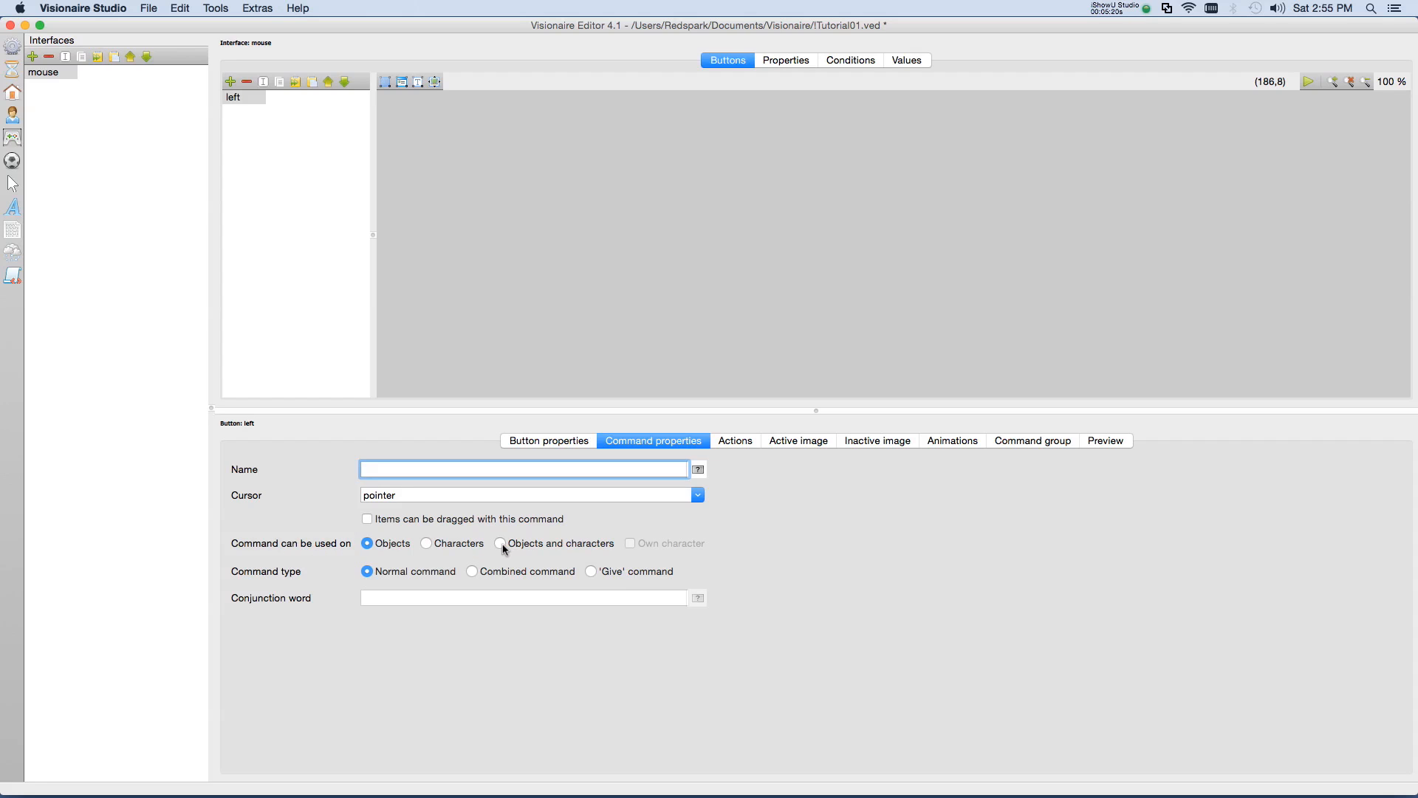
left_click(500, 543)
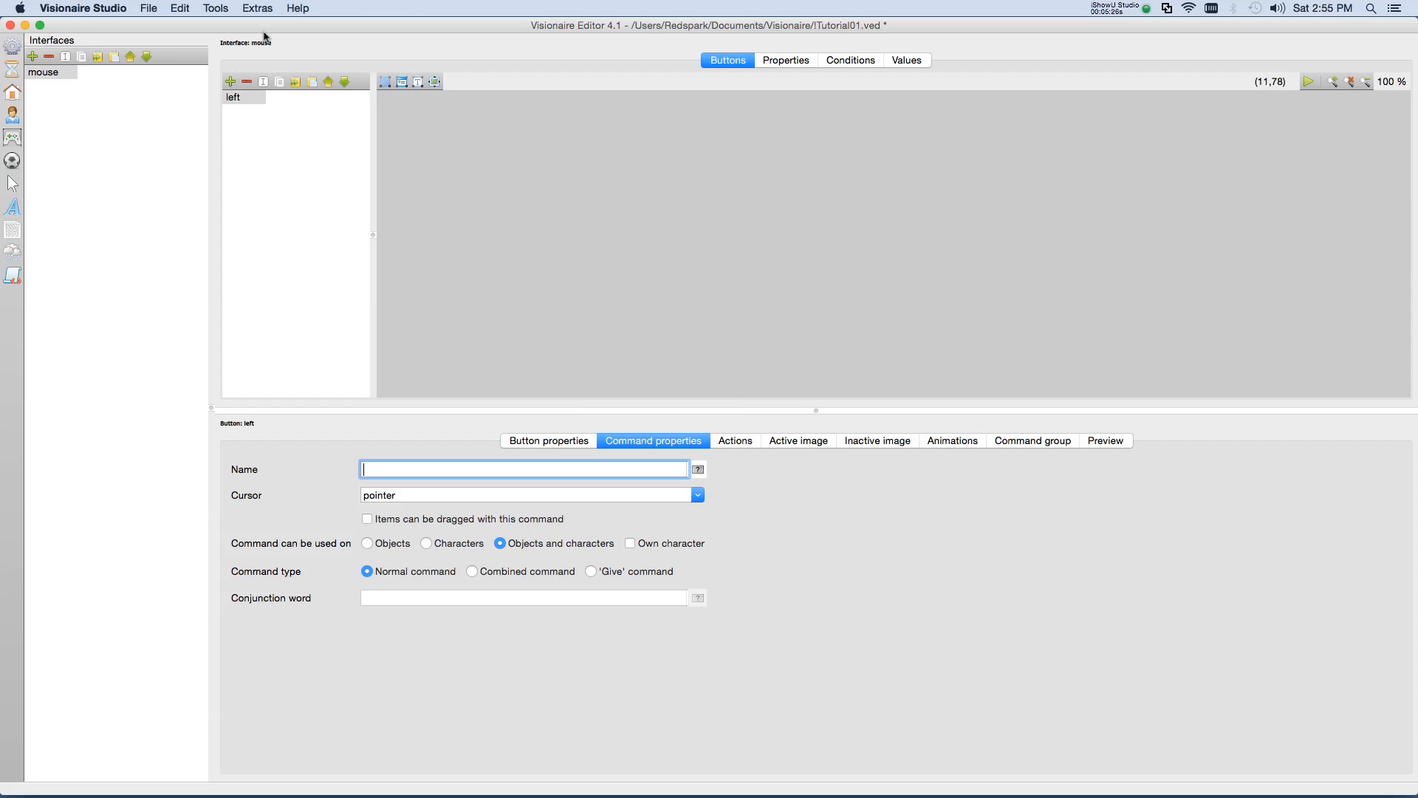
left_click(786, 60)
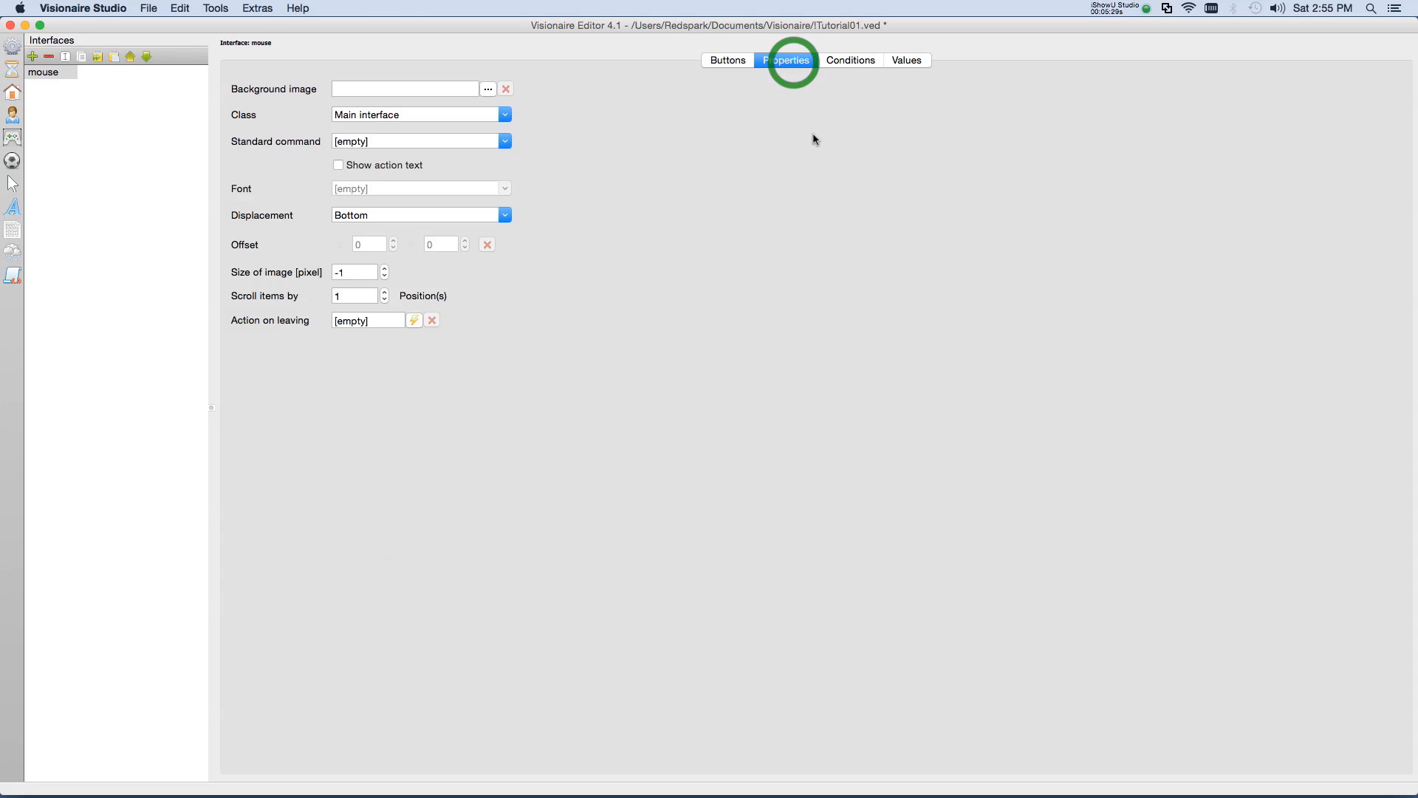
Step: Pick 'left' from the interface's Standard command dropdown
left_click(505, 141)
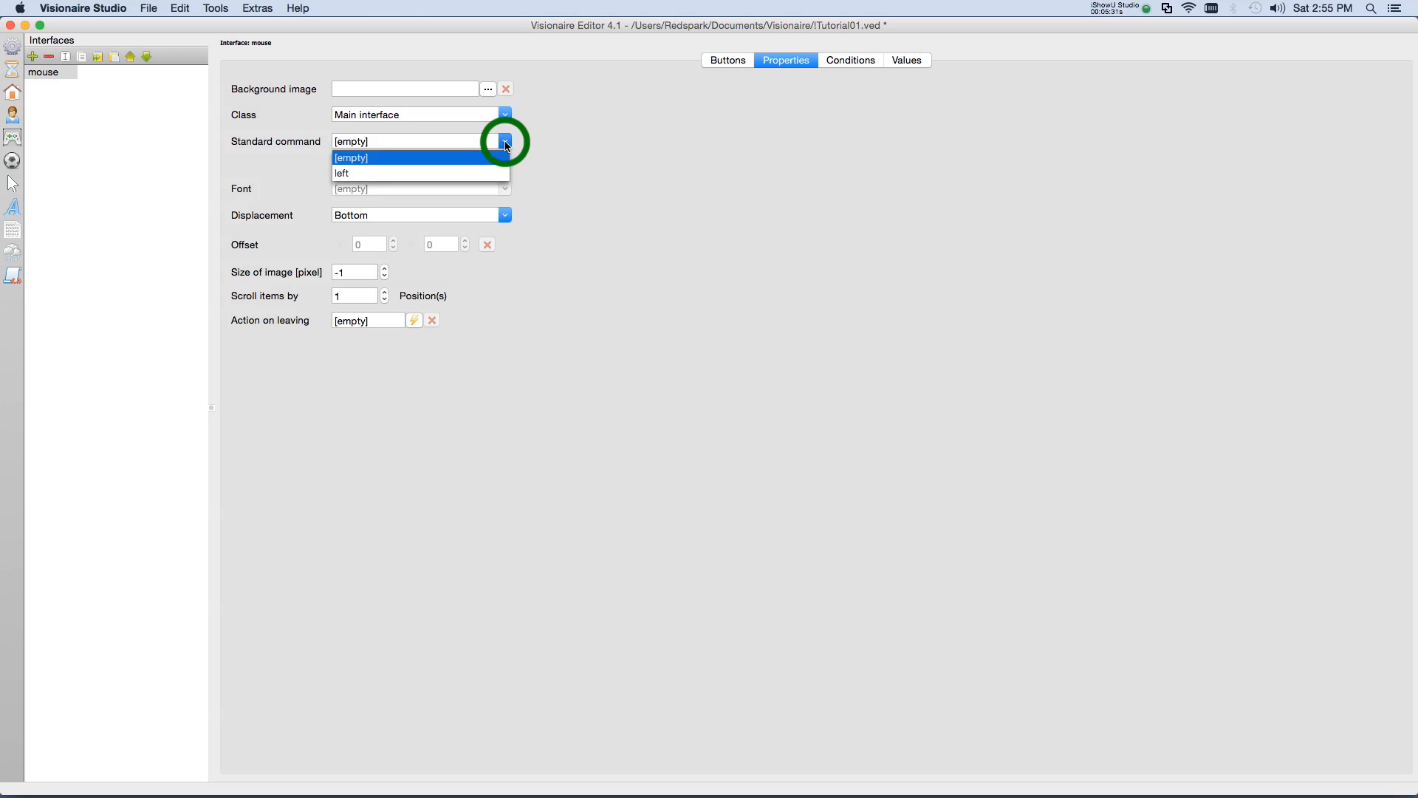
left_click(342, 173)
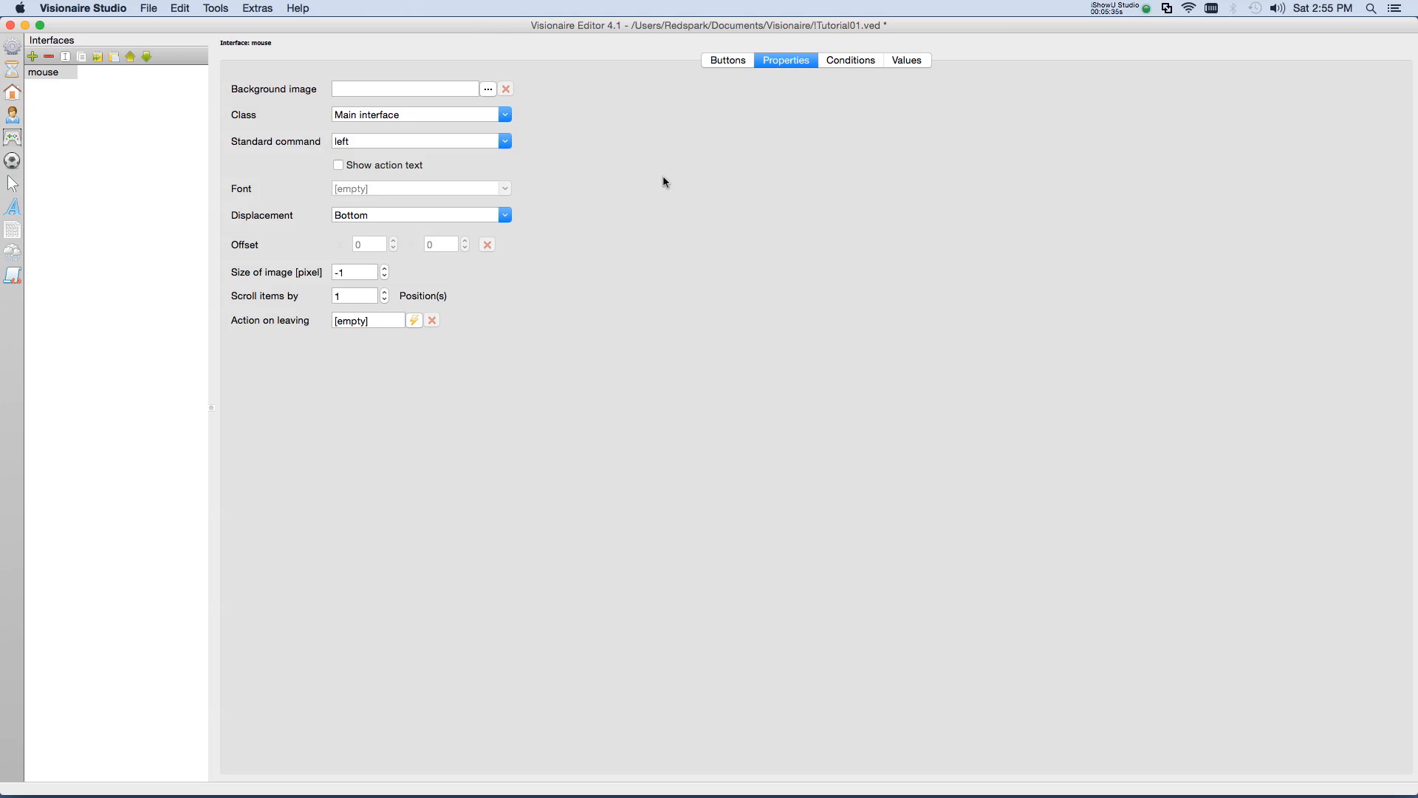
mouse_move(724, 215)
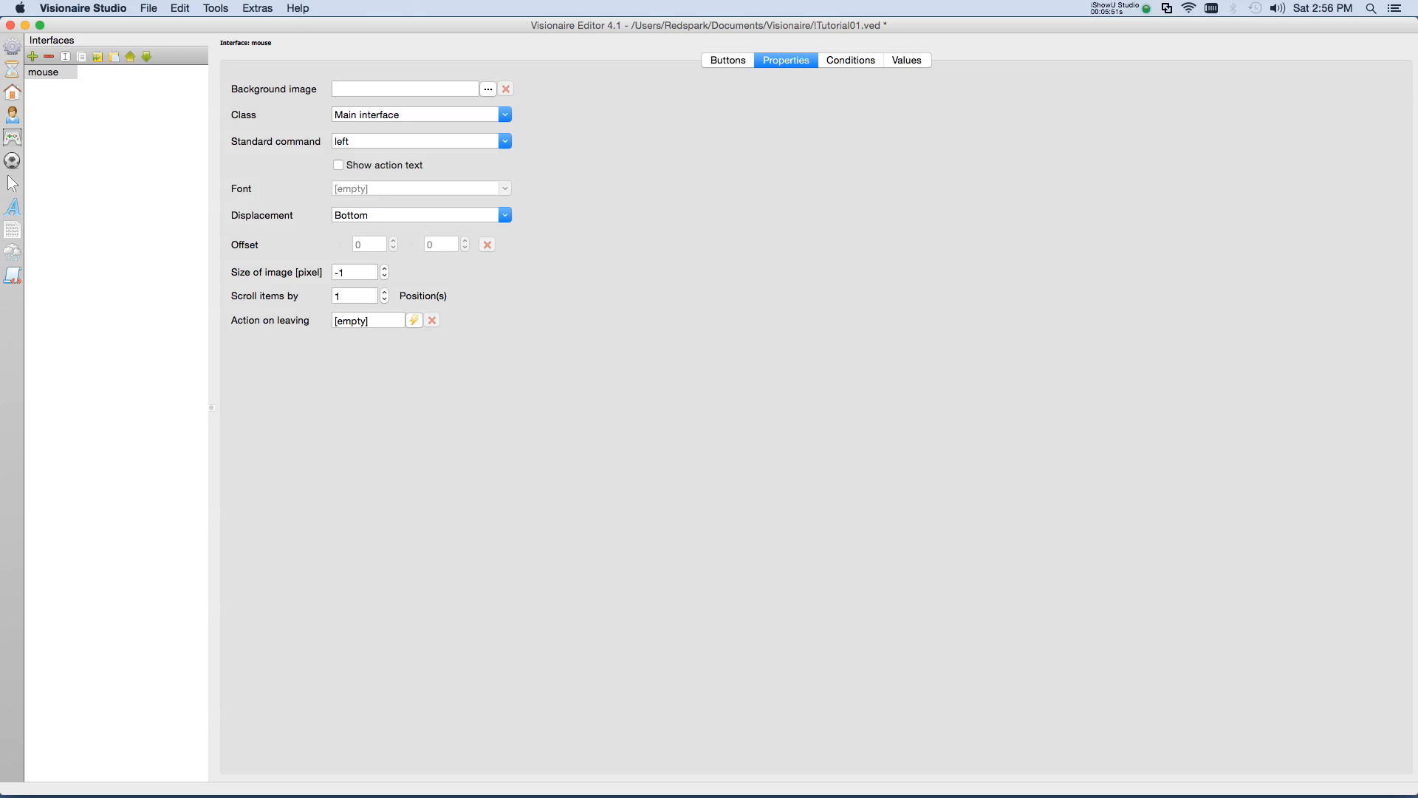
mouse_move(62, 136)
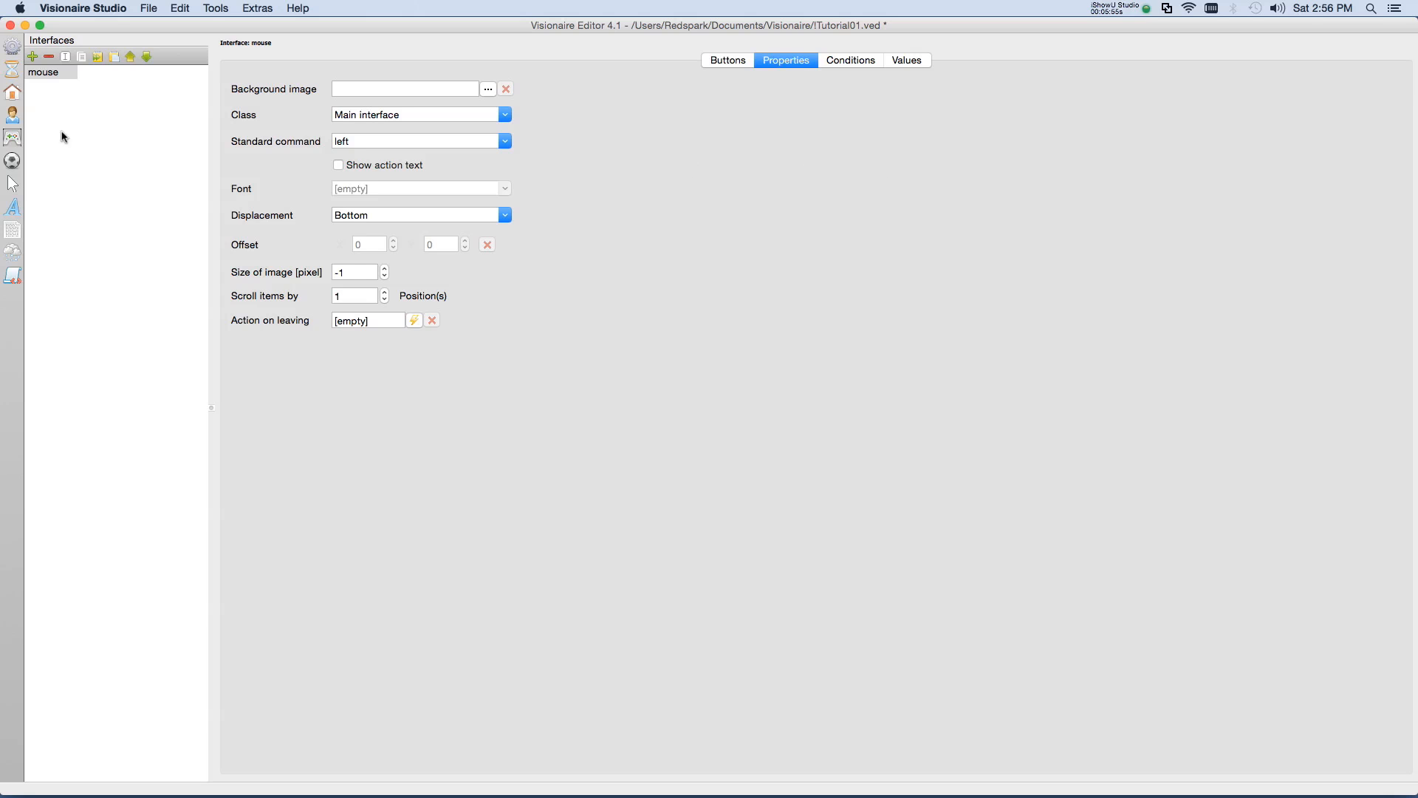
Step: Select the cook character and tick 'mouse' on its Interfaces tab
left_click(13, 116)
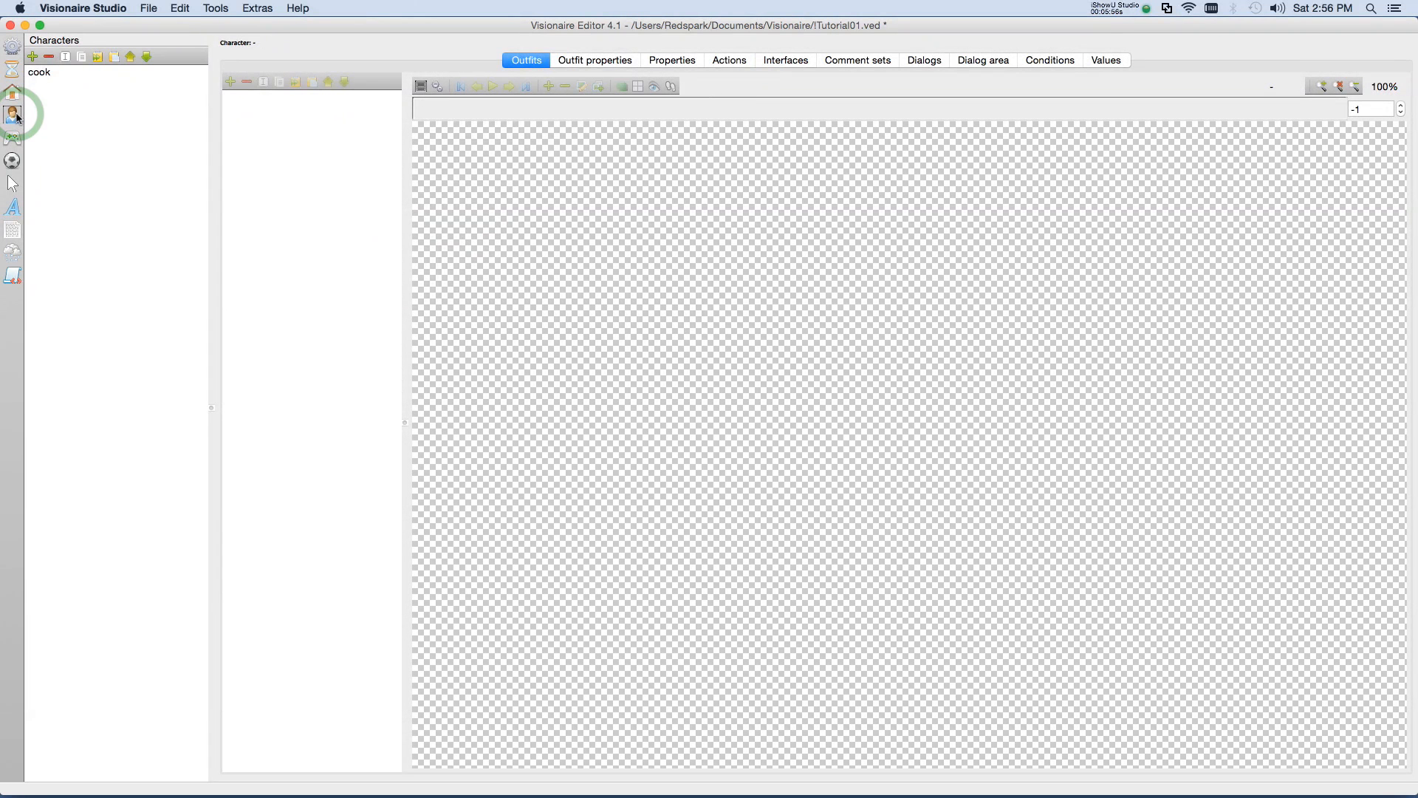
left_click(40, 72)
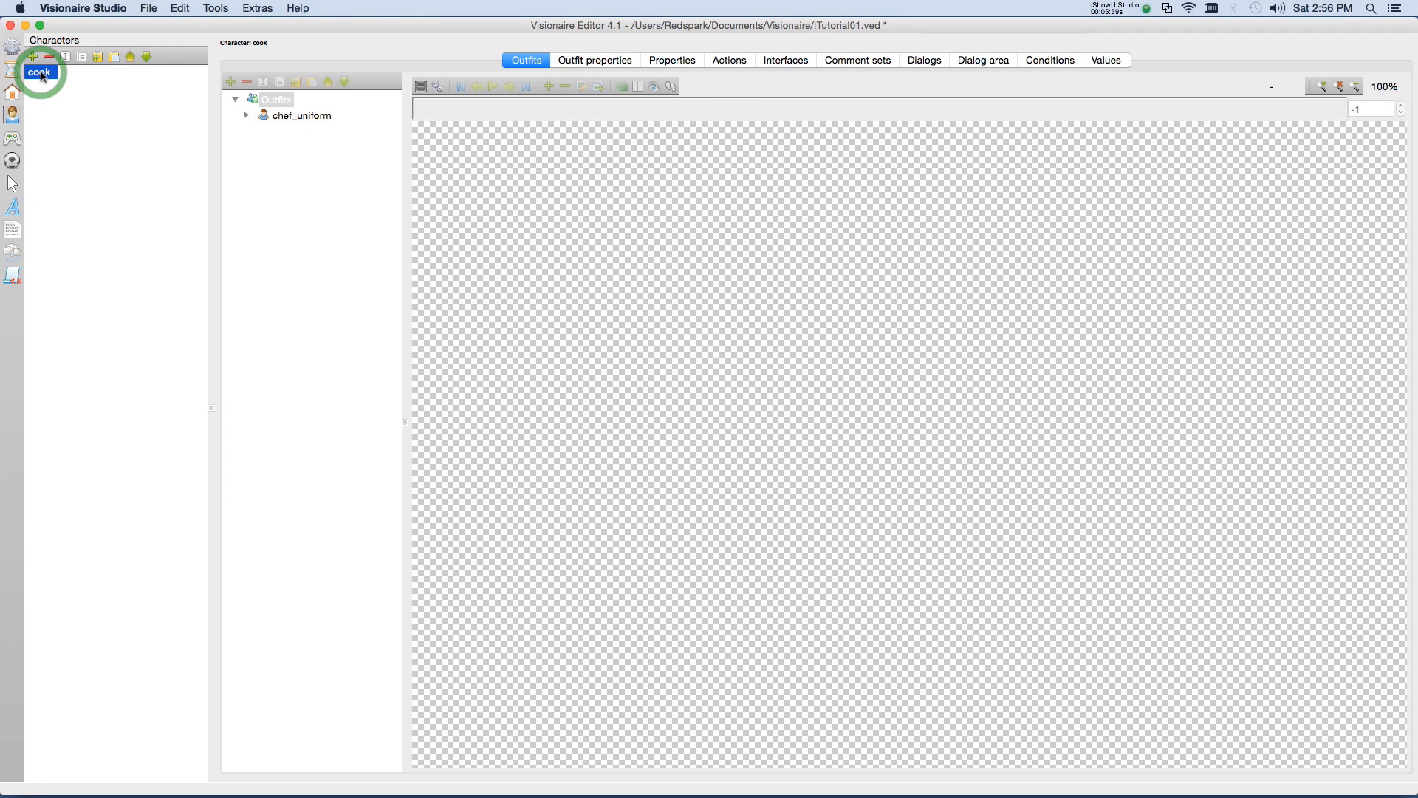
mouse_move(696, 93)
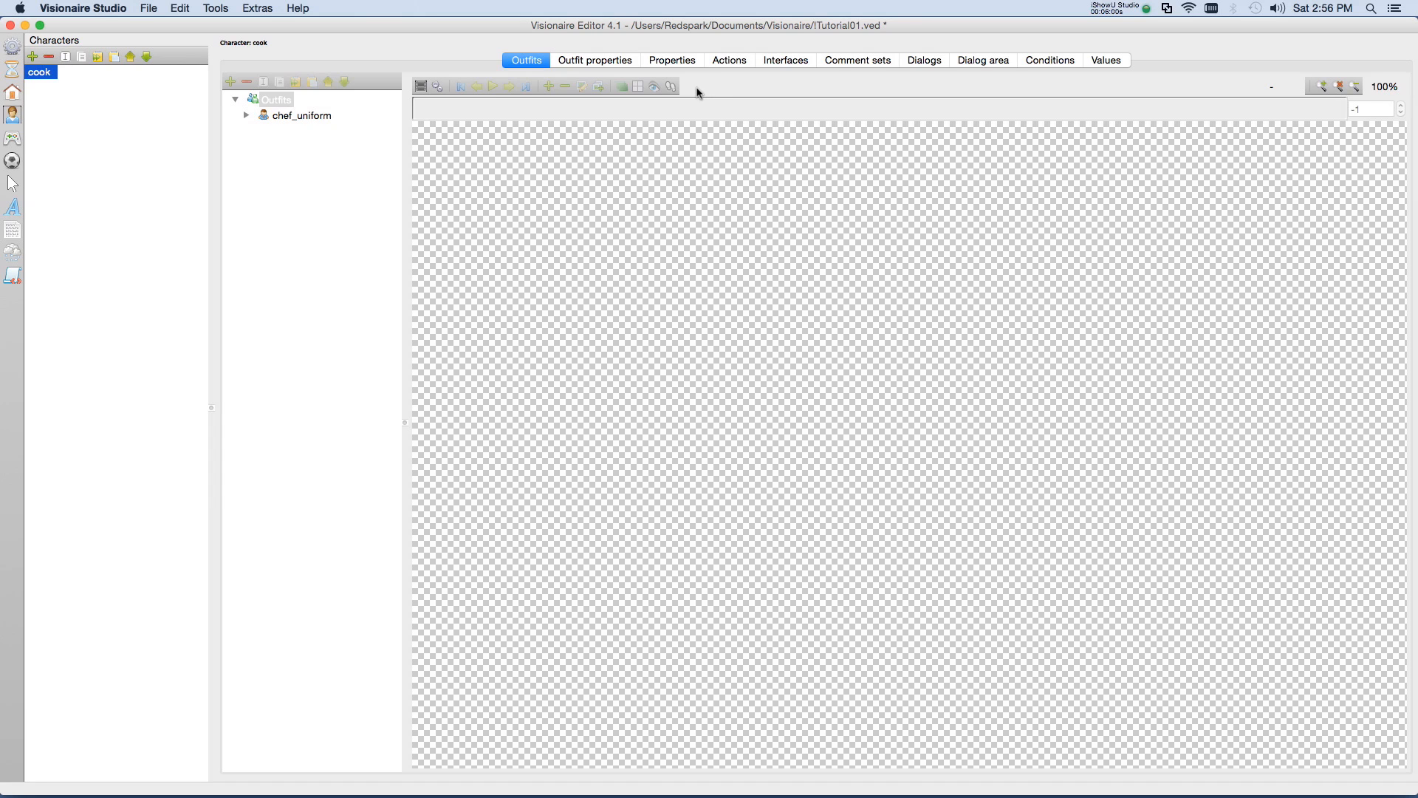
left_click(785, 60)
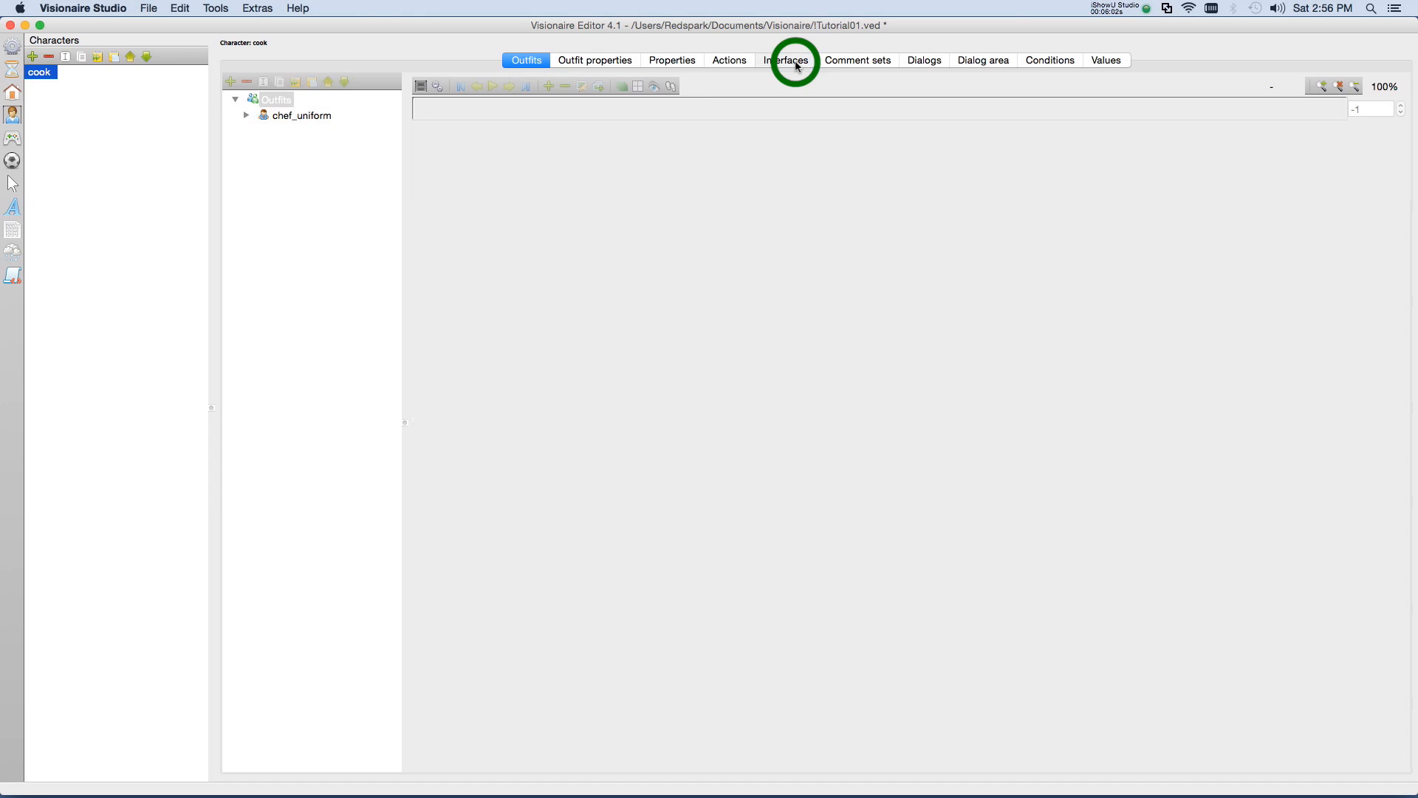
left_click(786, 60)
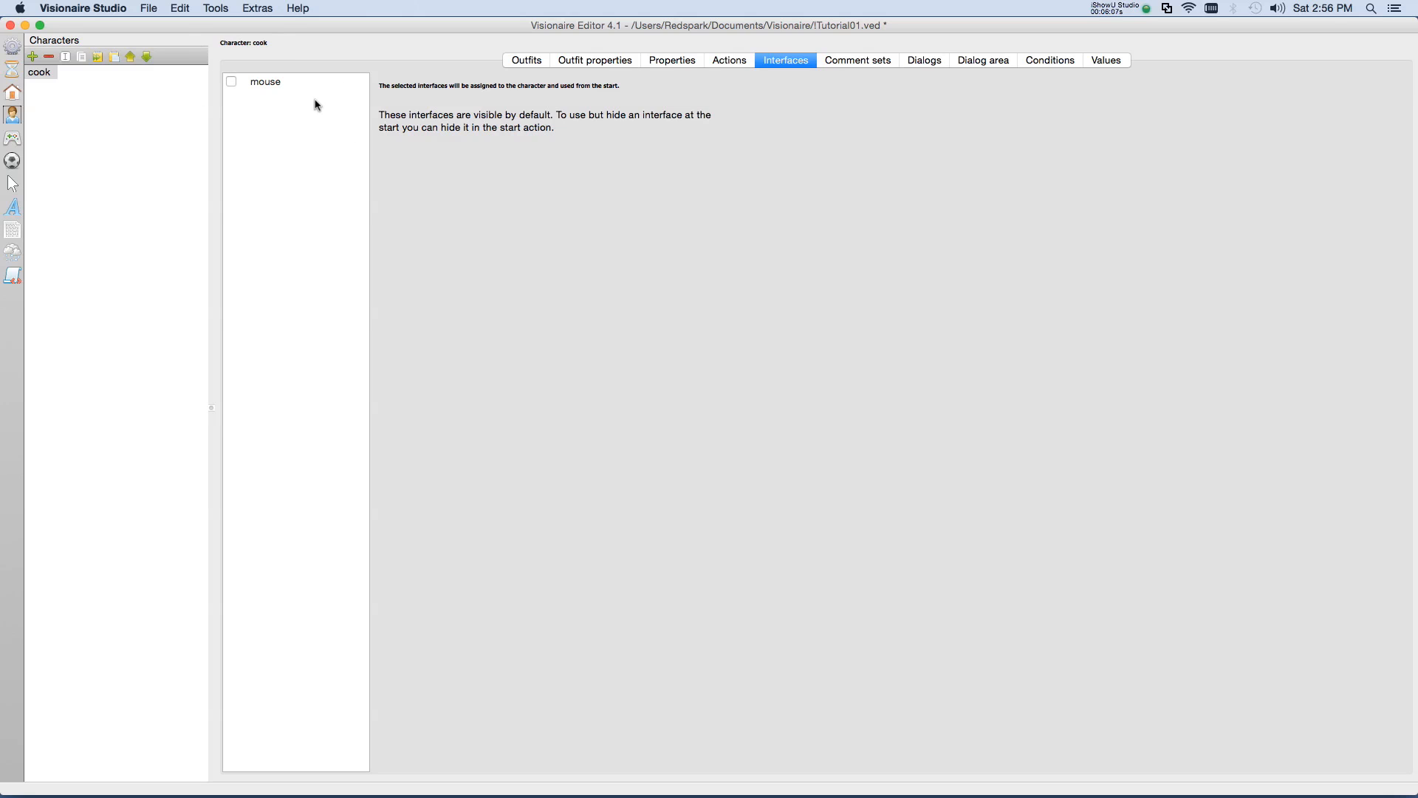
left_click(231, 82)
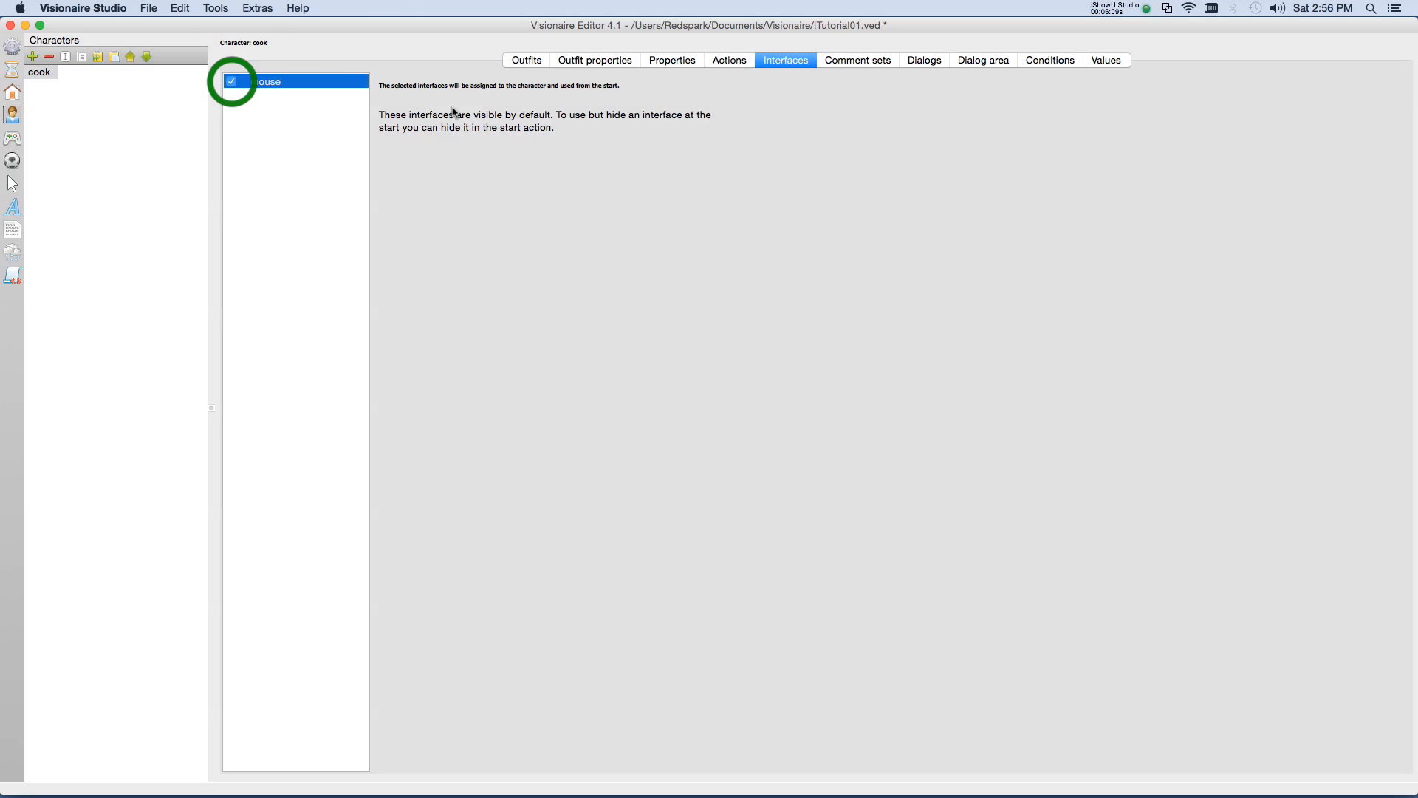
mouse_move(511, 205)
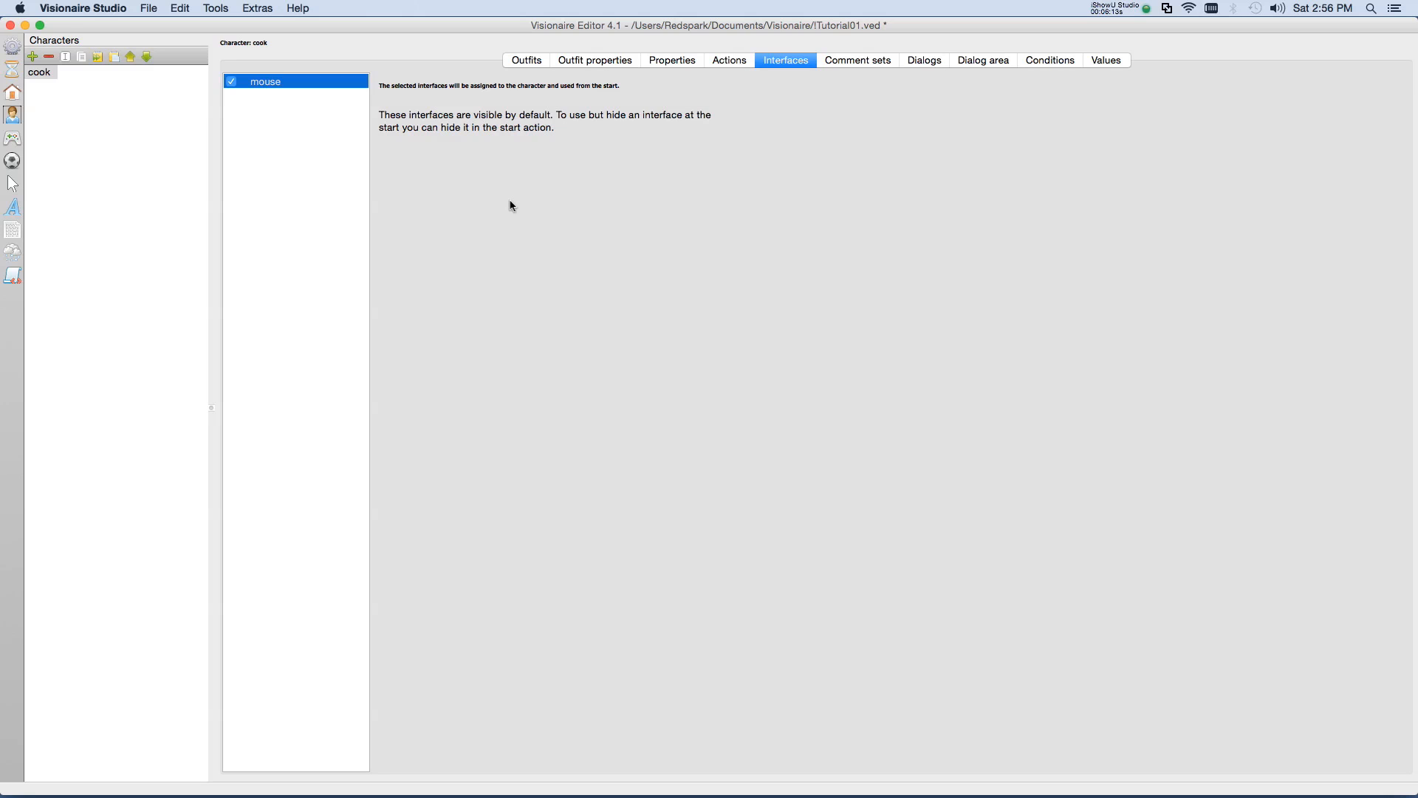
mouse_move(161, 41)
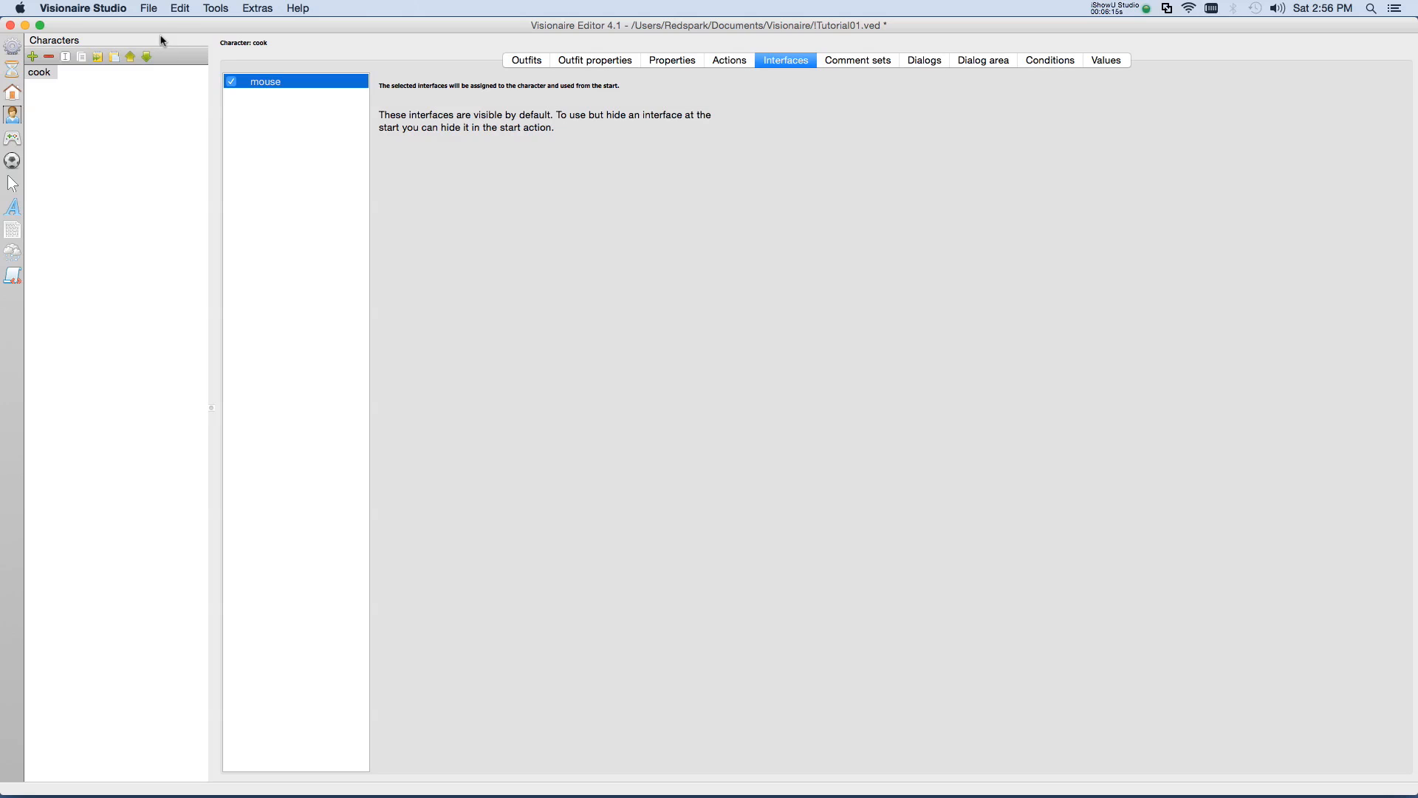
left_click(148, 9)
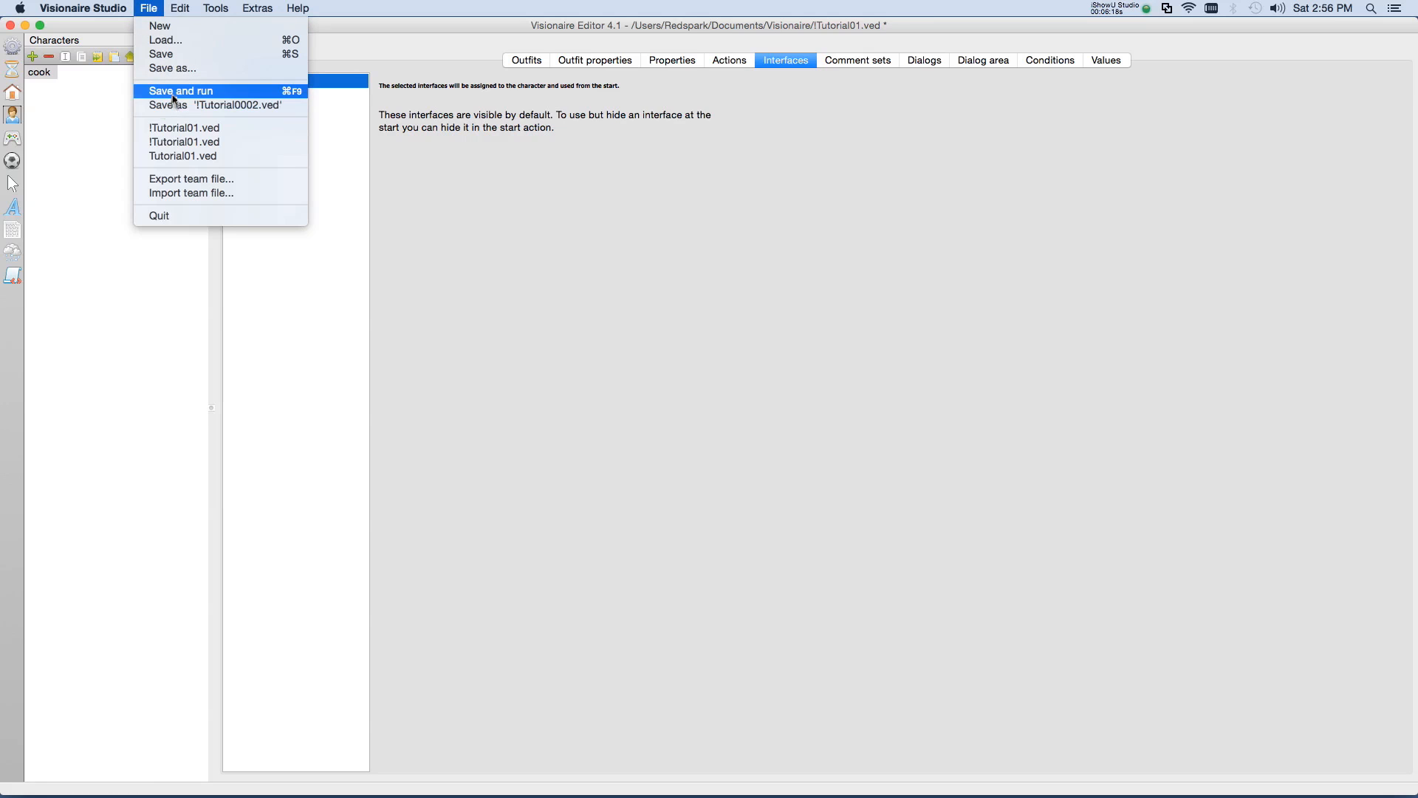
Step: Save the project and launch the kitchen scene with the cook in Visionaire Player
left_click(180, 90)
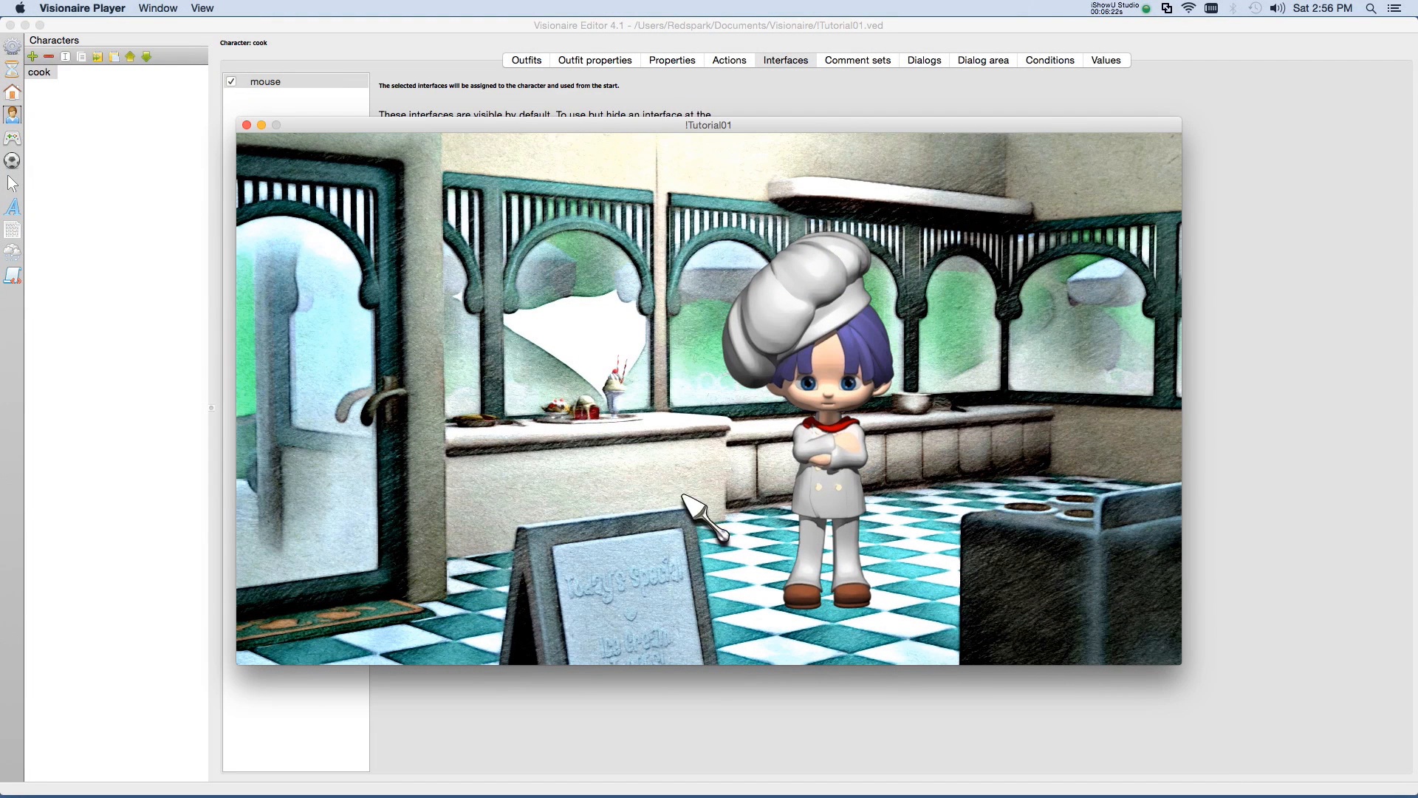
mouse_move(827, 453)
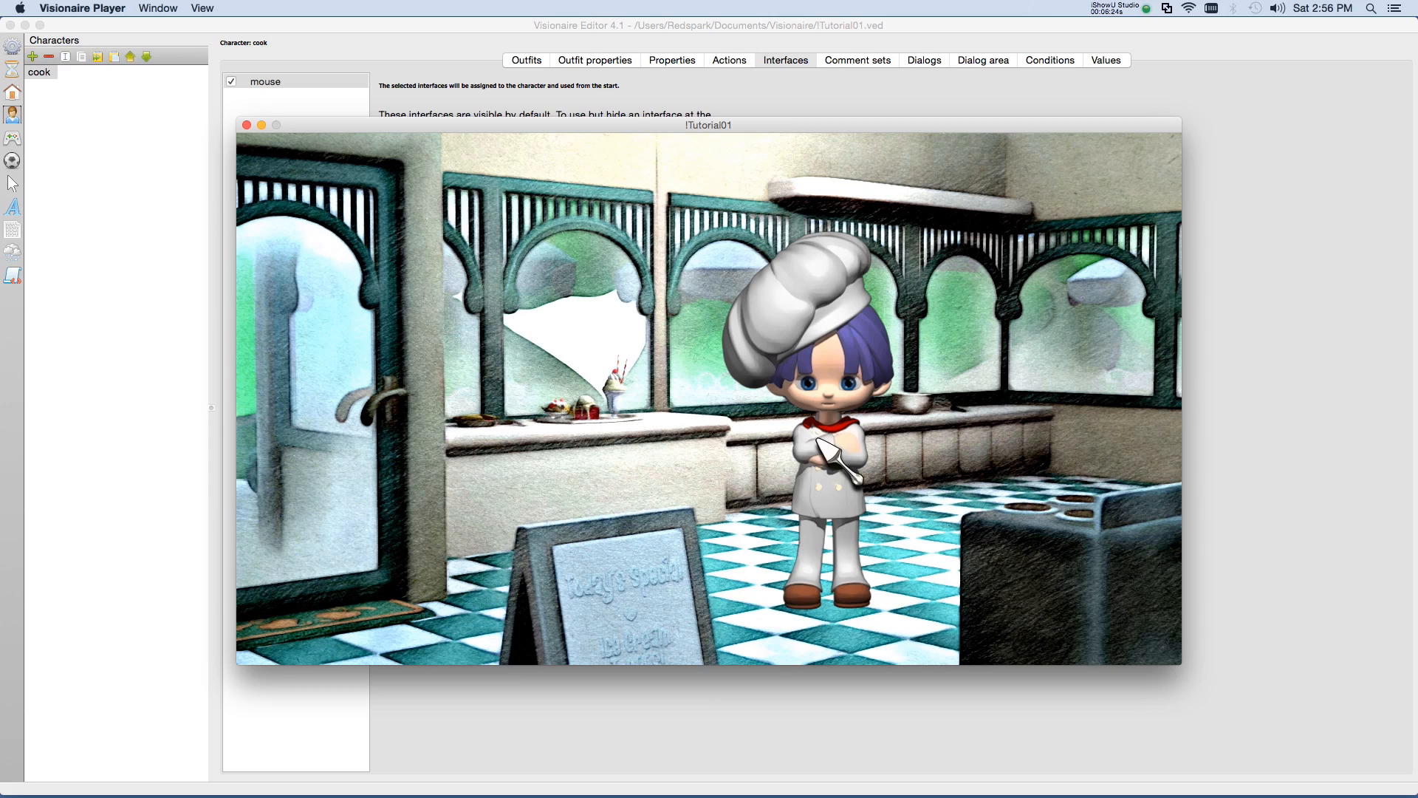
mouse_move(674, 534)
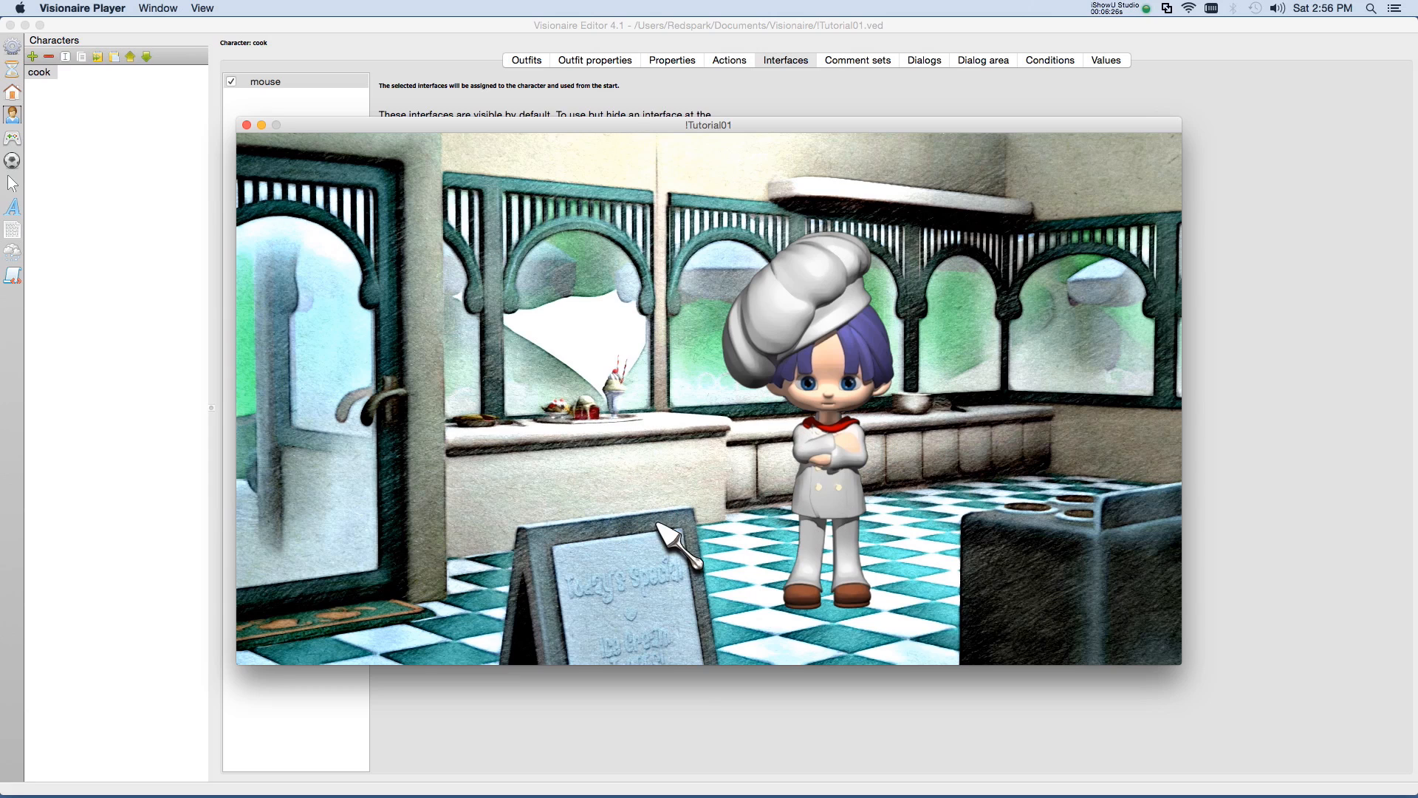